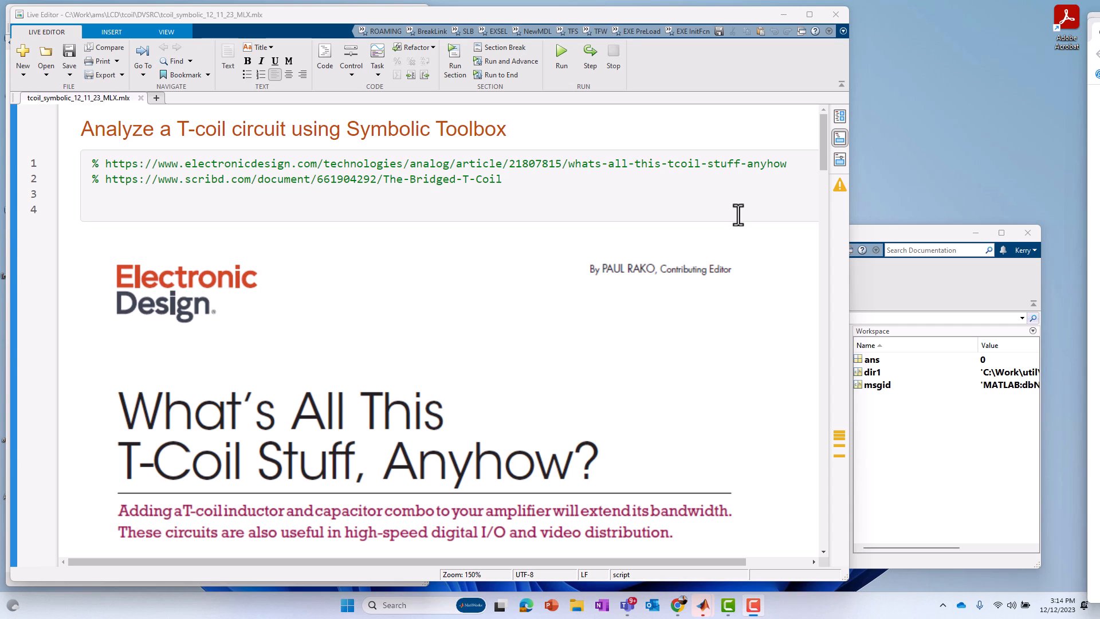
{"action": "mouse_move", "coordinate": [611, 255]}
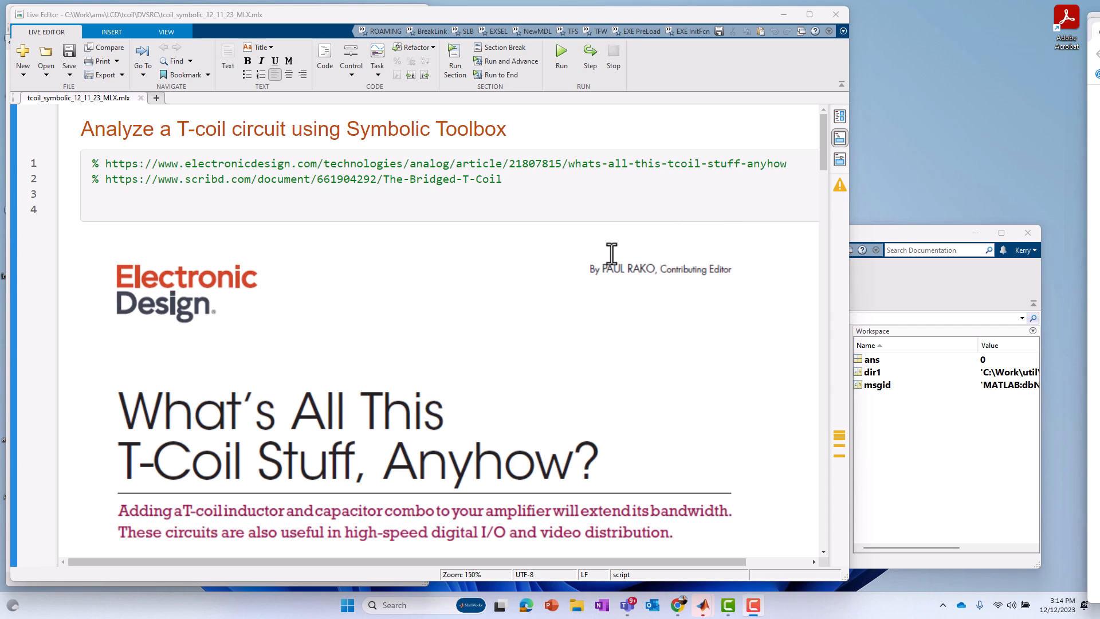
{"action": "mouse_move", "coordinate": [826, 158]}
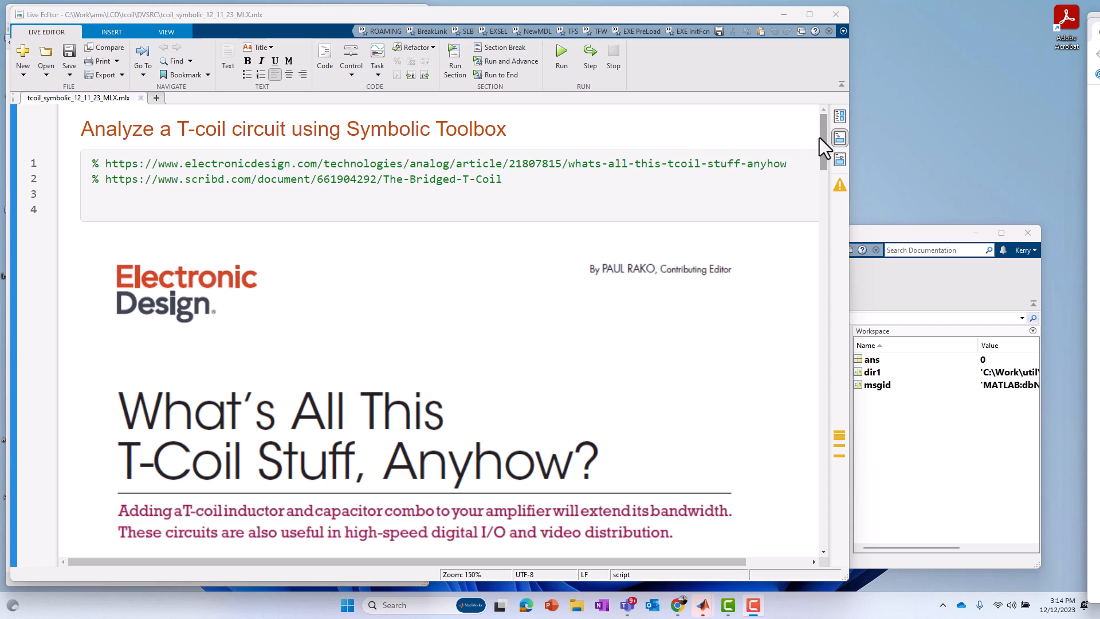
{"action": "mouse_move", "coordinate": [829, 148]}
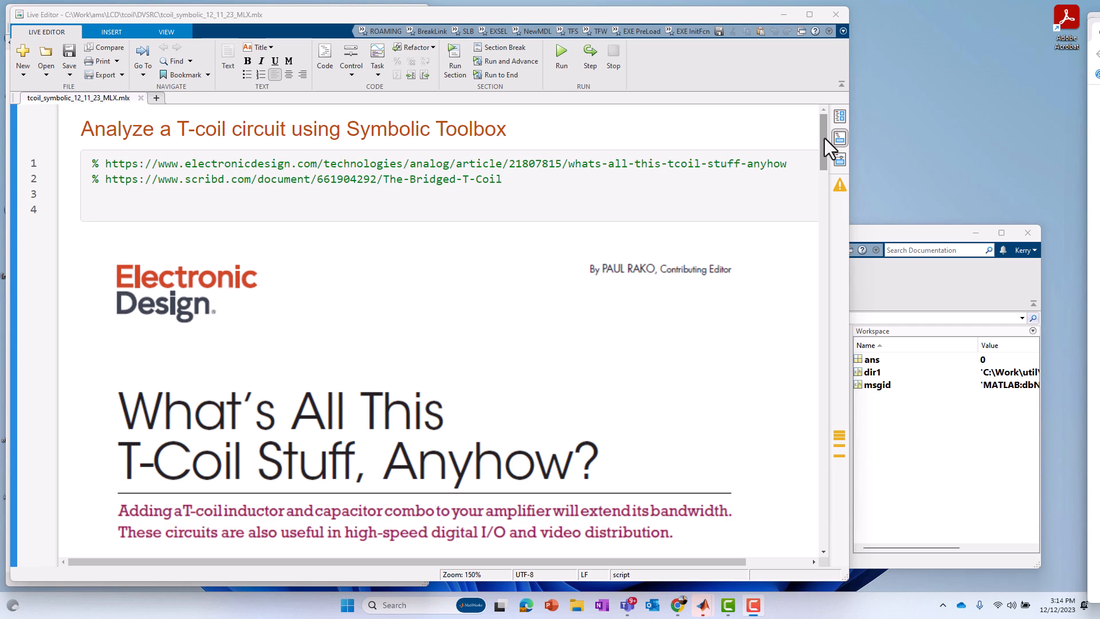
Scroll past the Electronic Design image to the Bridged T-Coil excerpt and sample circuit heading.
{"action": "scroll", "scroll_direction": "down", "scroll_amount": 3}
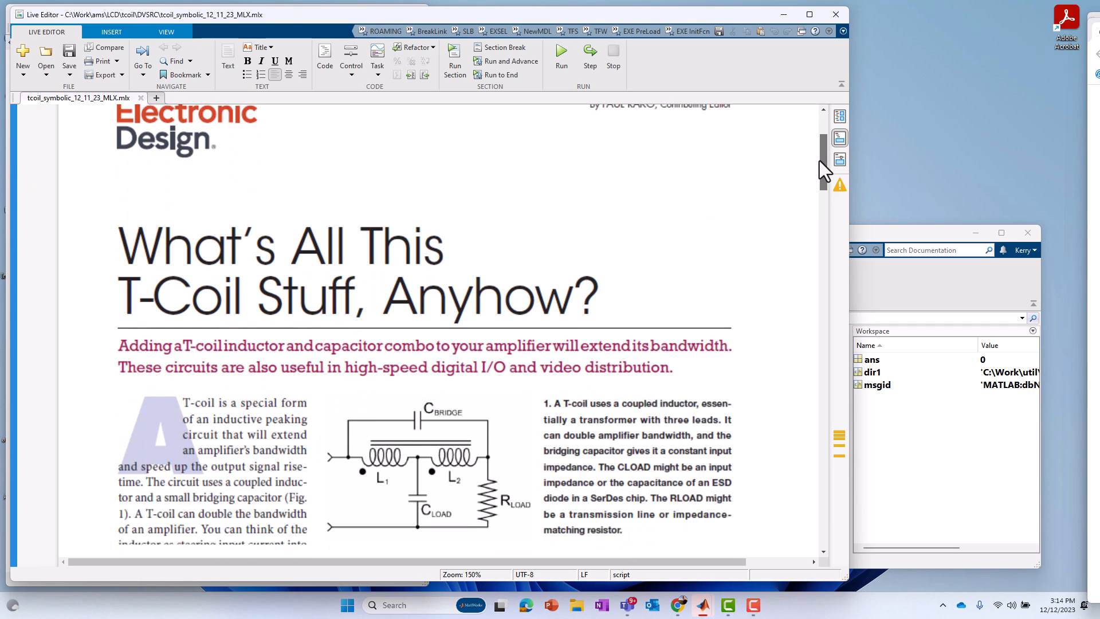
{"action": "scroll", "scroll_direction": "down", "scroll_amount": 3}
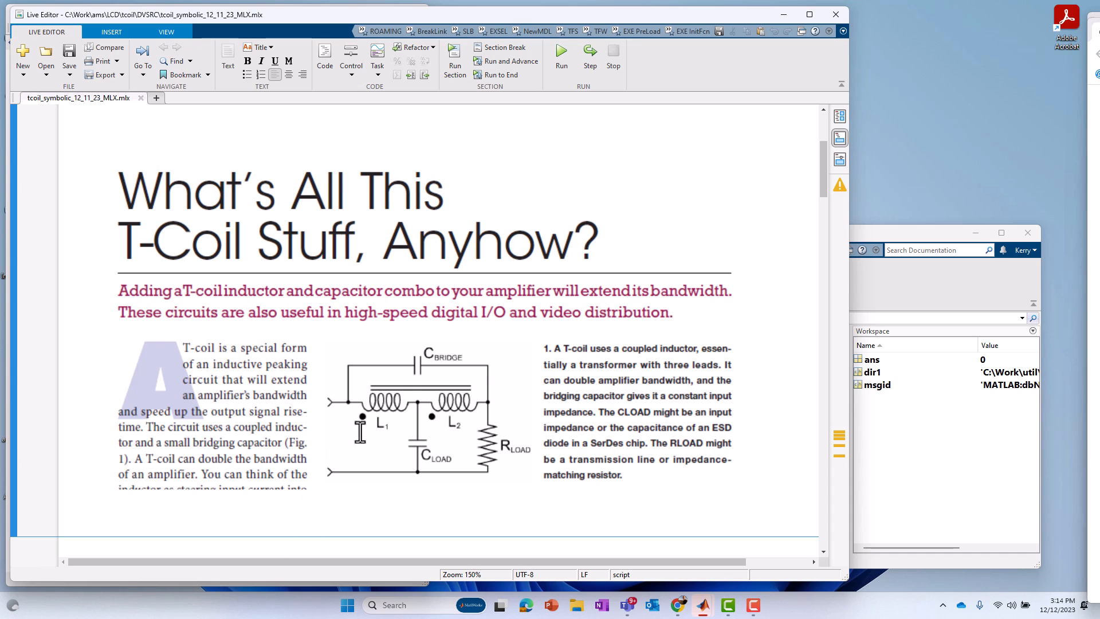
{"action": "mouse_move", "coordinate": [405, 426]}
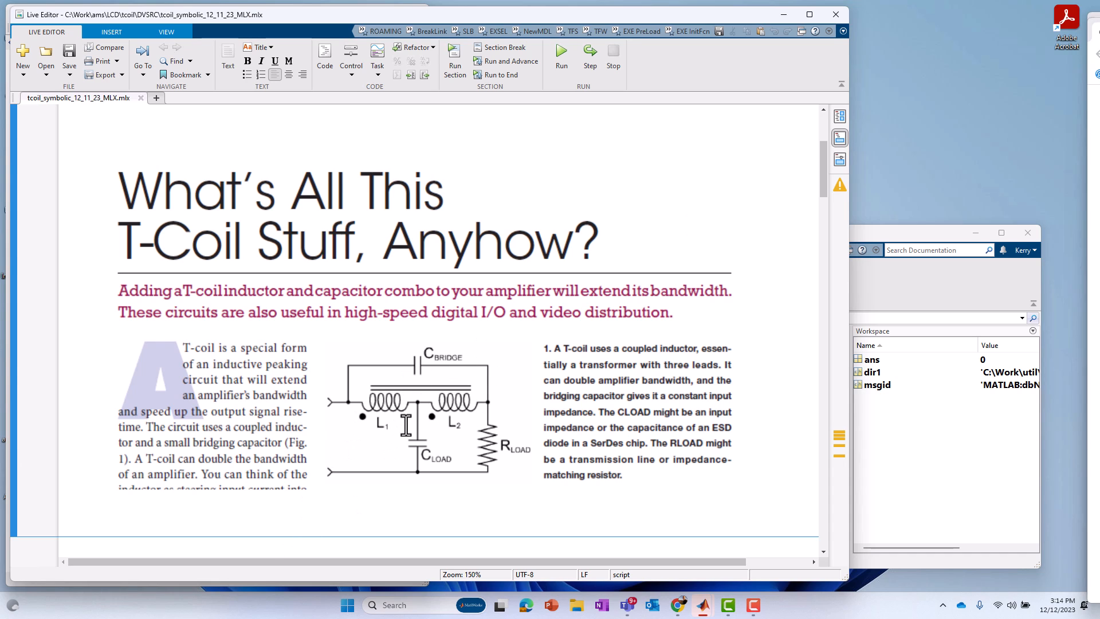
{"action": "mouse_move", "coordinate": [455, 406]}
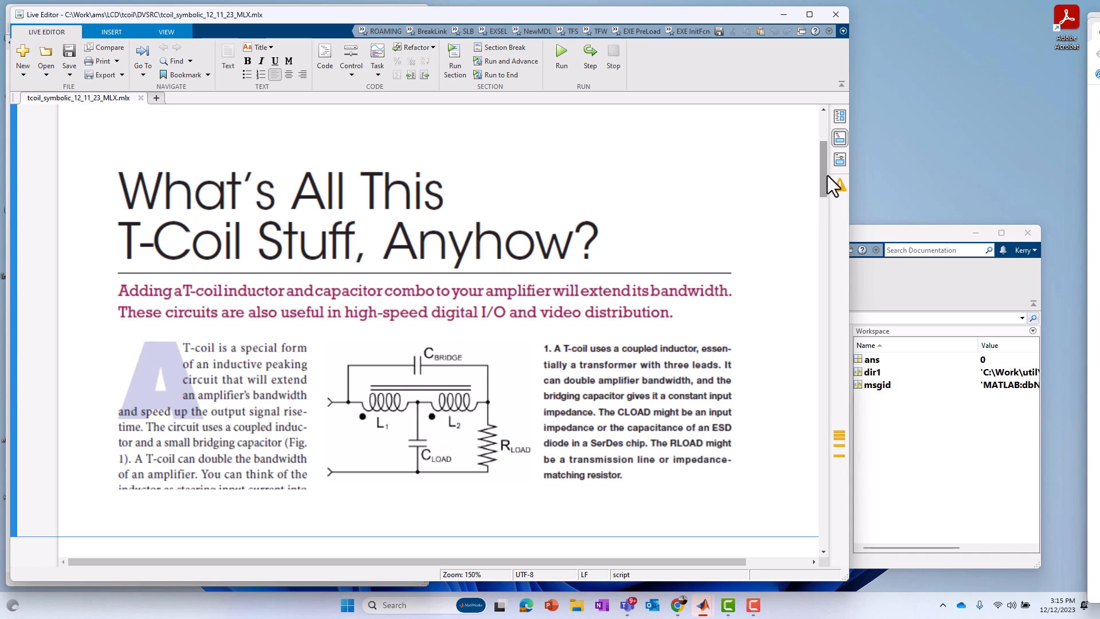
{"action": "scroll", "scroll_direction": "down", "scroll_amount": 3}
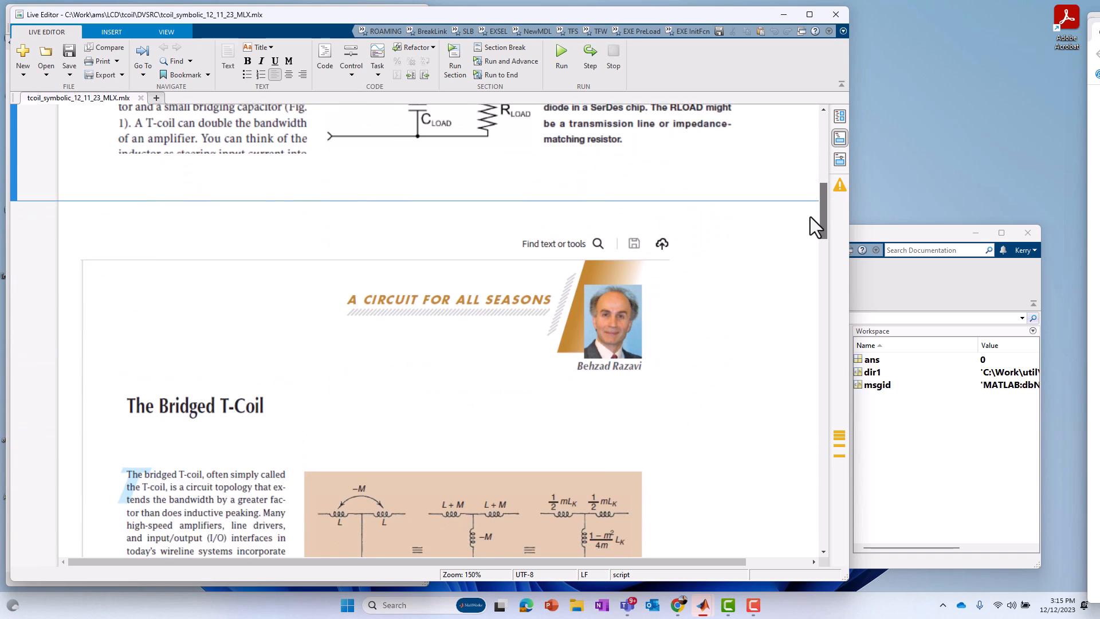
{"action": "scroll", "scroll_direction": "down", "scroll_amount": 3}
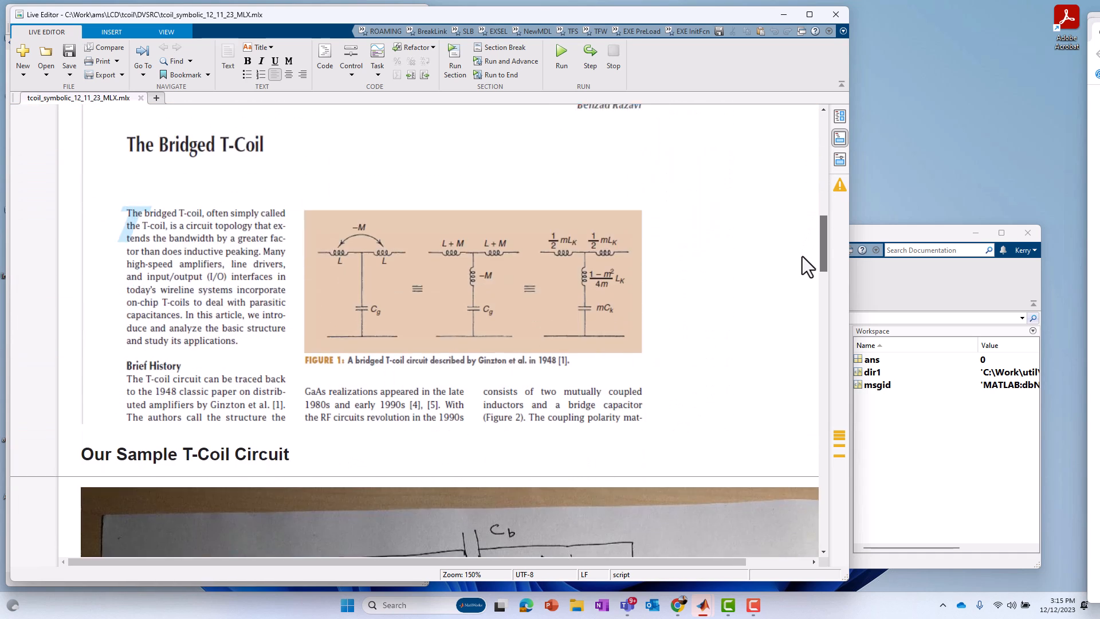
{"action": "scroll", "scroll_direction": "down", "scroll_amount": 3}
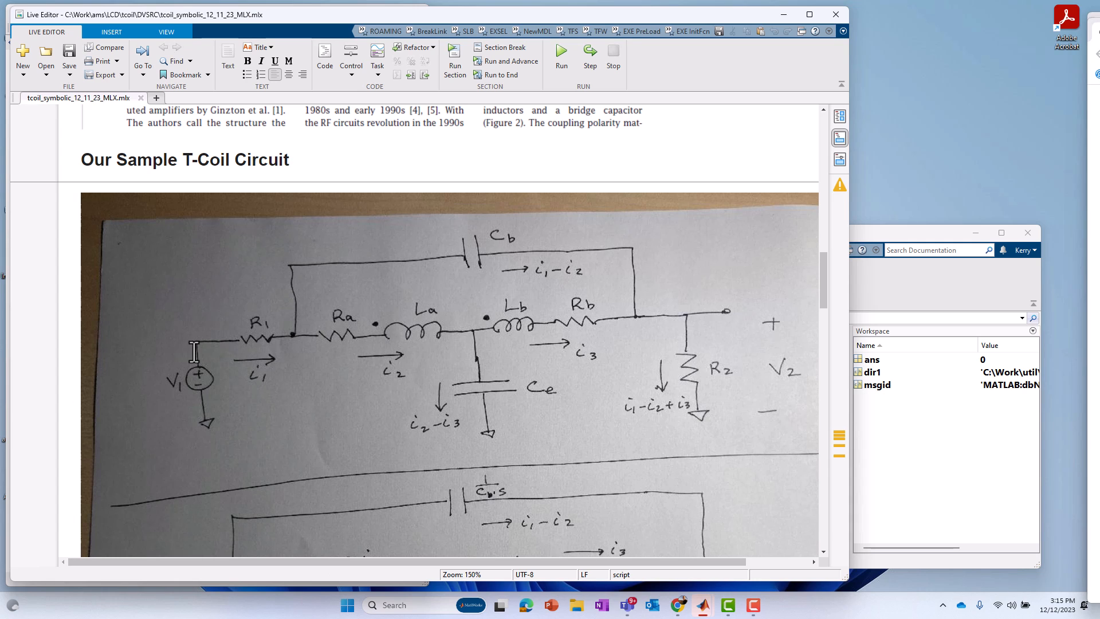
{"action": "mouse_move", "coordinate": [258, 288]}
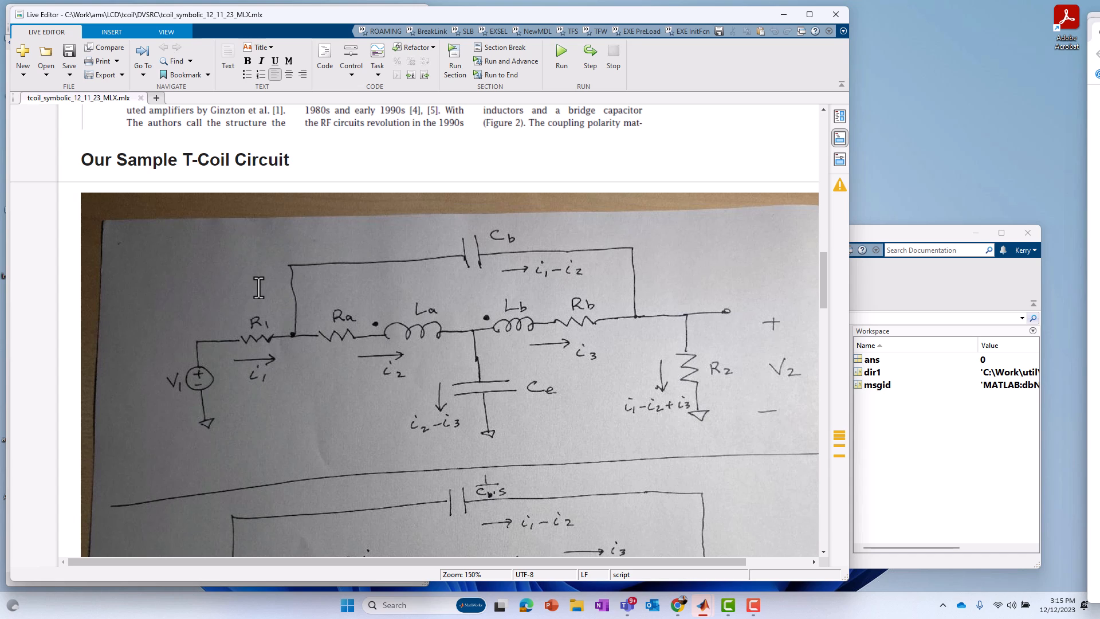
{"action": "mouse_move", "coordinate": [134, 227]}
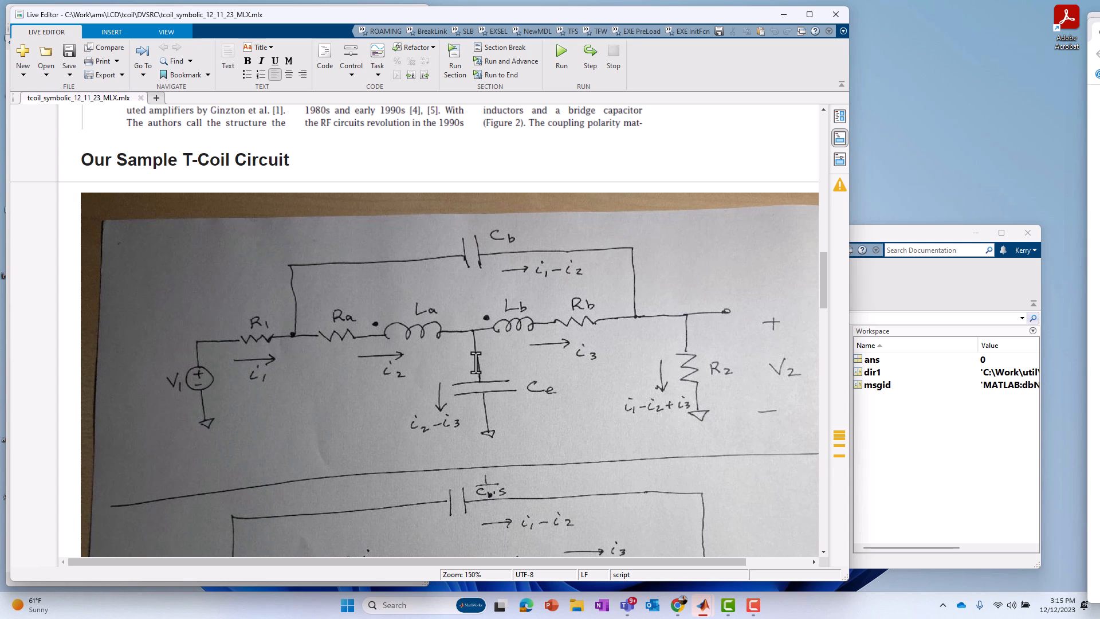
{"action": "mouse_move", "coordinate": [780, 314]}
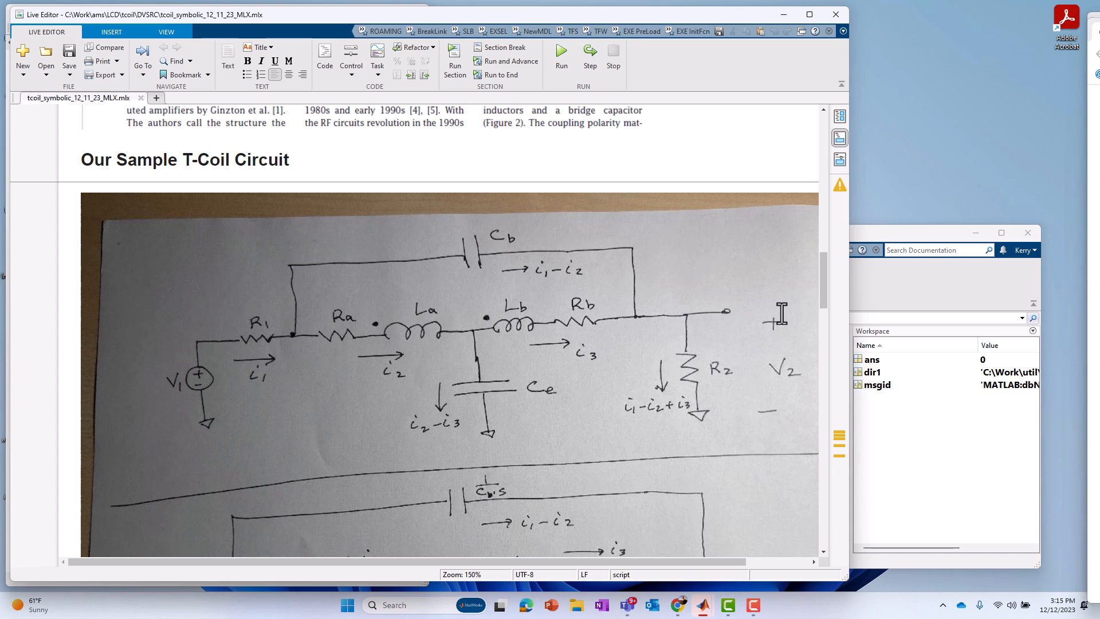
Scroll down to the Laplace-domain equivalent circuit sketch with Ce·s and branch currents.
{"action": "scroll", "scroll_direction": "down", "scroll_amount": 3}
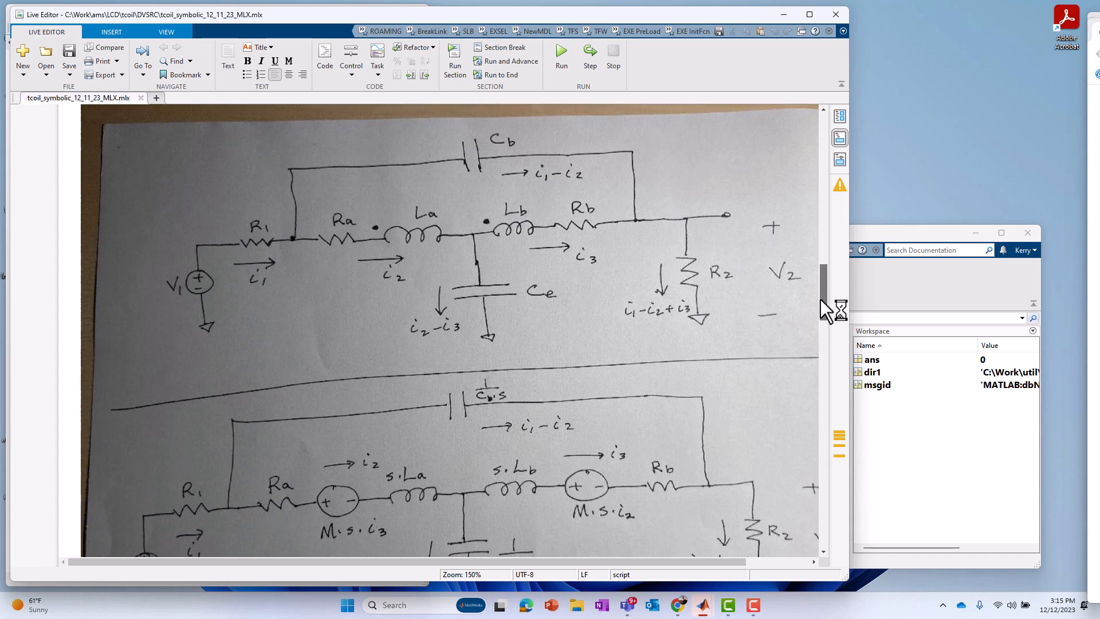
{"action": "scroll", "scroll_direction": "down", "scroll_amount": 3}
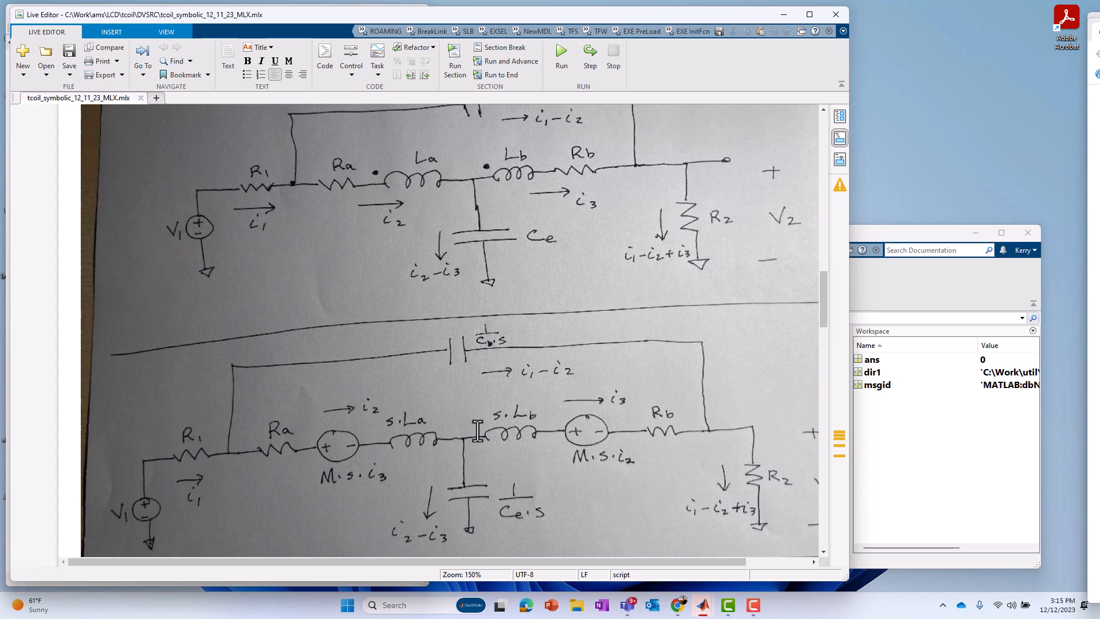
{"action": "mouse_move", "coordinate": [394, 370]}
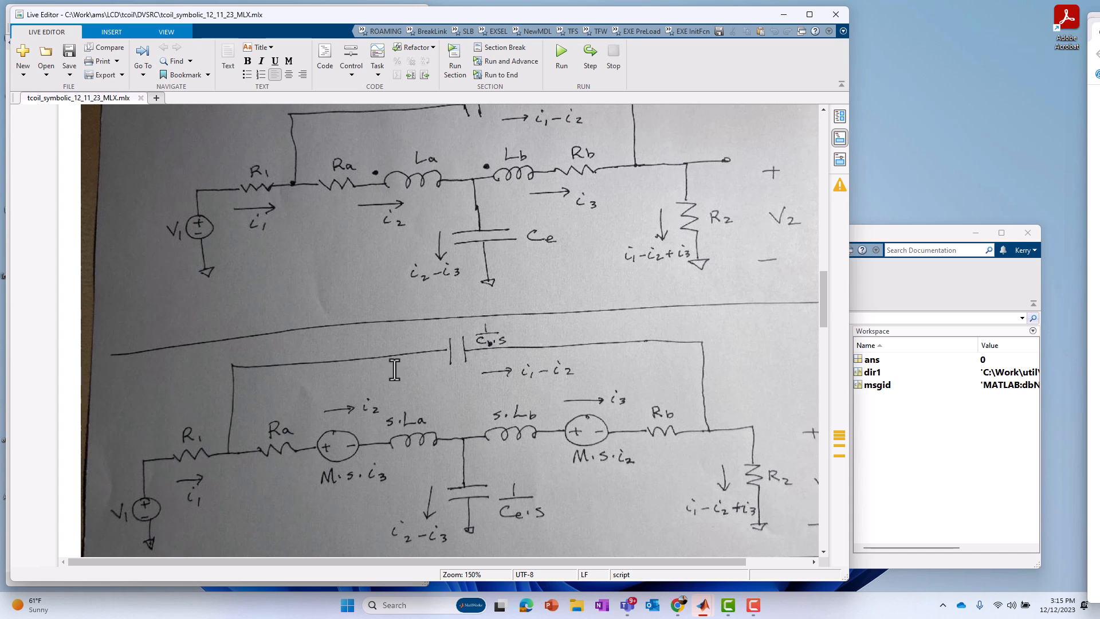
{"action": "mouse_move", "coordinate": [244, 396]}
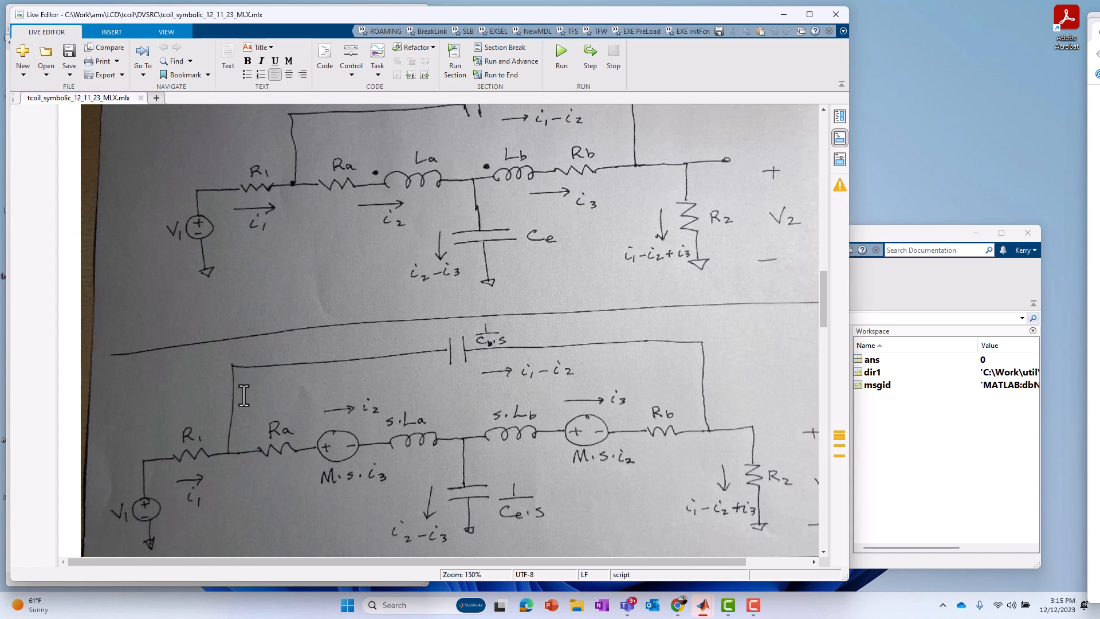
{"action": "mouse_move", "coordinate": [483, 428]}
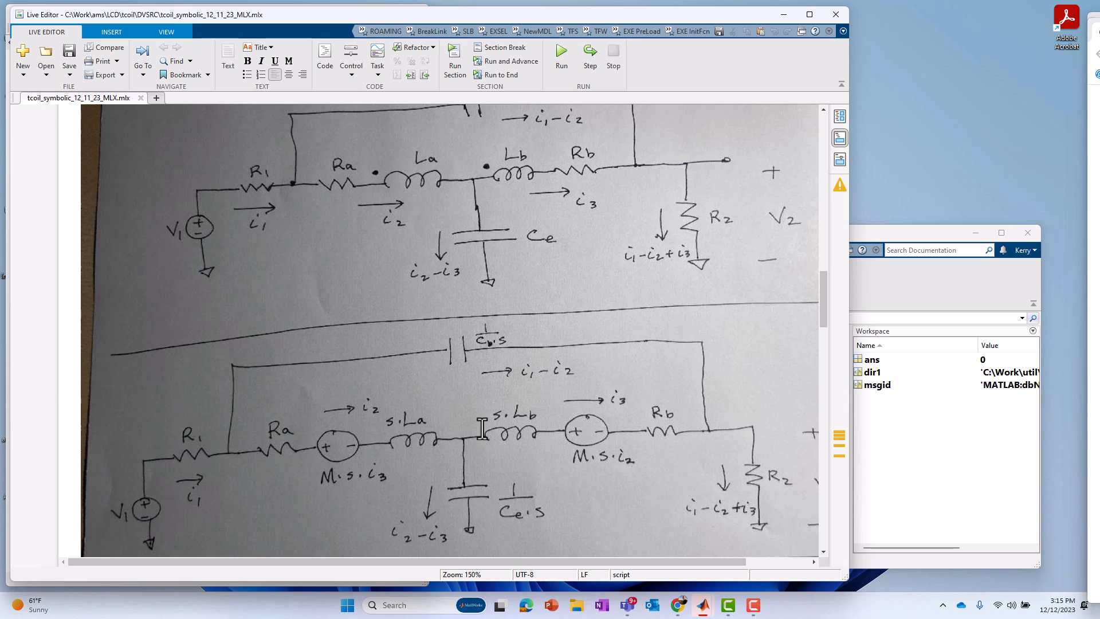
{"action": "mouse_move", "coordinate": [342, 463]}
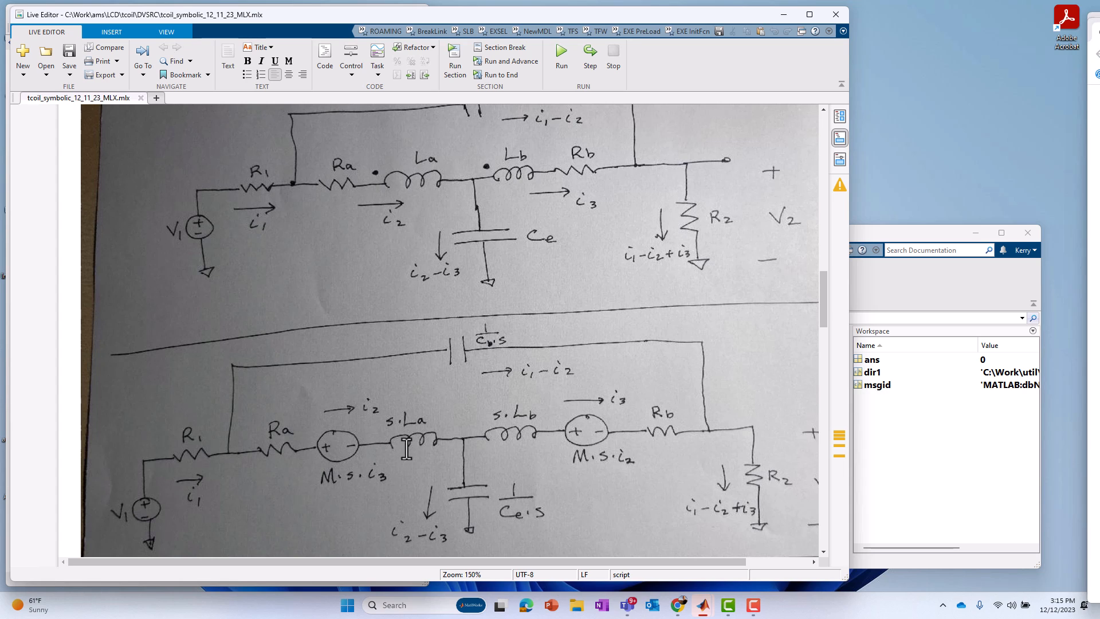
{"action": "mouse_move", "coordinate": [344, 441]}
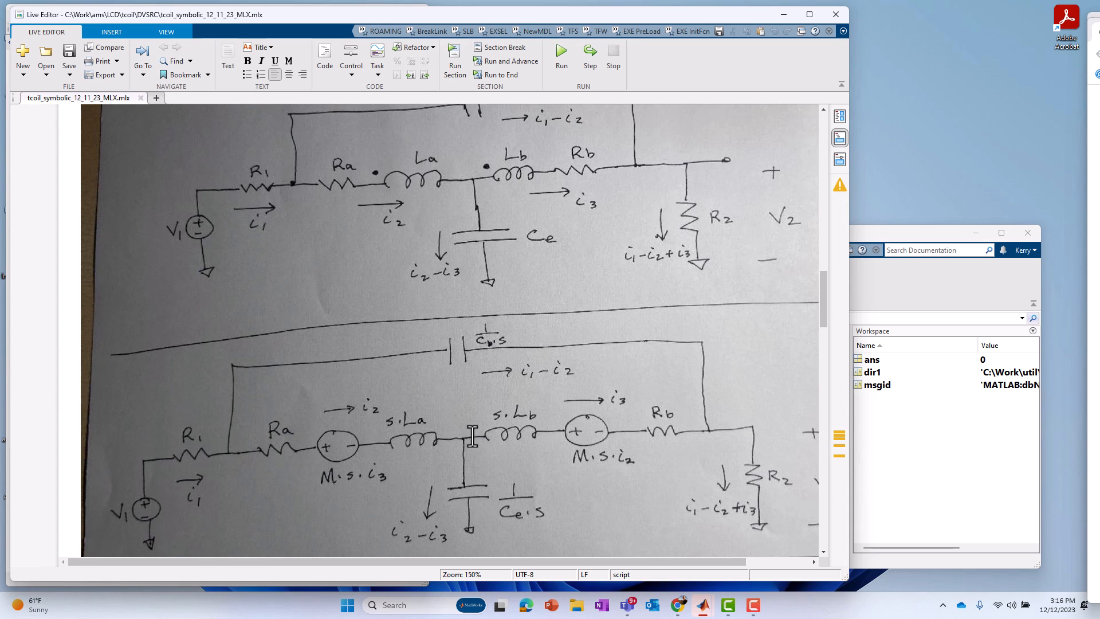
{"action": "mouse_move", "coordinate": [519, 427]}
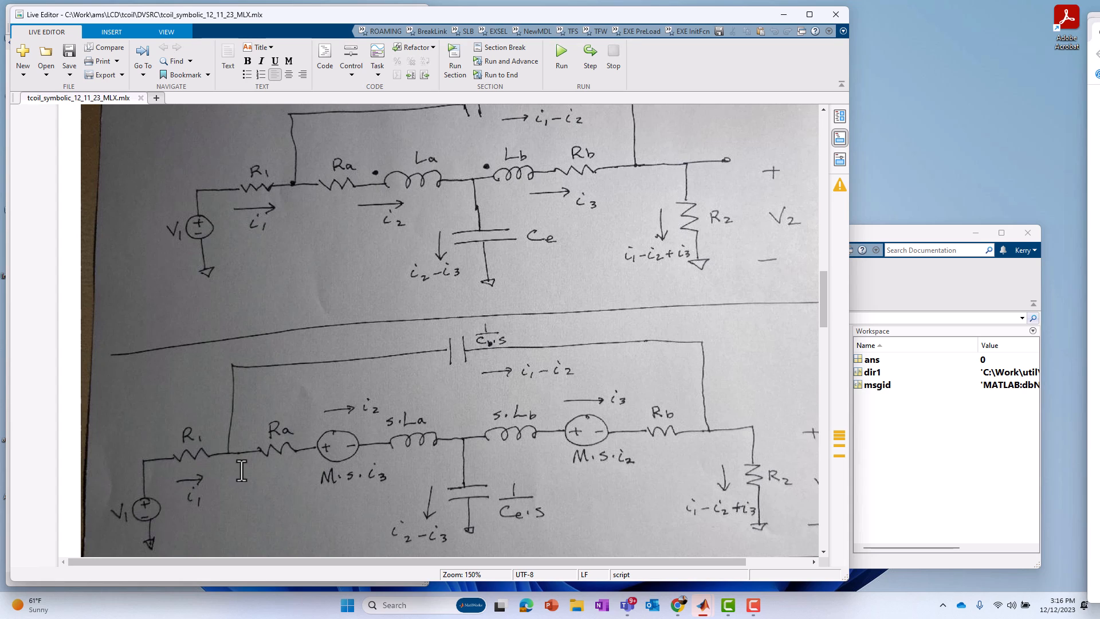
{"action": "mouse_move", "coordinate": [111, 459]}
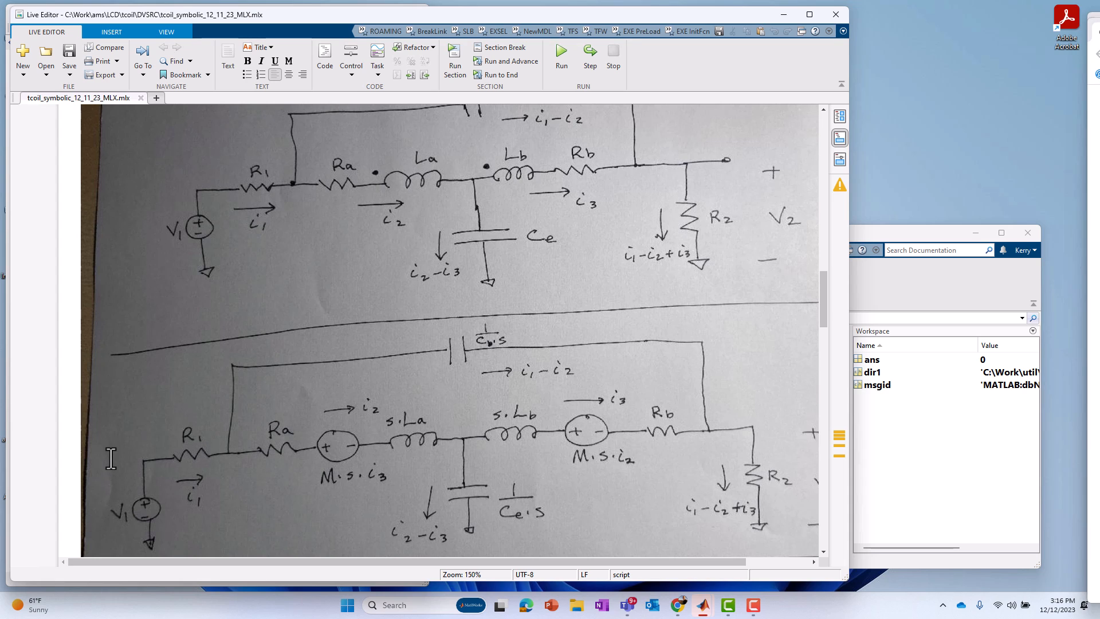
{"action": "mouse_move", "coordinate": [174, 511]}
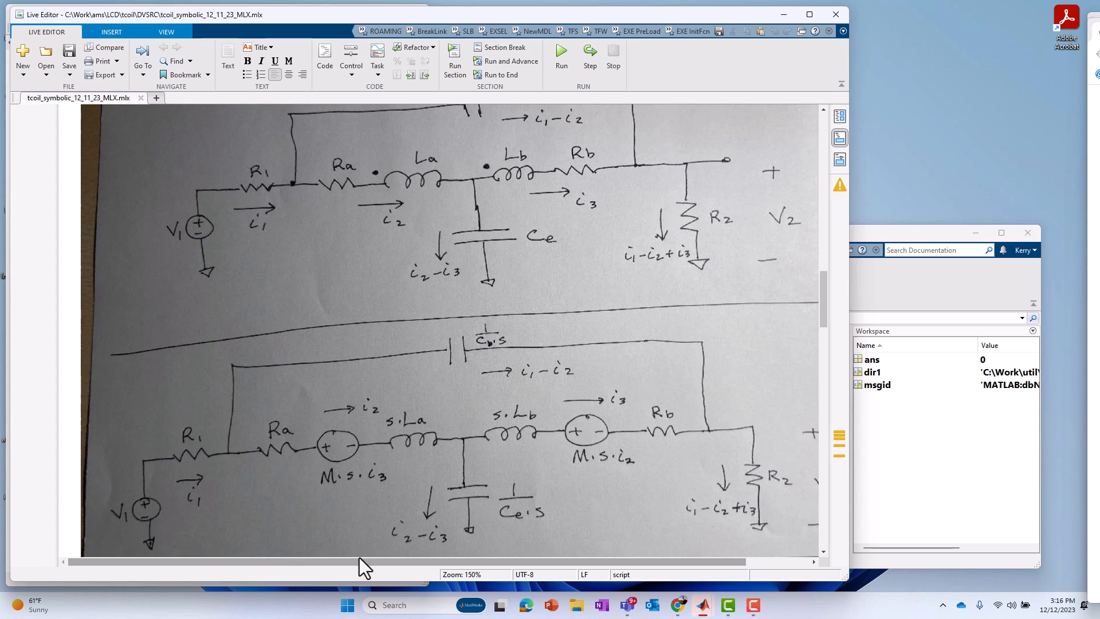
{"action": "mouse_move", "coordinate": [260, 434]}
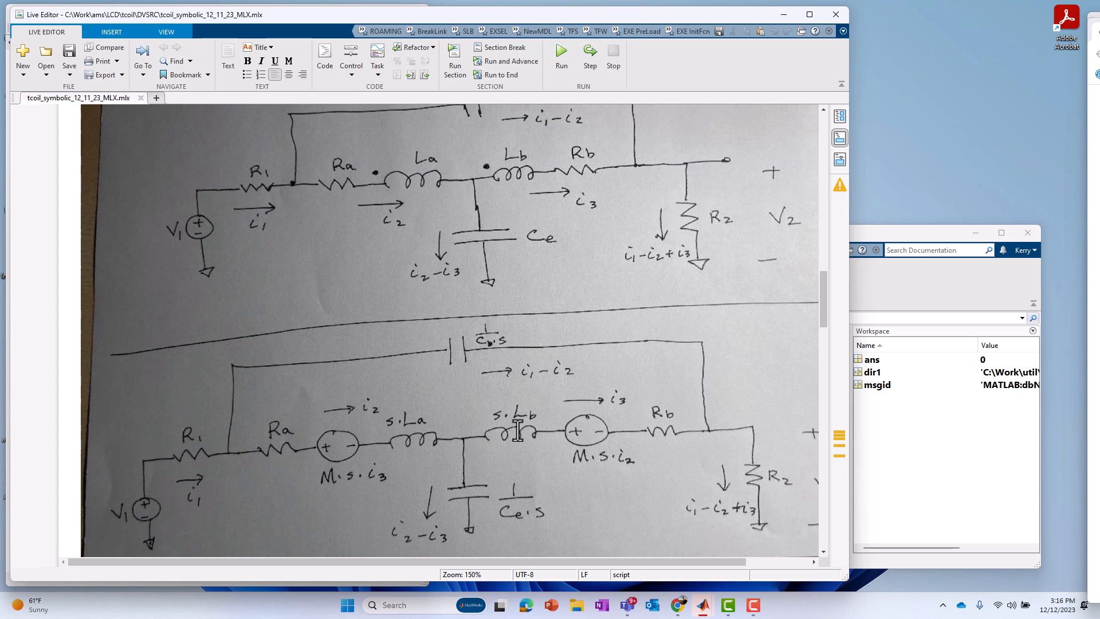
{"action": "mouse_move", "coordinate": [589, 404]}
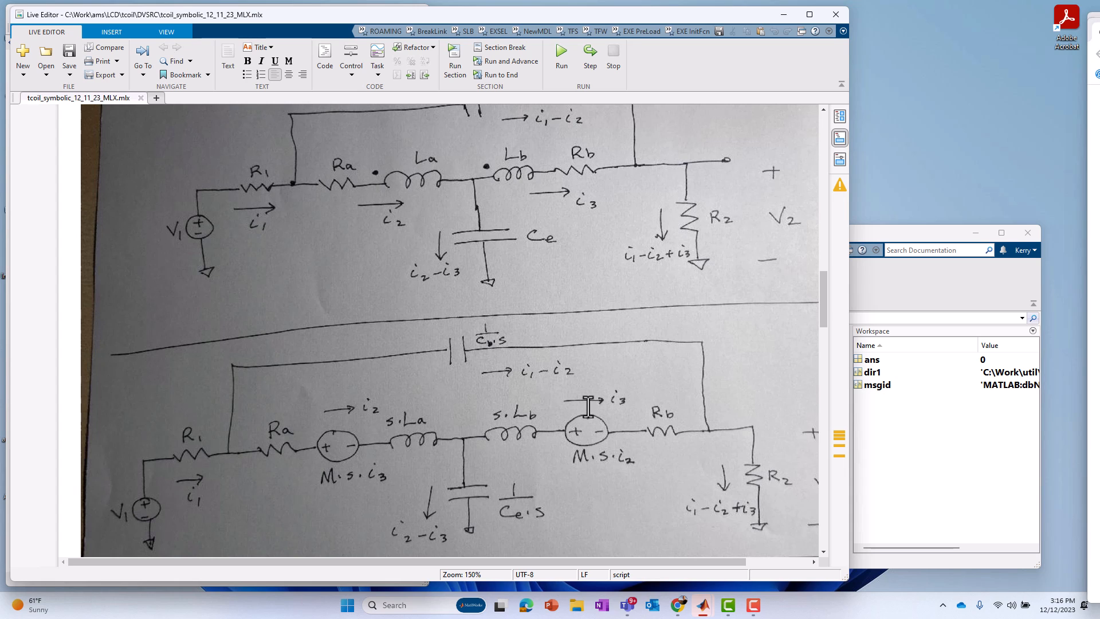
{"action": "mouse_move", "coordinate": [492, 443]}
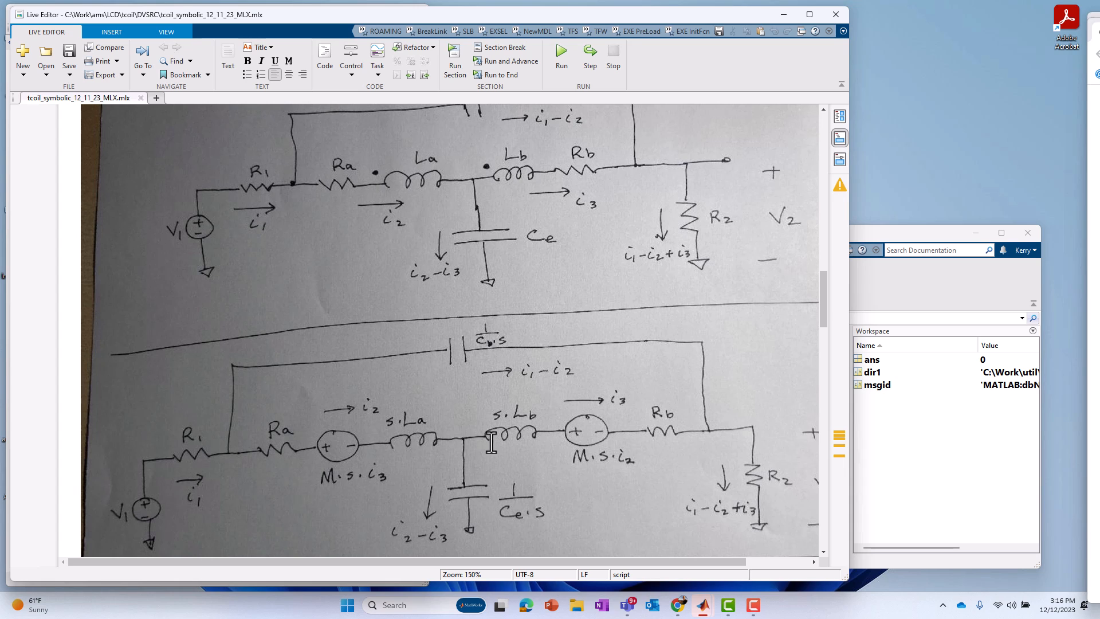
{"action": "mouse_move", "coordinate": [569, 442]}
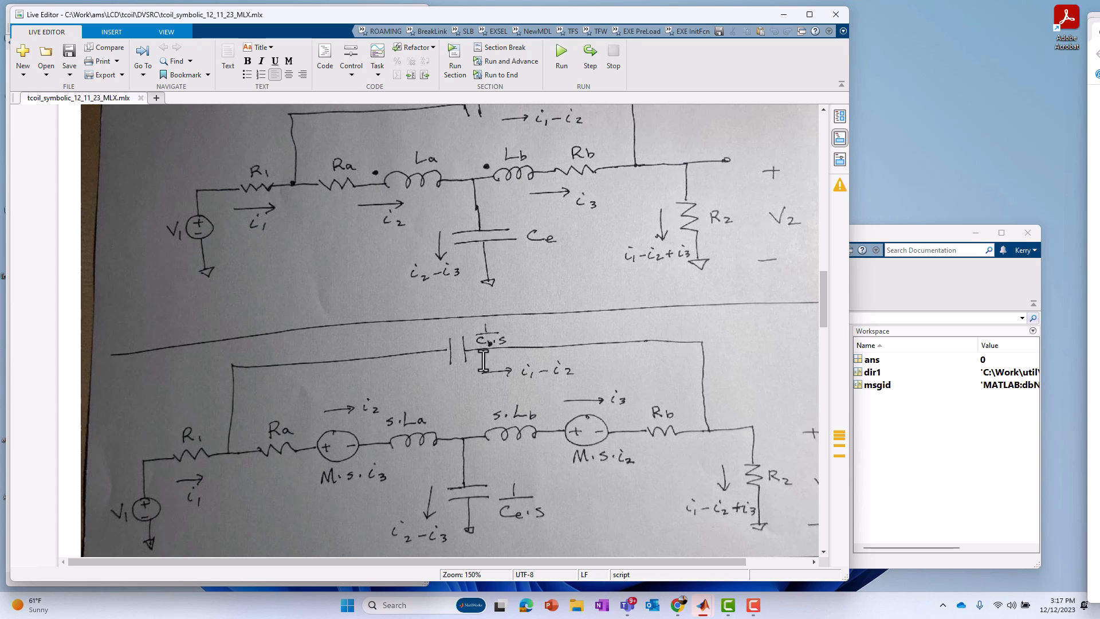
{"action": "mouse_move", "coordinate": [523, 367]}
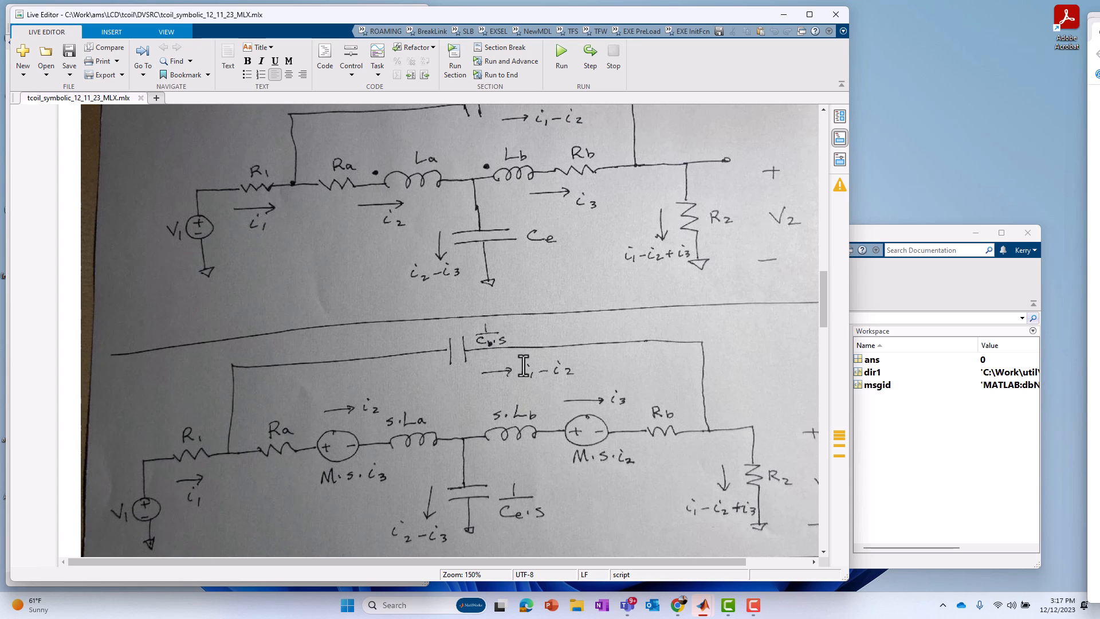
{"action": "mouse_move", "coordinate": [192, 449]}
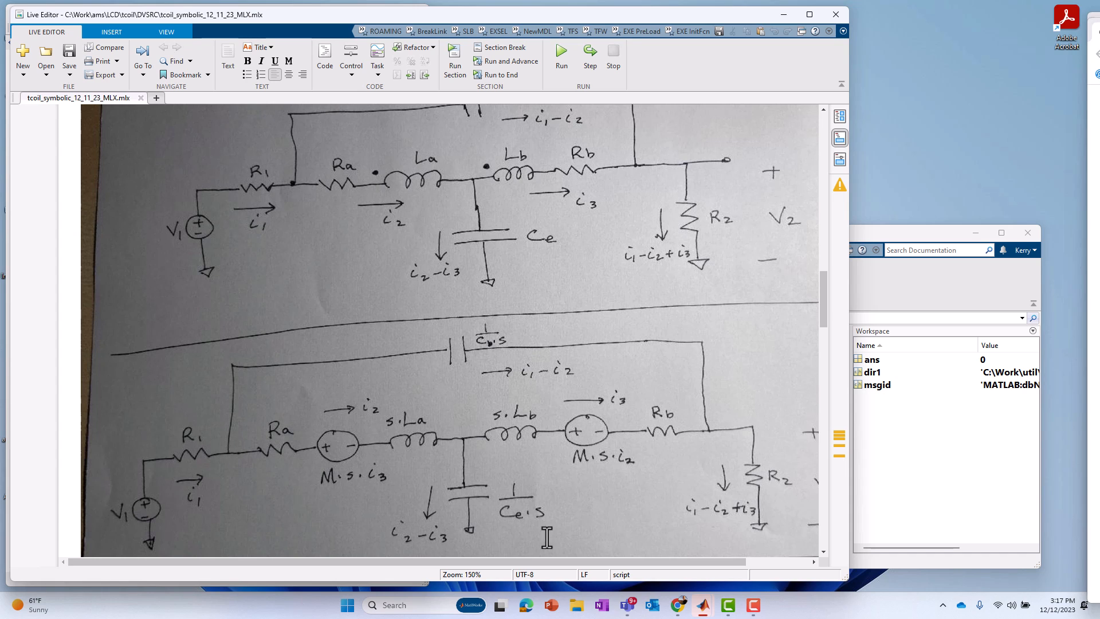
{"action": "mouse_move", "coordinate": [499, 499]}
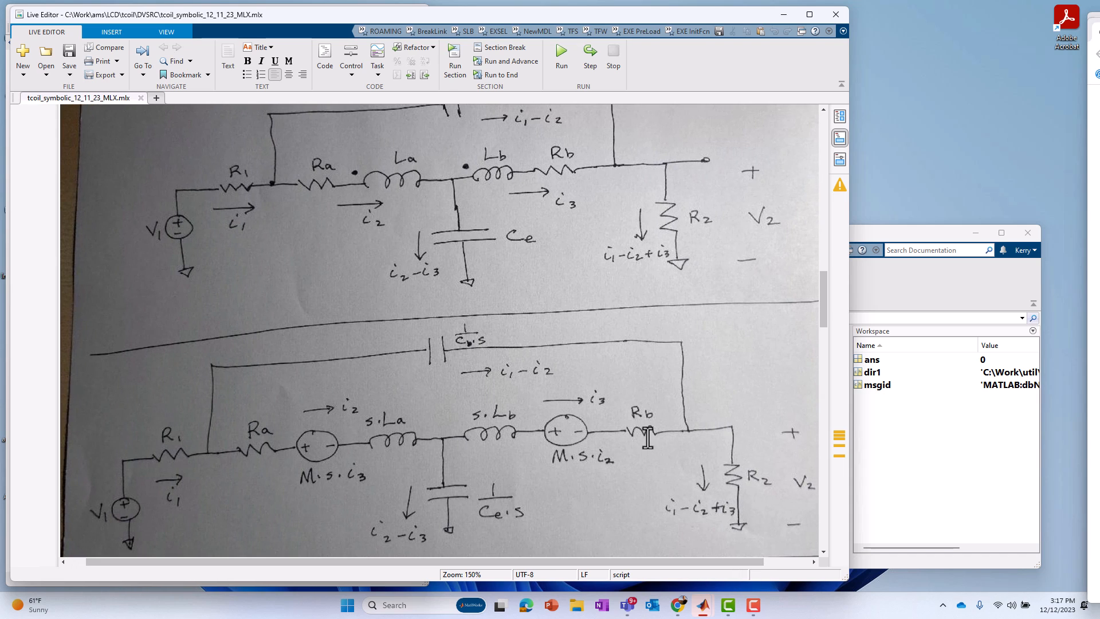
{"action": "mouse_move", "coordinate": [704, 526]}
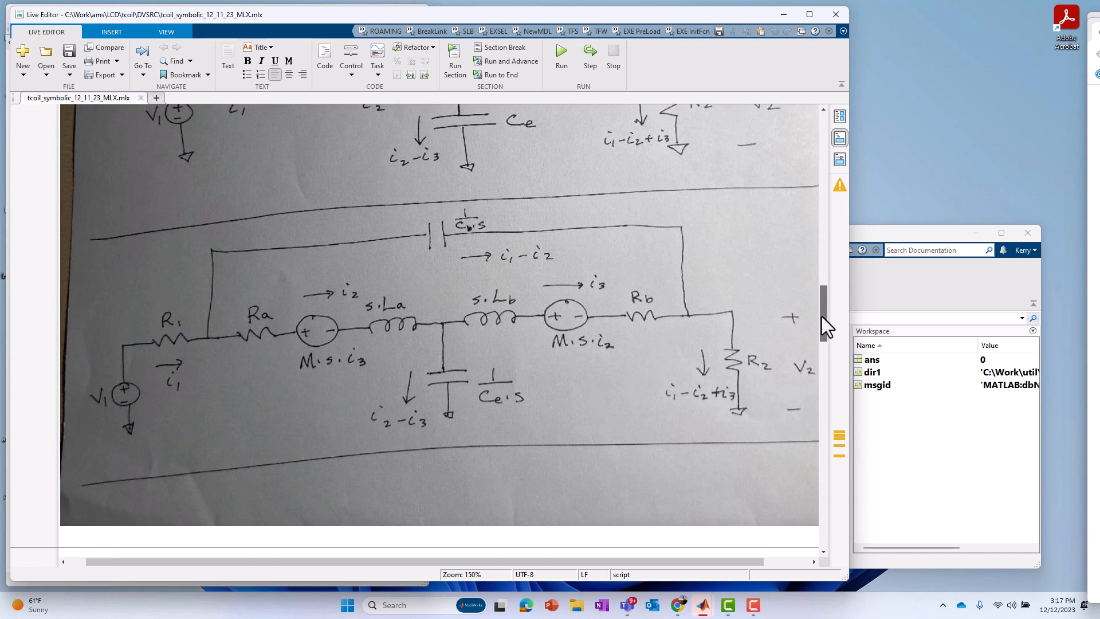
{"action": "scroll", "scroll_direction": "down", "scroll_amount": 3}
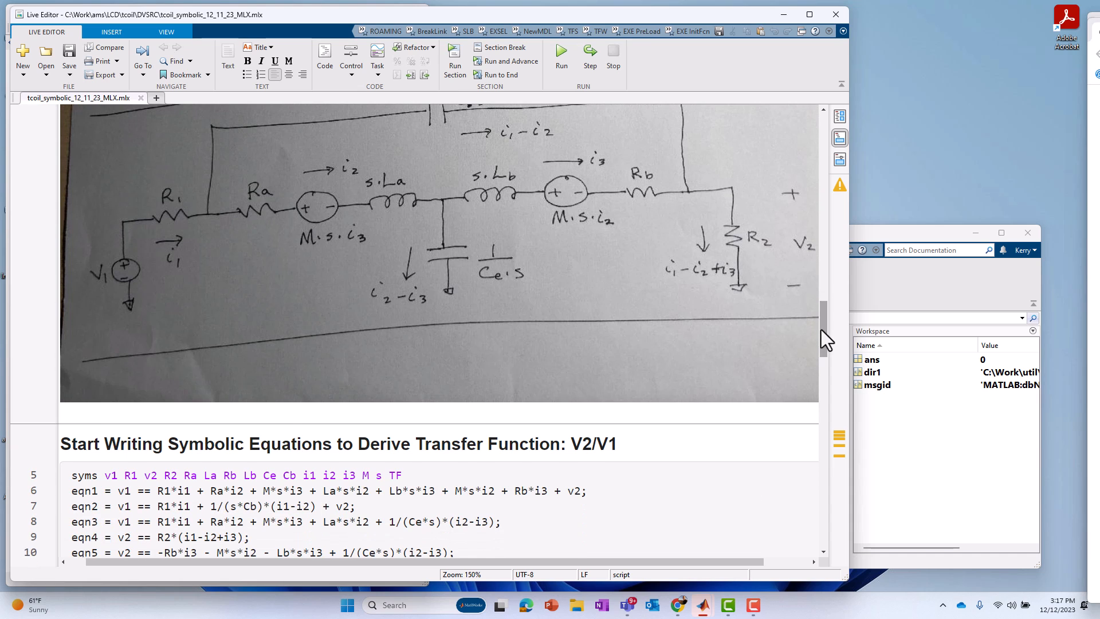
{"action": "scroll", "scroll_direction": "down", "scroll_amount": 3}
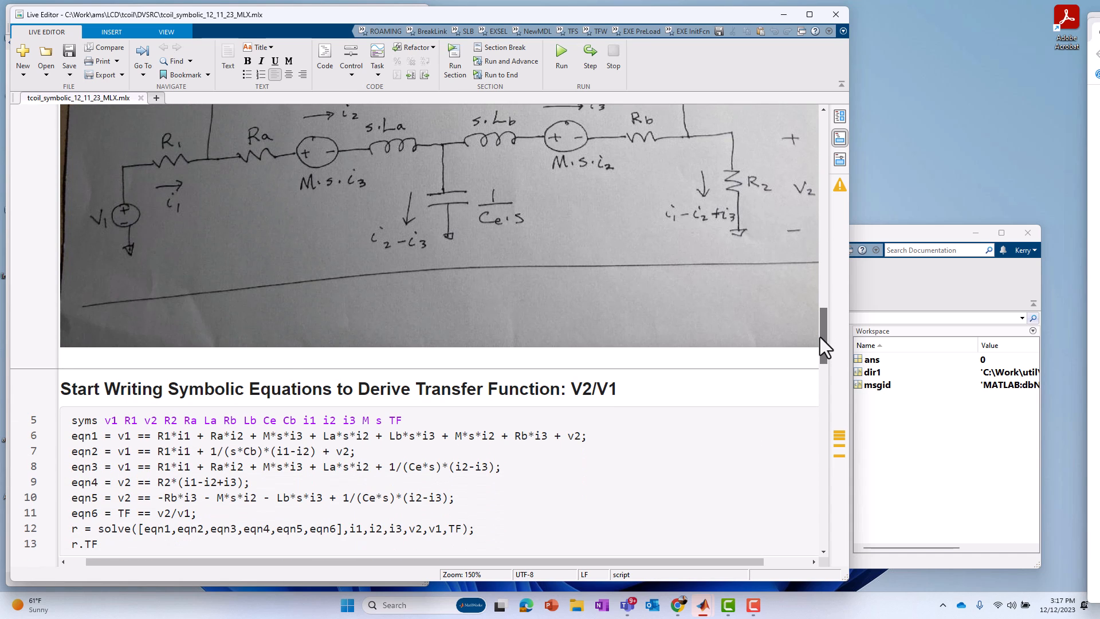
{"action": "scroll", "scroll_direction": "down", "scroll_amount": 3}
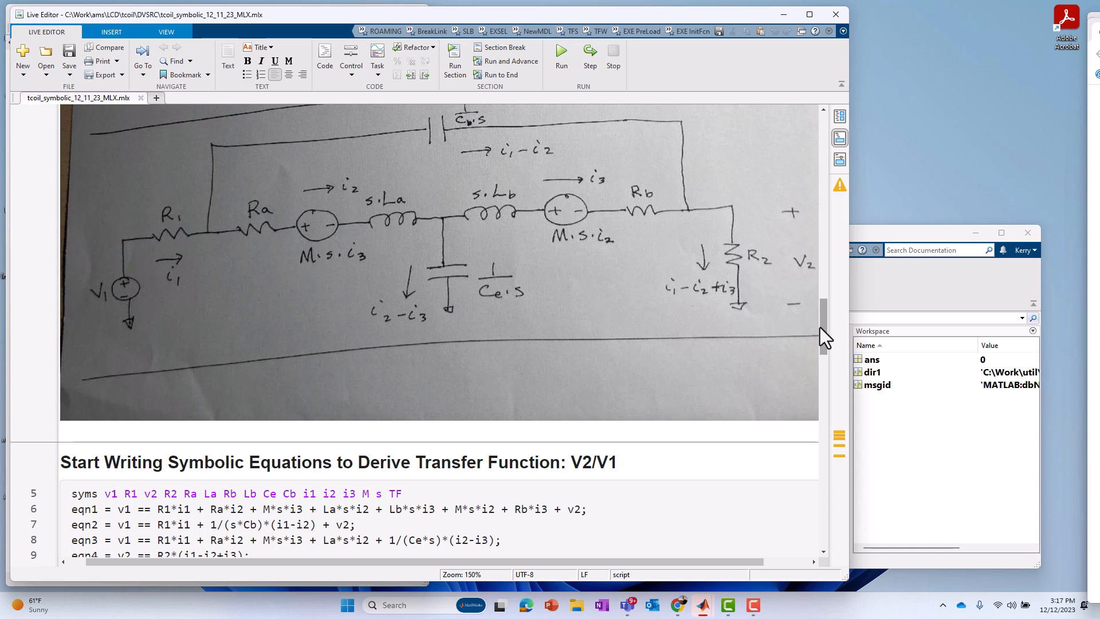
{"action": "mouse_move", "coordinate": [199, 343]}
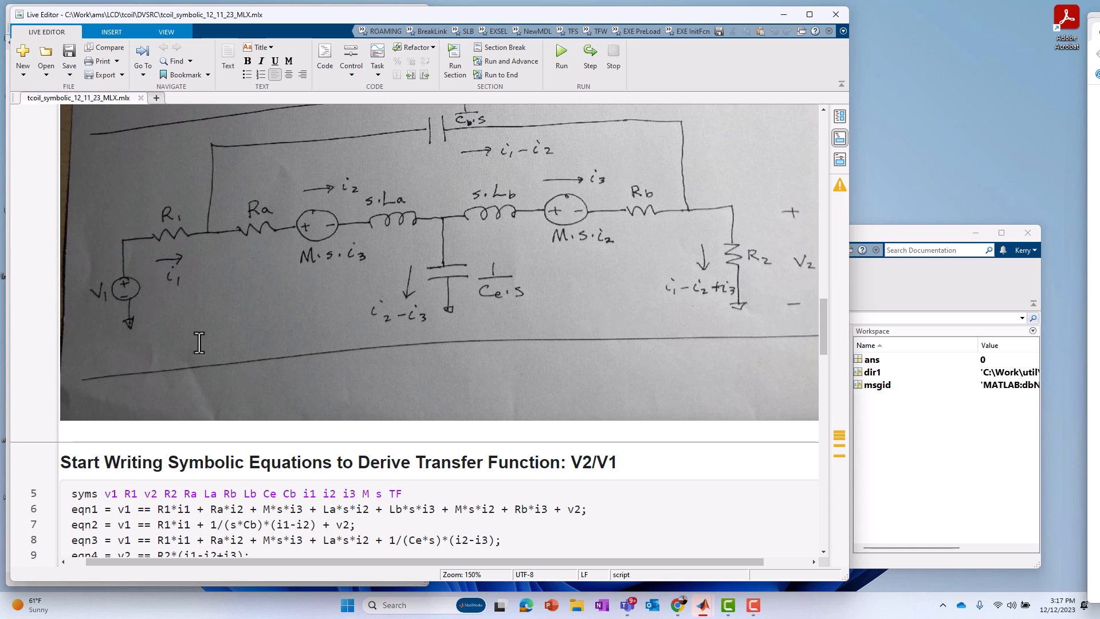
{"action": "mouse_move", "coordinate": [174, 238]}
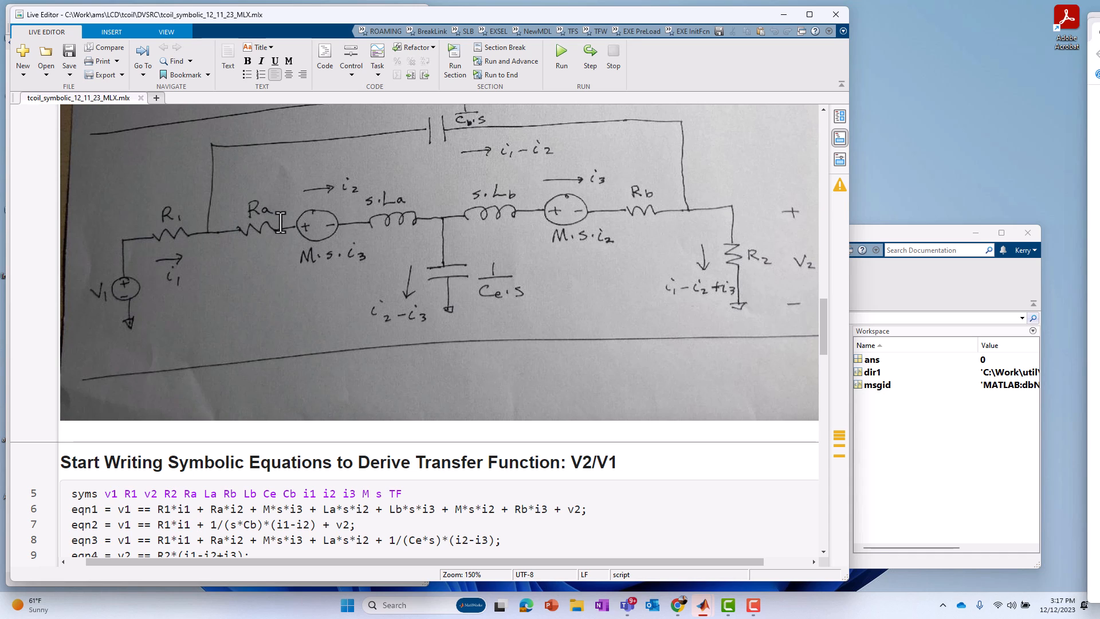
{"action": "mouse_move", "coordinate": [293, 320]}
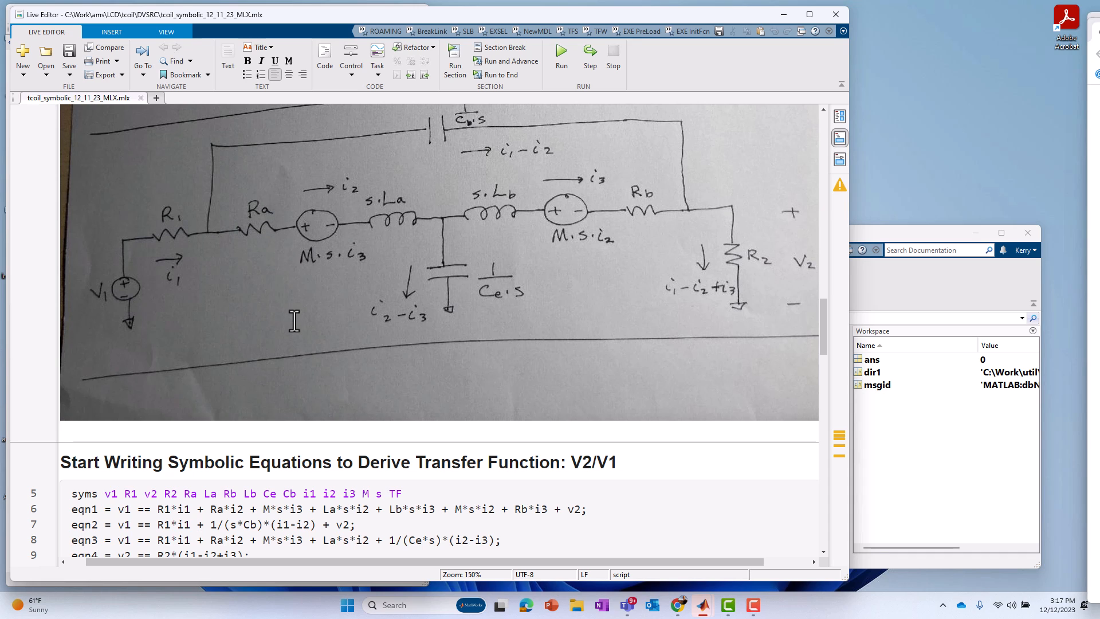
{"action": "mouse_move", "coordinate": [289, 152]}
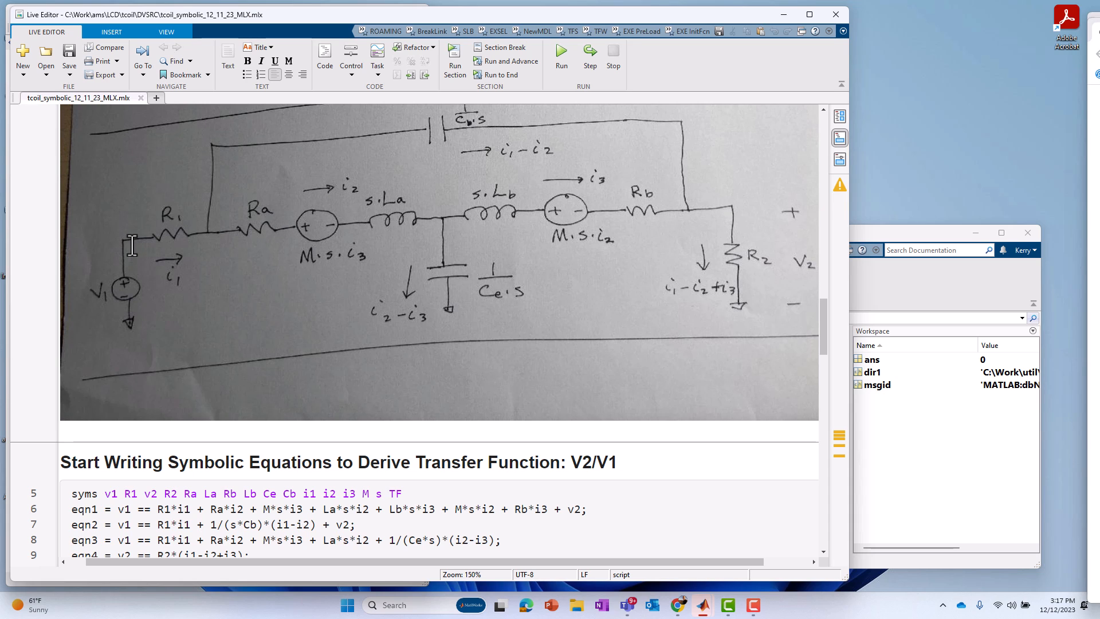
{"action": "mouse_move", "coordinate": [123, 274]}
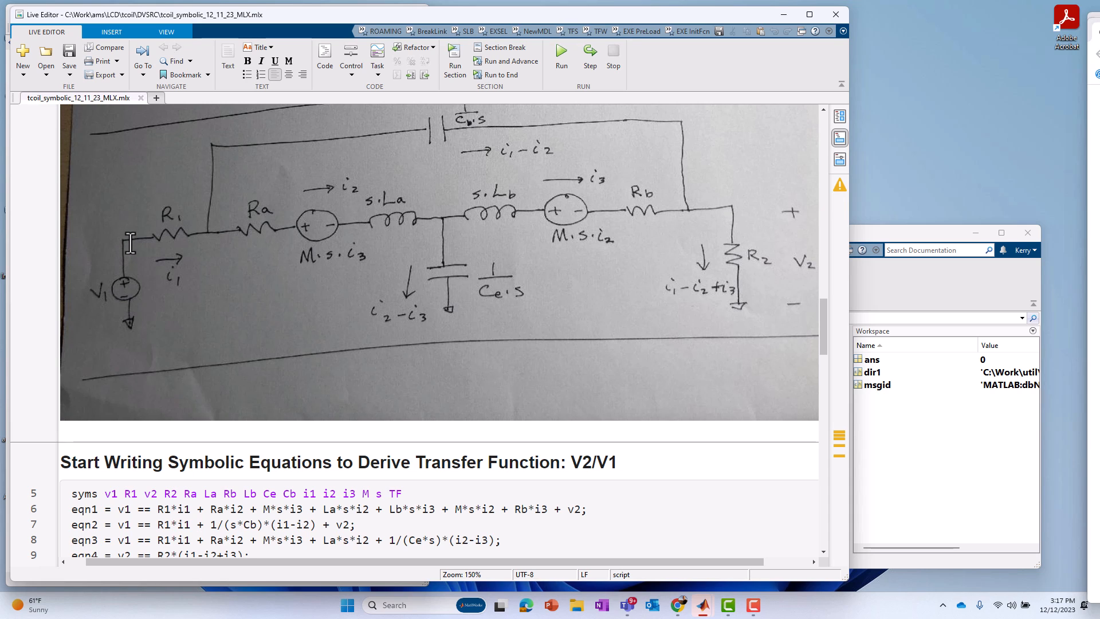
{"action": "mouse_move", "coordinate": [172, 237]}
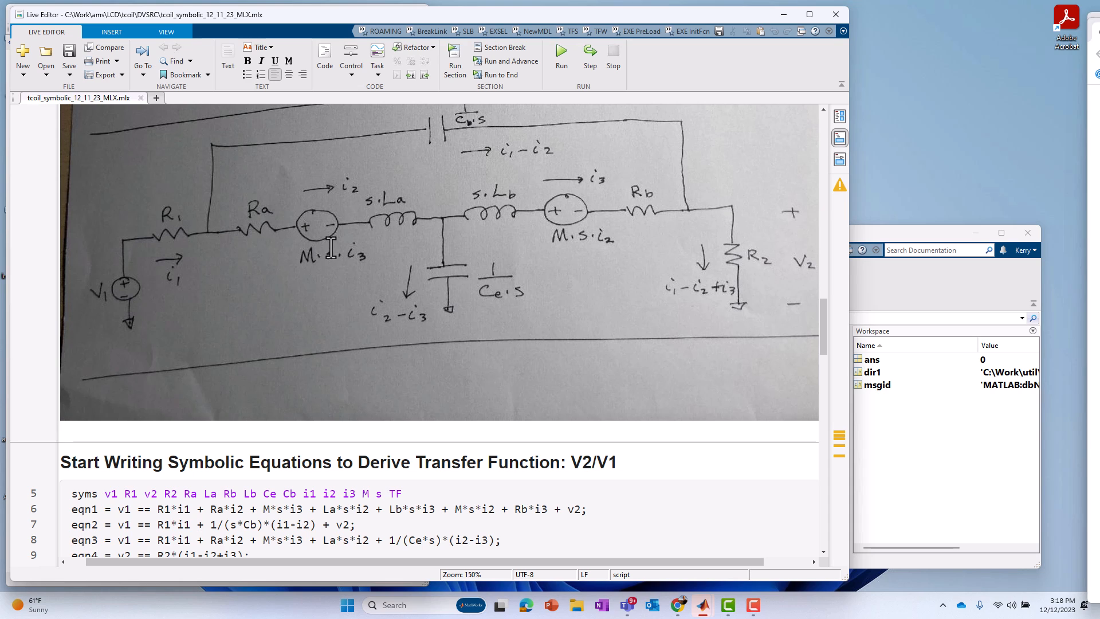
{"action": "mouse_move", "coordinate": [281, 247]}
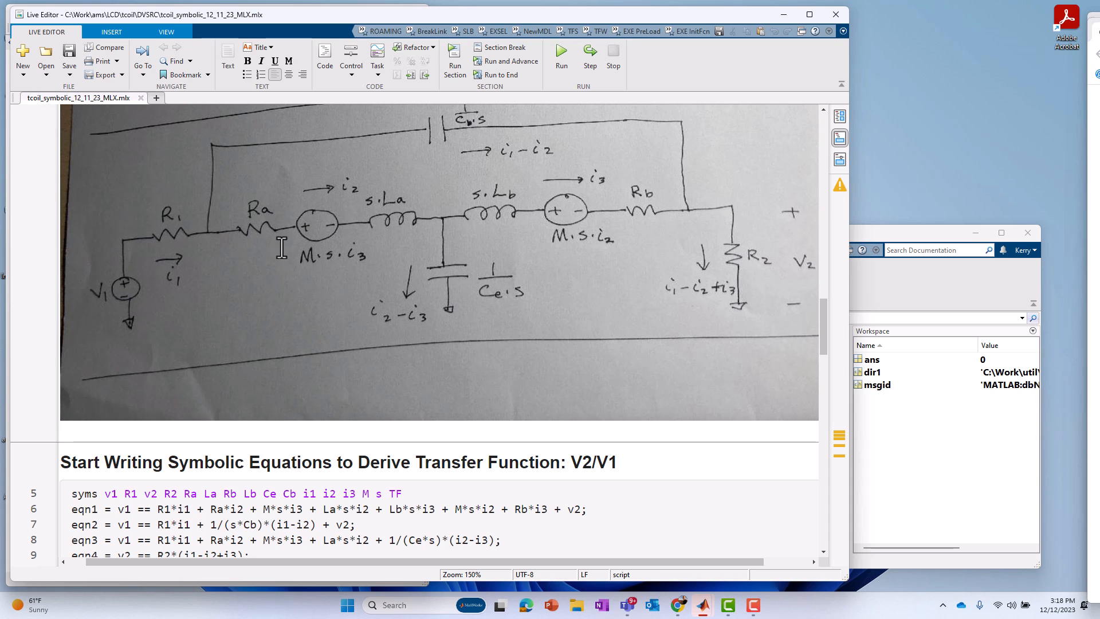
{"action": "mouse_move", "coordinate": [334, 232]}
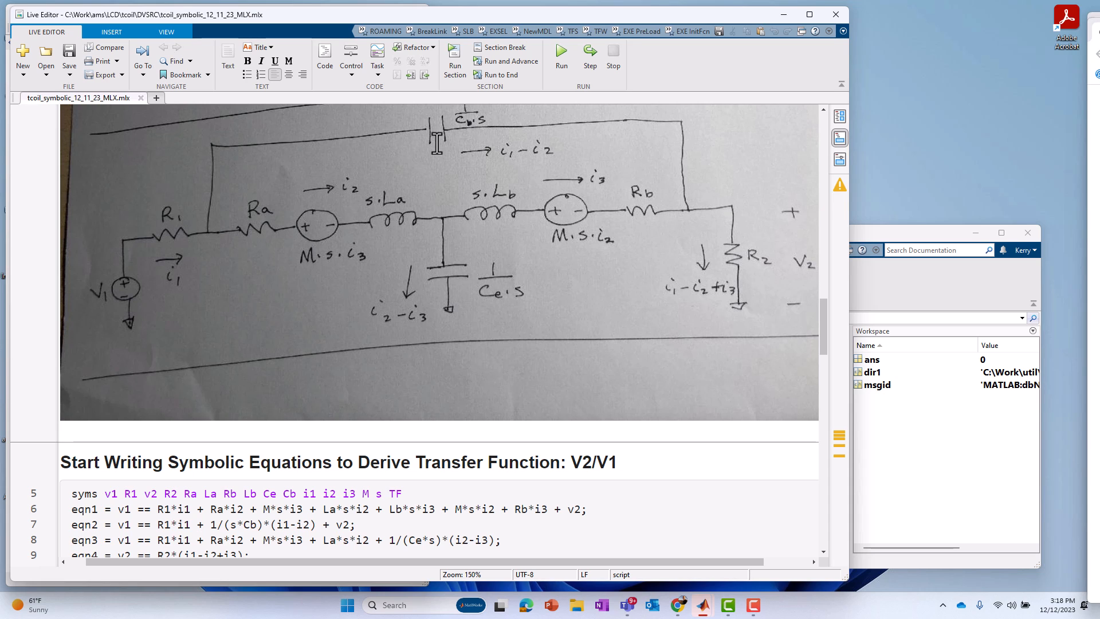
{"action": "mouse_move", "coordinate": [291, 218]}
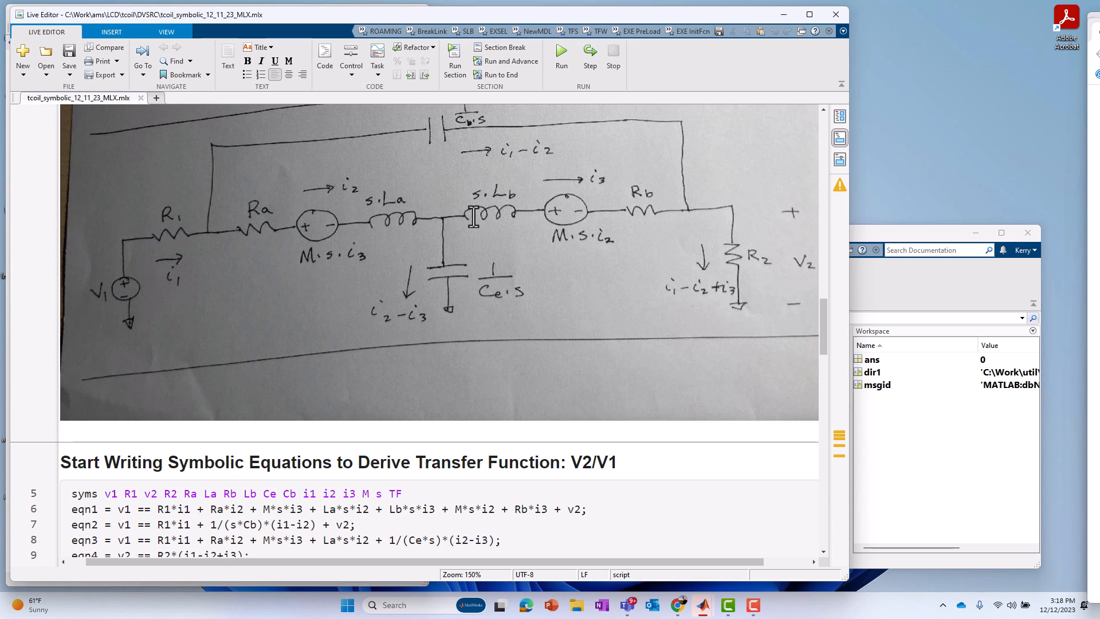
{"action": "mouse_move", "coordinate": [564, 221]}
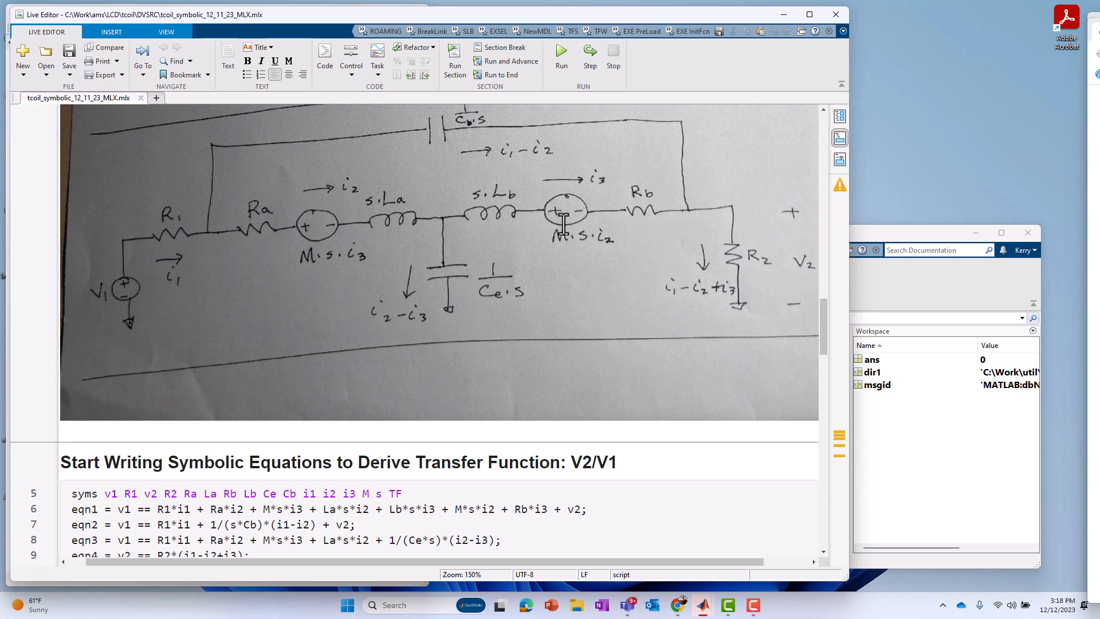
{"action": "mouse_move", "coordinate": [620, 198]}
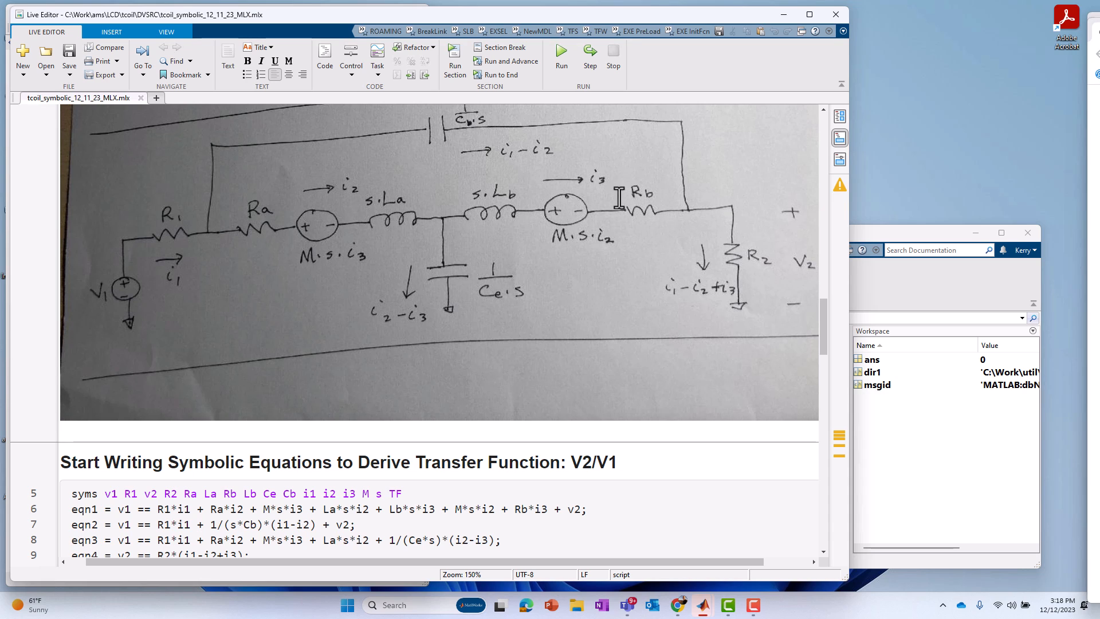
{"action": "mouse_move", "coordinate": [736, 220]}
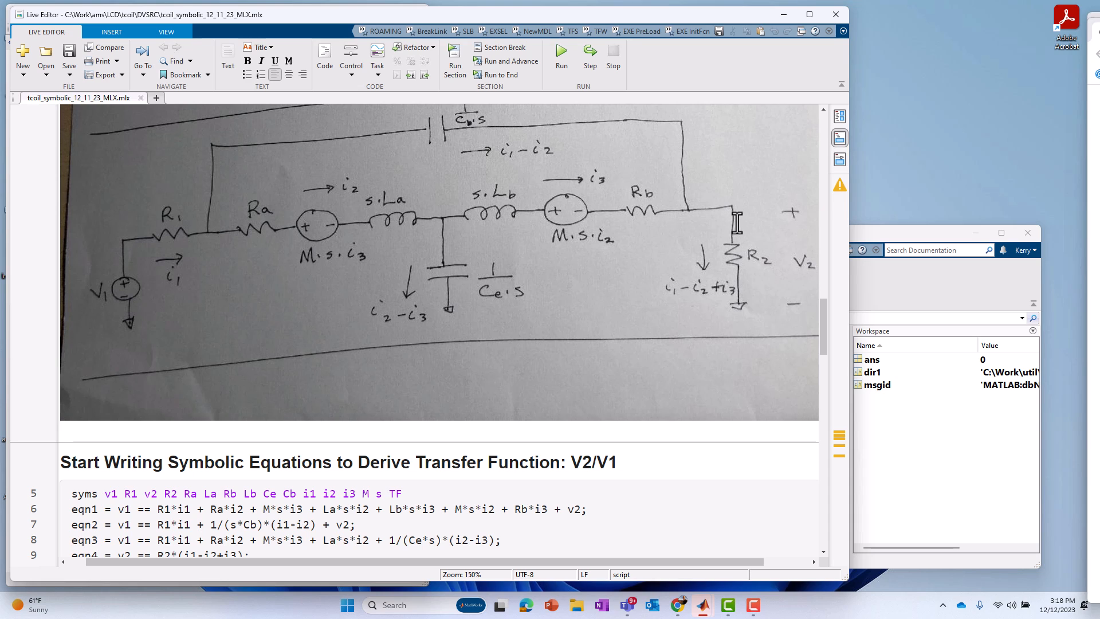
{"action": "mouse_move", "coordinate": [580, 373]}
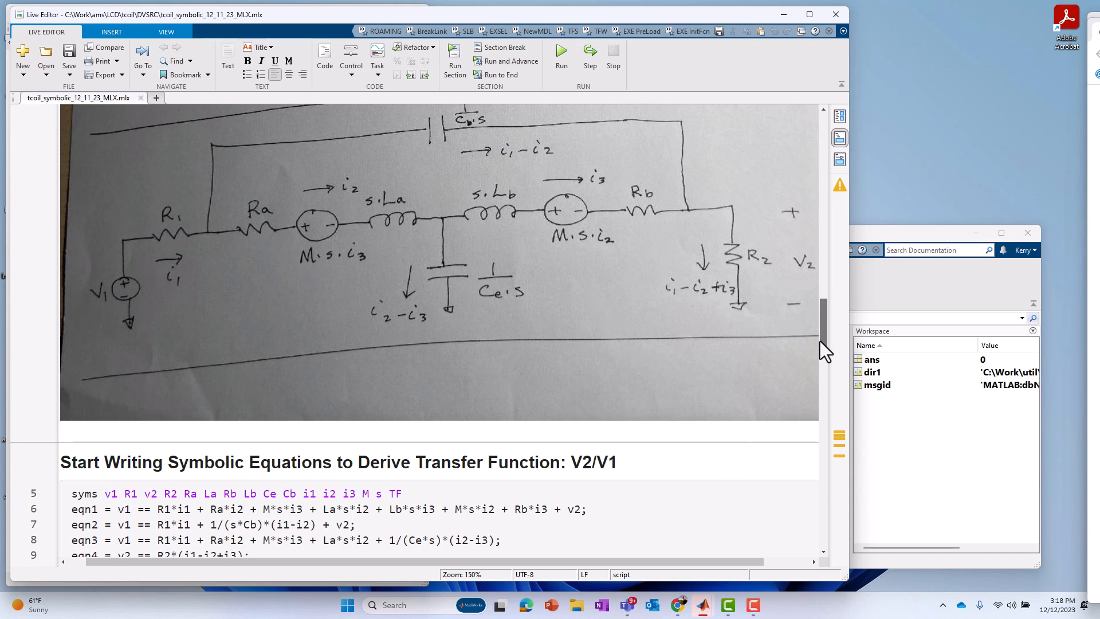
{"action": "scroll", "scroll_direction": "down", "scroll_amount": 3}
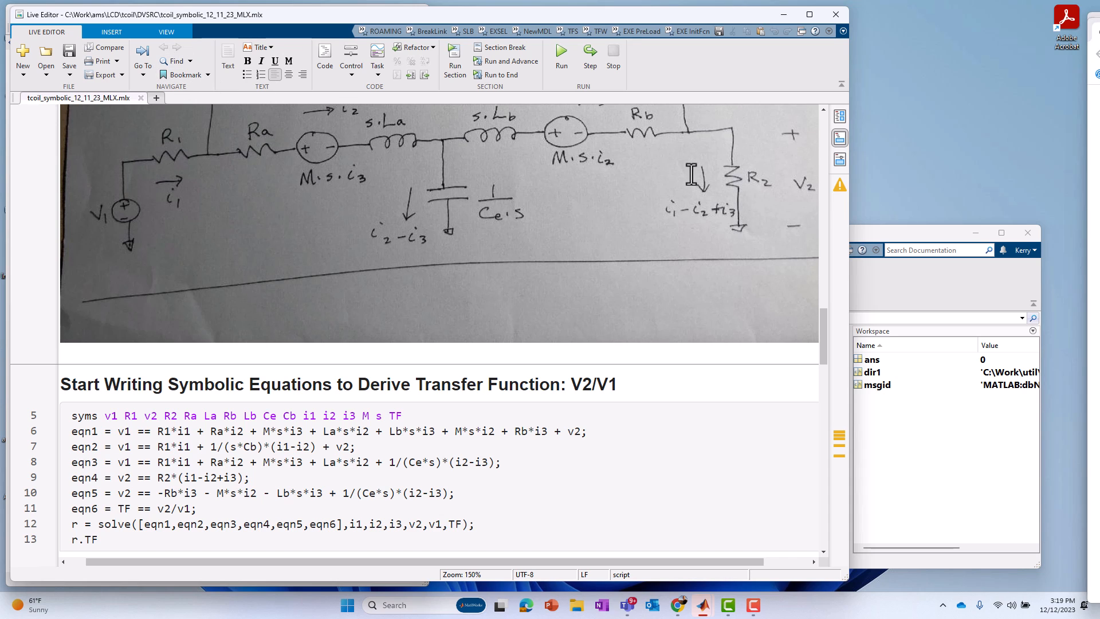
{"action": "mouse_move", "coordinate": [505, 160]}
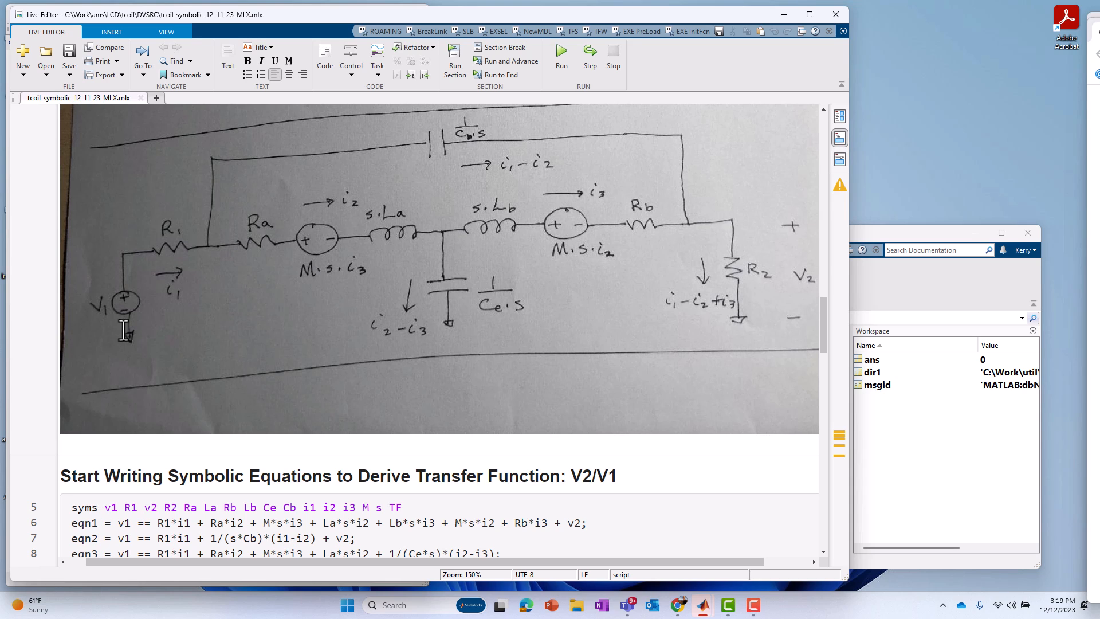
{"action": "mouse_move", "coordinate": [409, 170]}
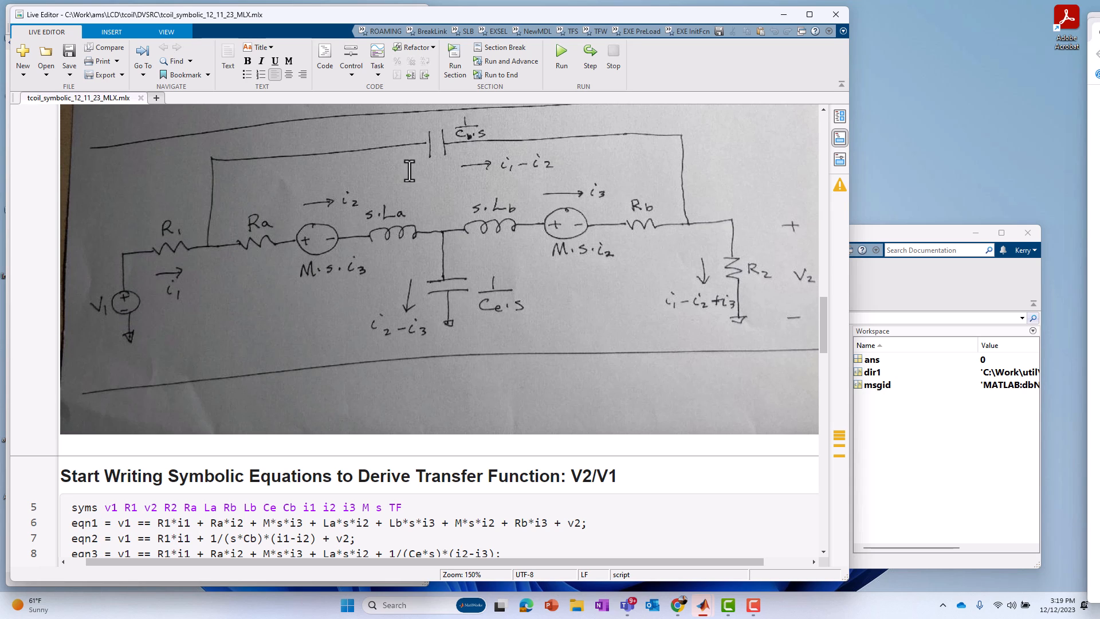
{"action": "mouse_move", "coordinate": [684, 178]}
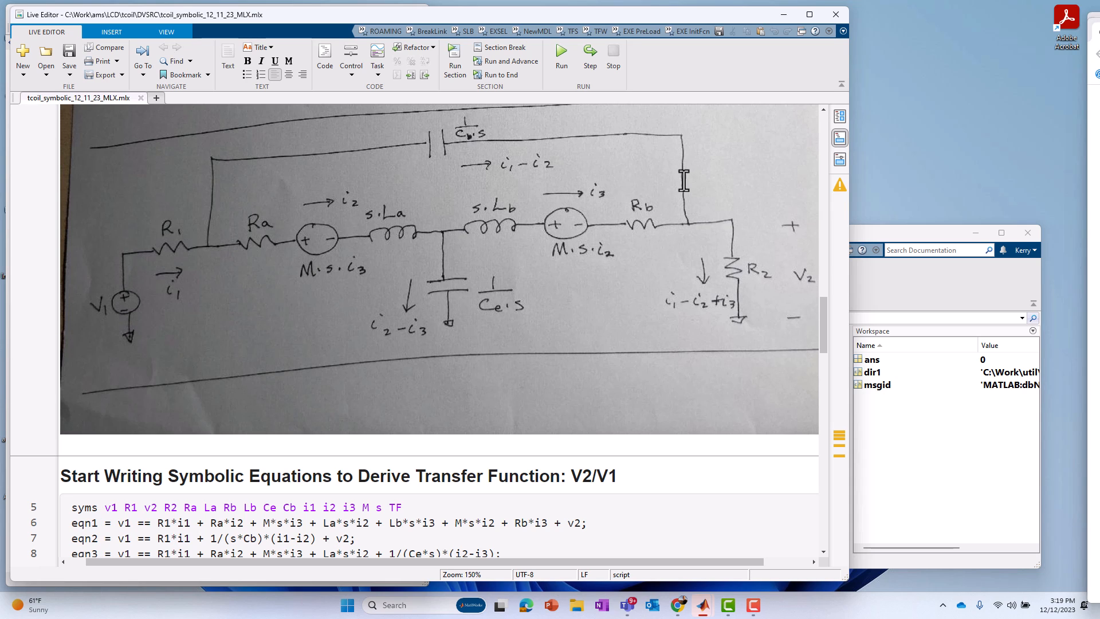
{"action": "mouse_move", "coordinate": [347, 433]}
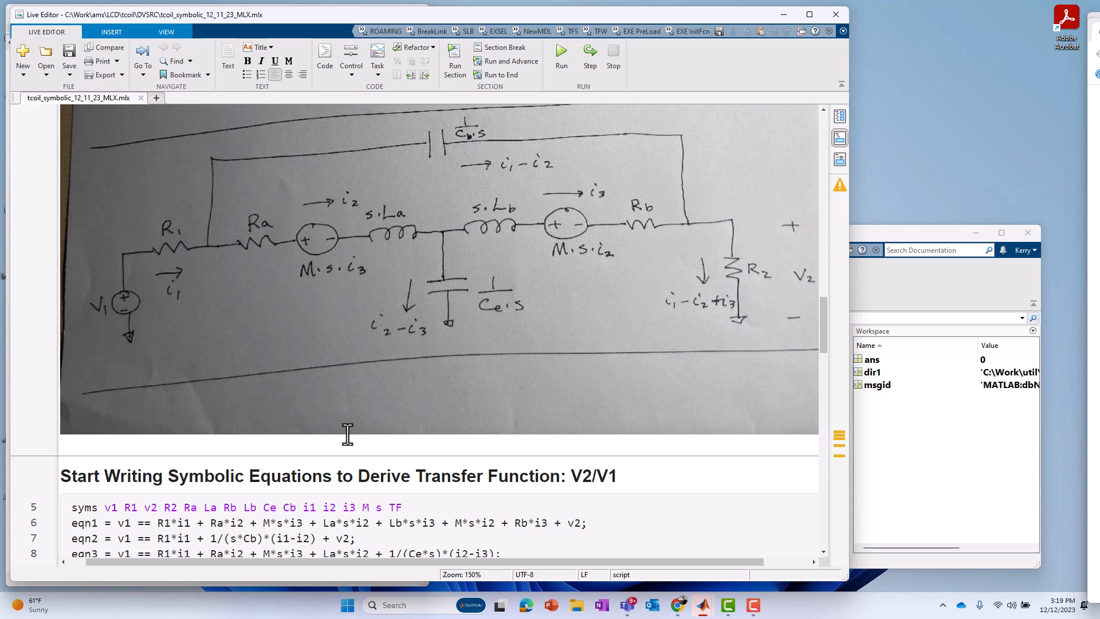
{"action": "mouse_move", "coordinate": [172, 540]}
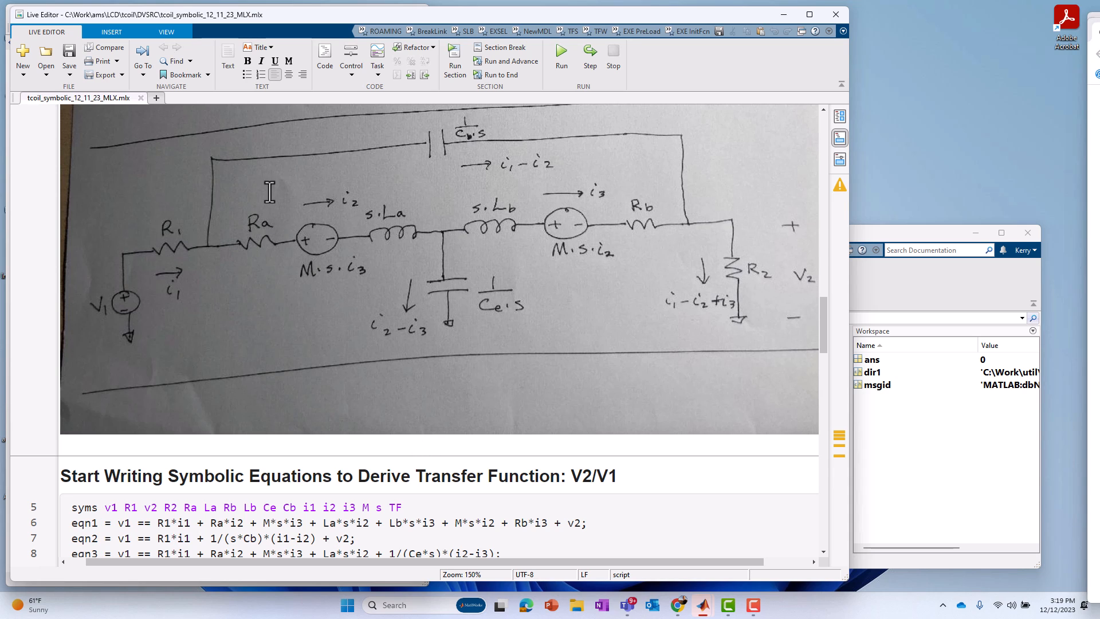
{"action": "mouse_move", "coordinate": [459, 150]}
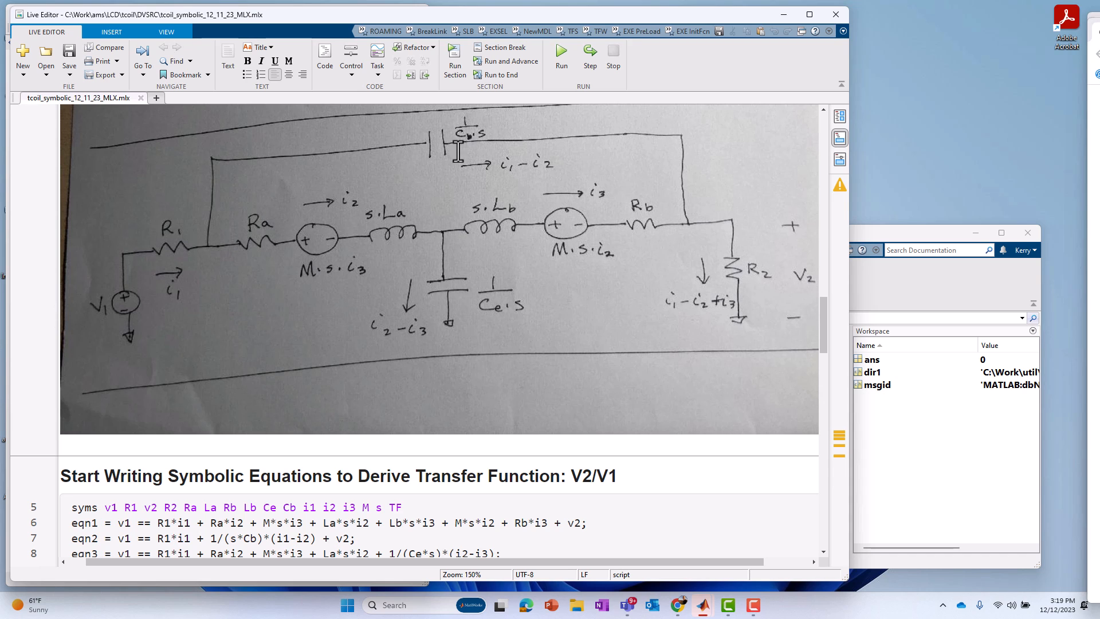
{"action": "mouse_move", "coordinate": [358, 216]}
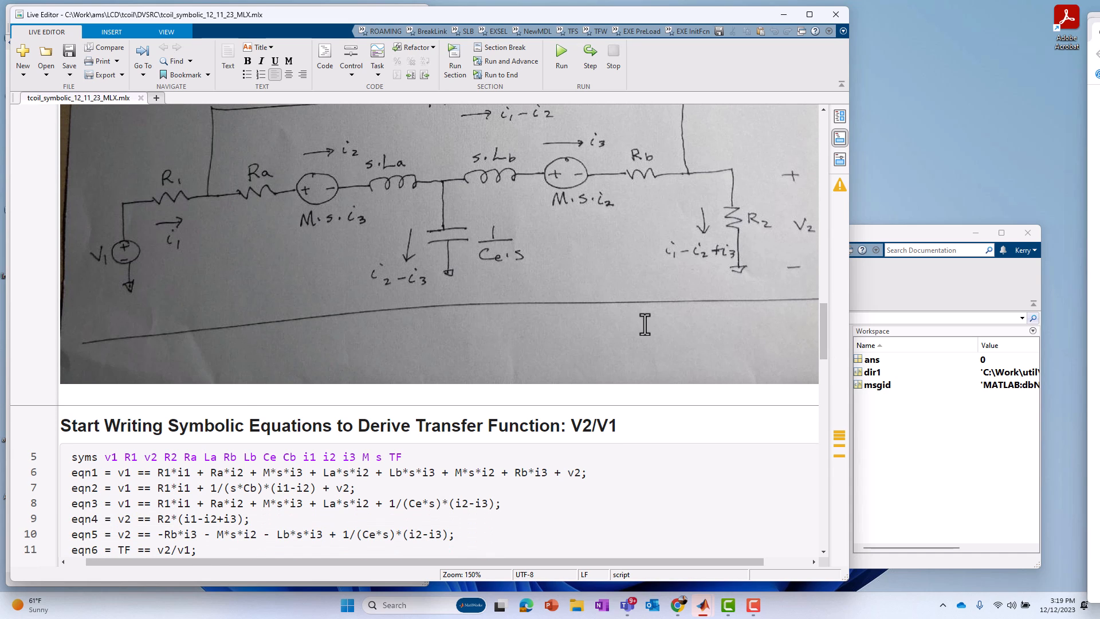
{"action": "mouse_move", "coordinate": [487, 330]}
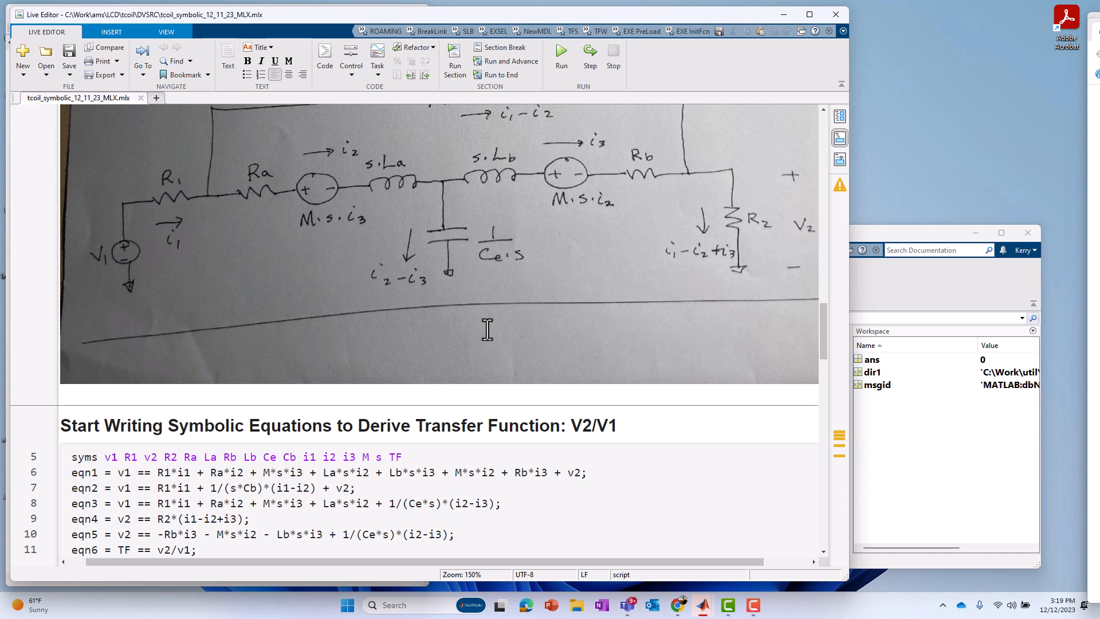
{"action": "mouse_move", "coordinate": [433, 348]}
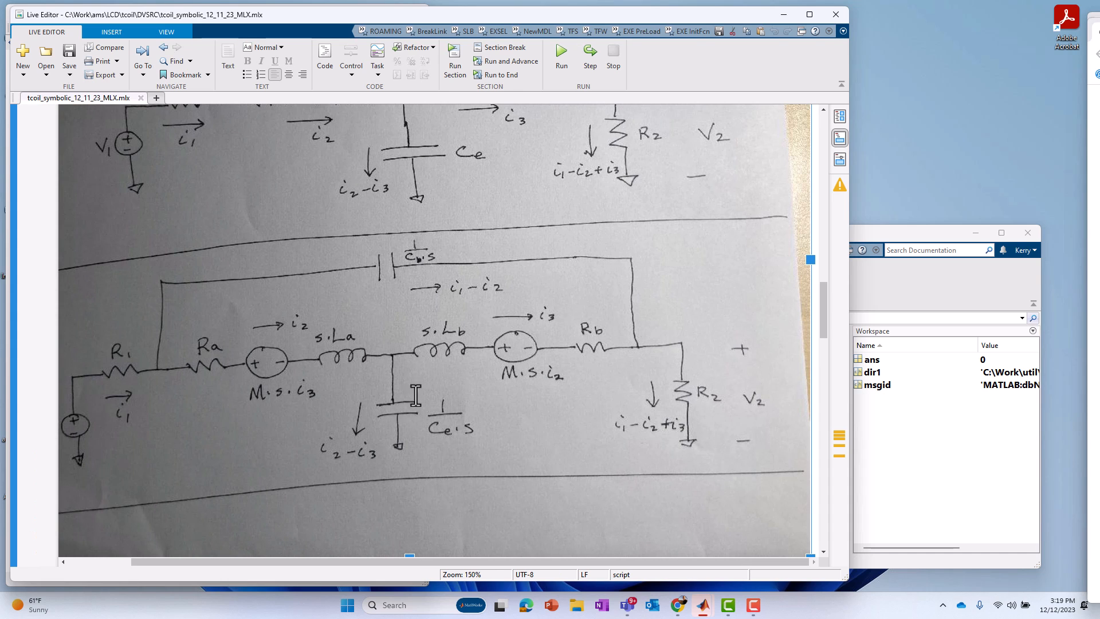
{"action": "mouse_move", "coordinate": [235, 495]}
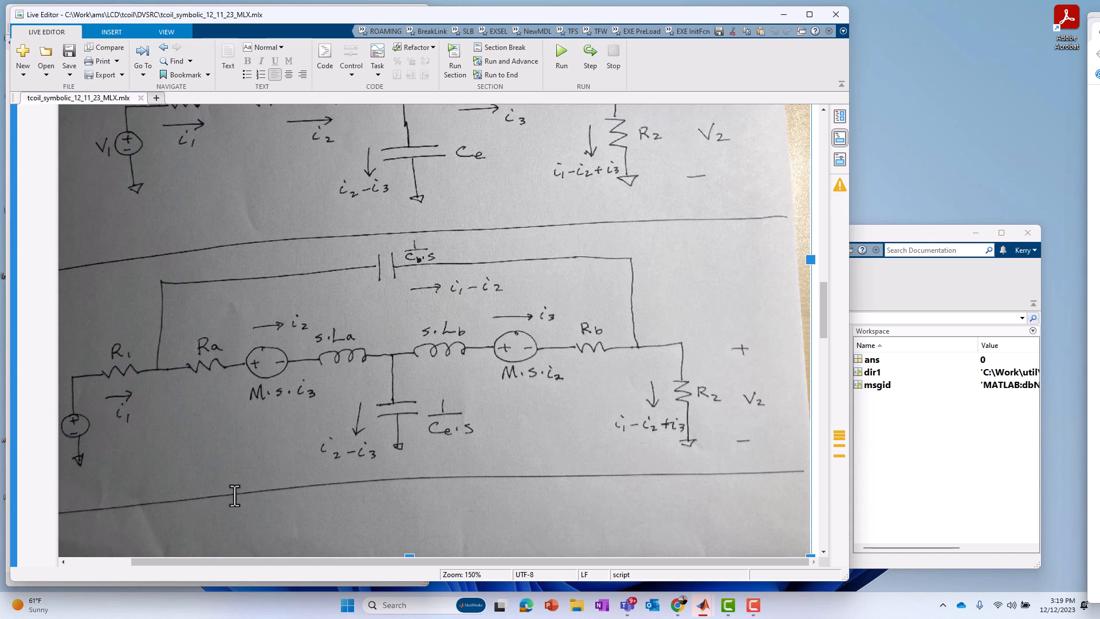
{"action": "mouse_move", "coordinate": [505, 391]}
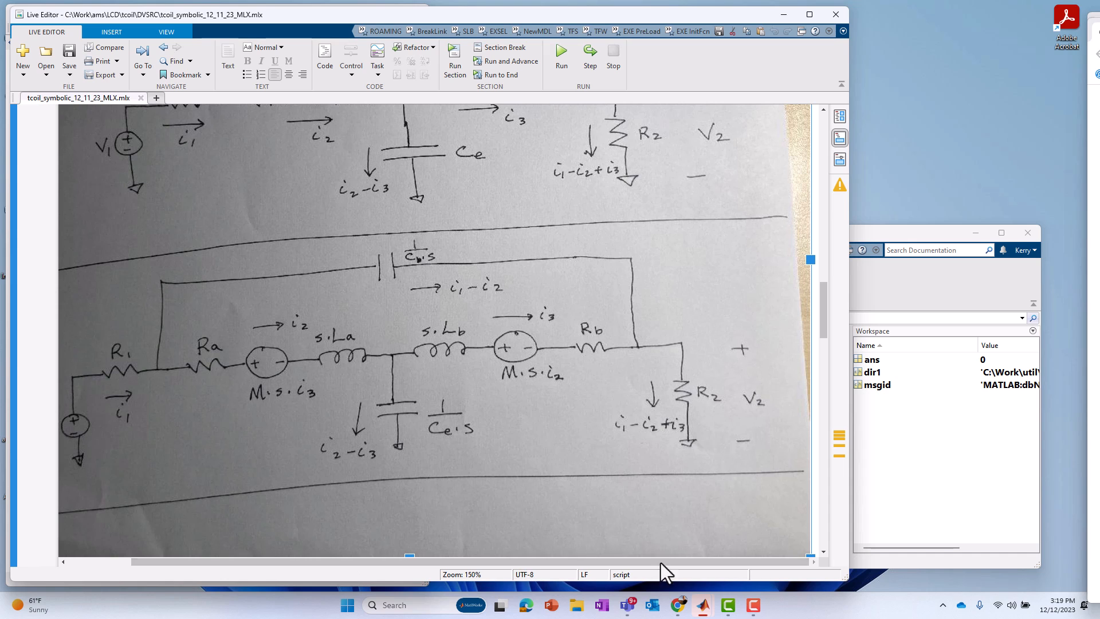
{"action": "mouse_move", "coordinate": [989, 470]}
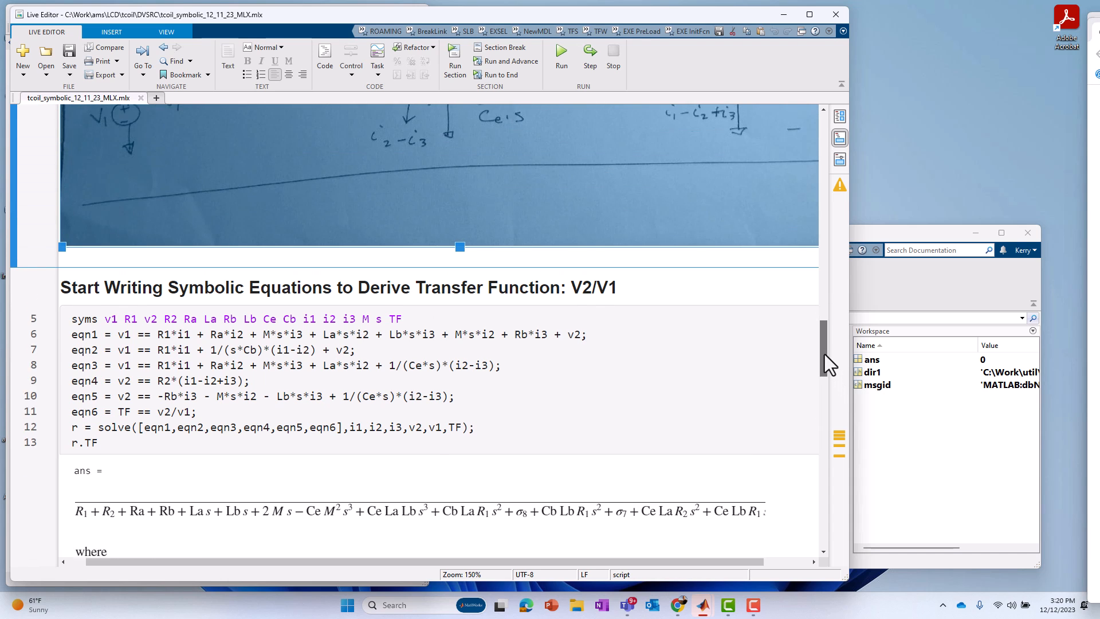
{"action": "scroll", "scroll_direction": "down", "scroll_amount": 3}
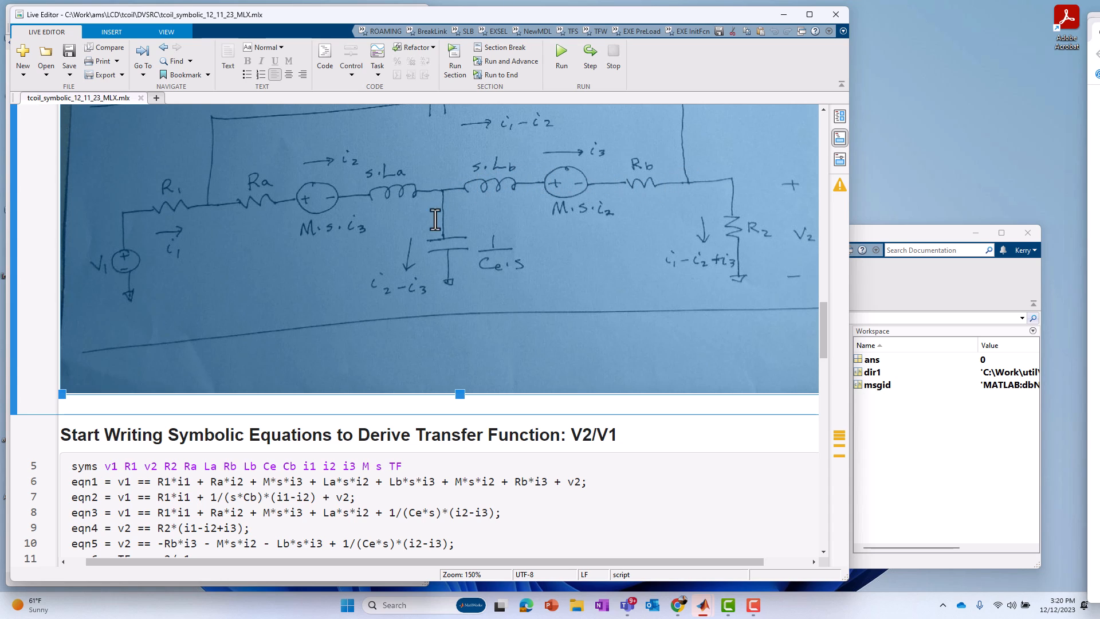
{"action": "mouse_move", "coordinate": [572, 245]}
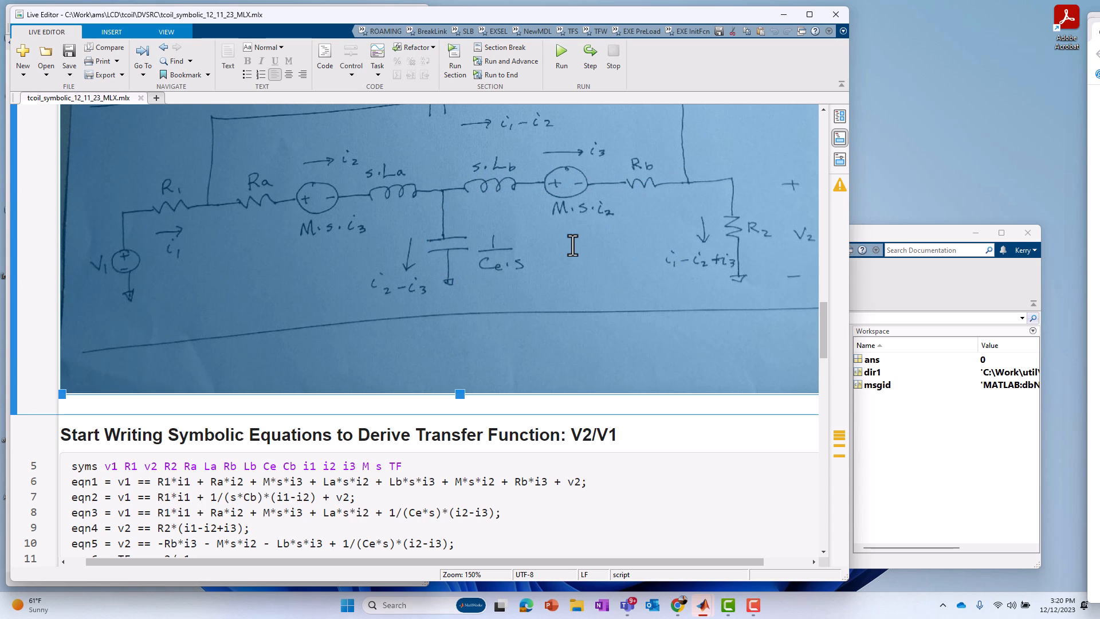
{"action": "mouse_move", "coordinate": [849, 237]}
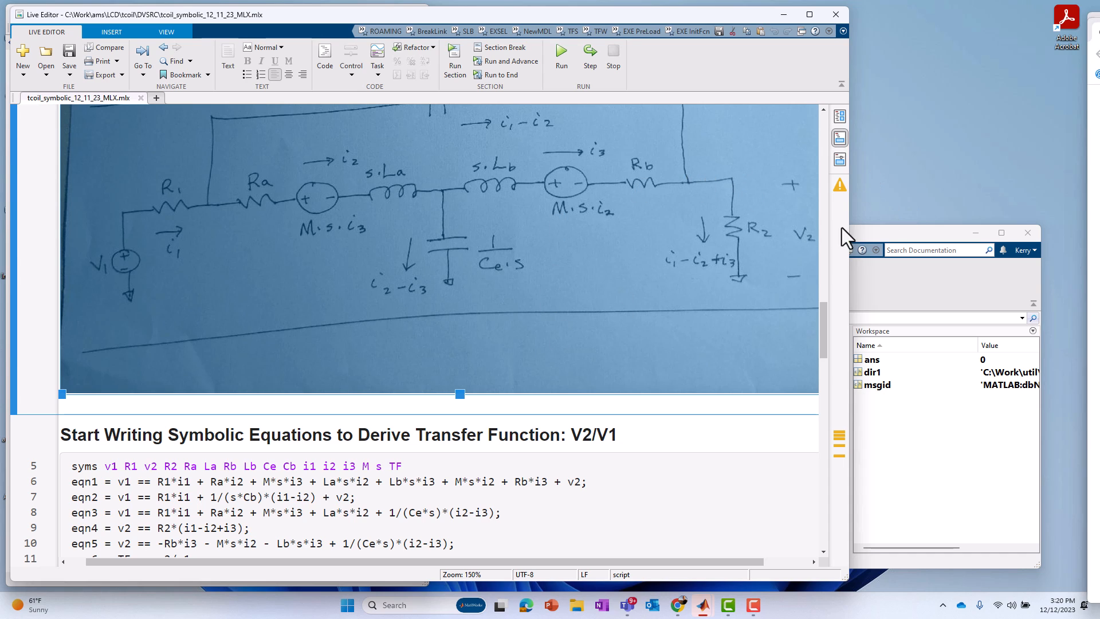
{"action": "mouse_move", "coordinate": [824, 294]}
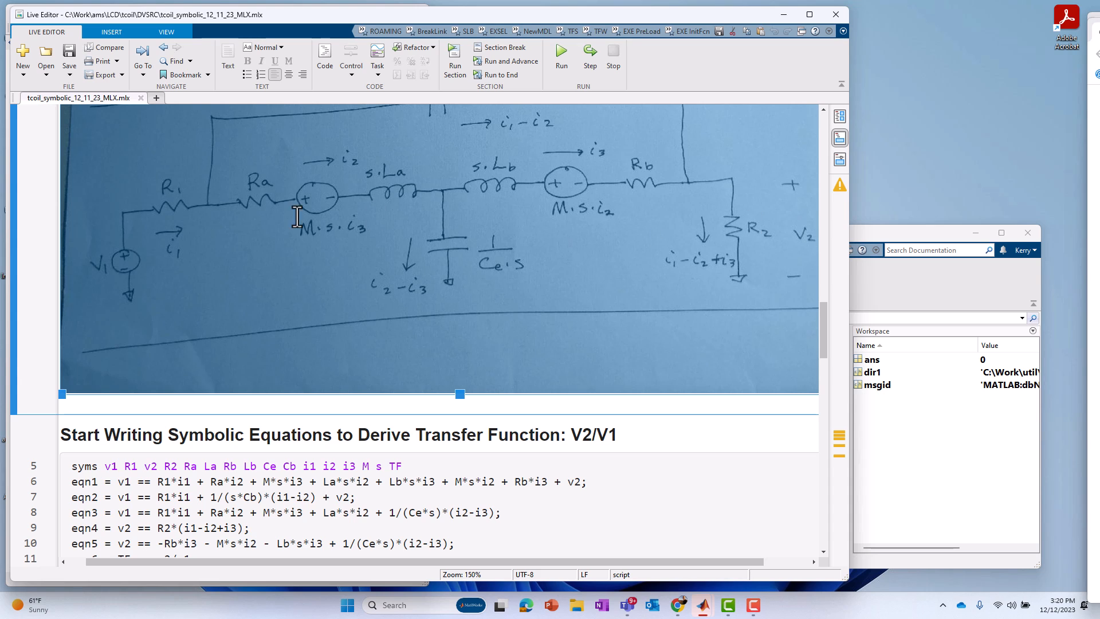
{"action": "mouse_move", "coordinate": [774, 337]}
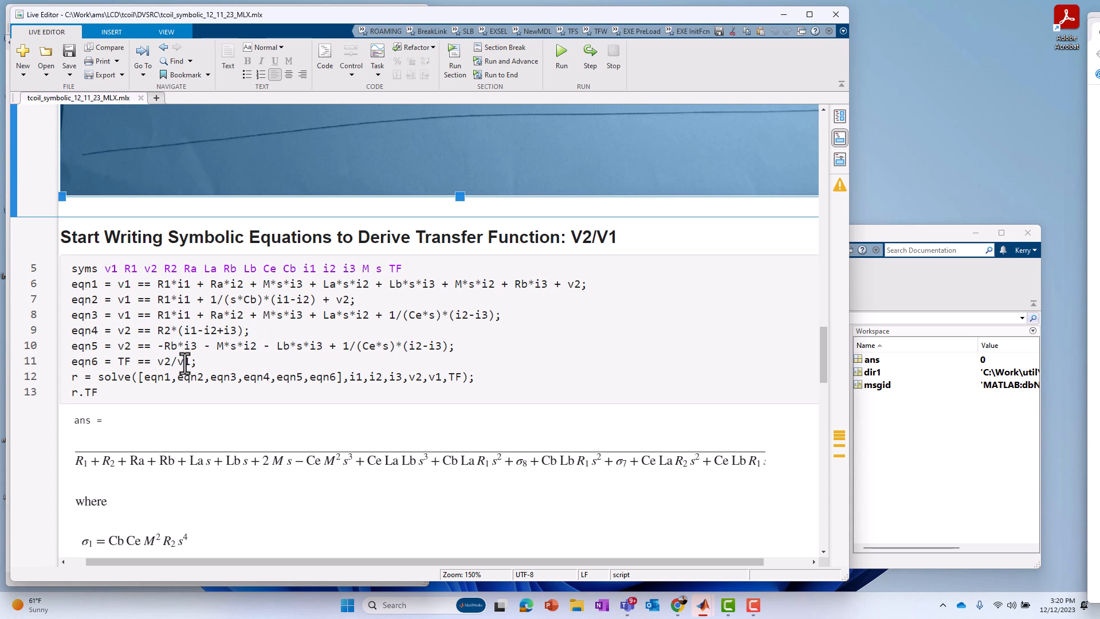
{"action": "mouse_move", "coordinate": [118, 377]}
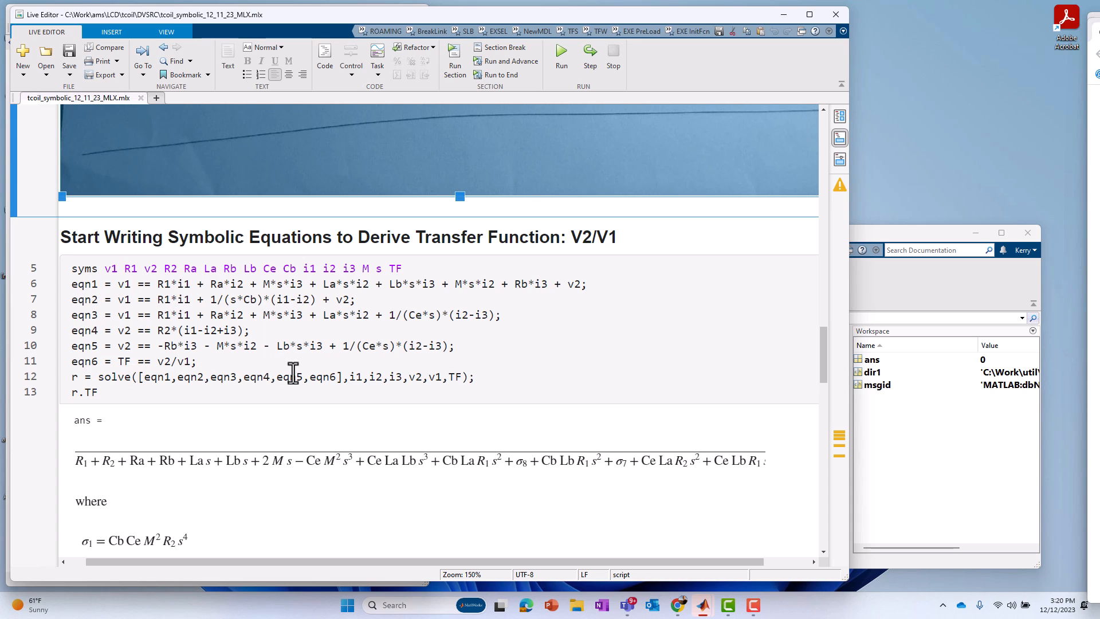
{"action": "mouse_move", "coordinate": [332, 377]}
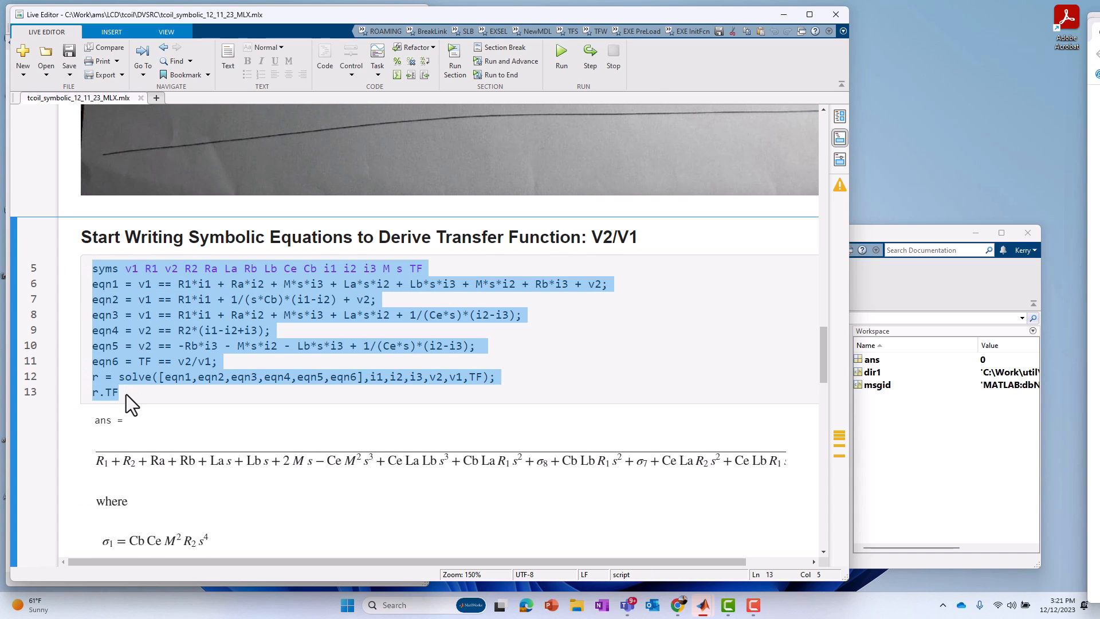
Evaluate the selected lines 5–13 and scroll through the solved V2/V1 expression and its sigma terms.
{"action": "right_click", "coordinate": [129, 403]}
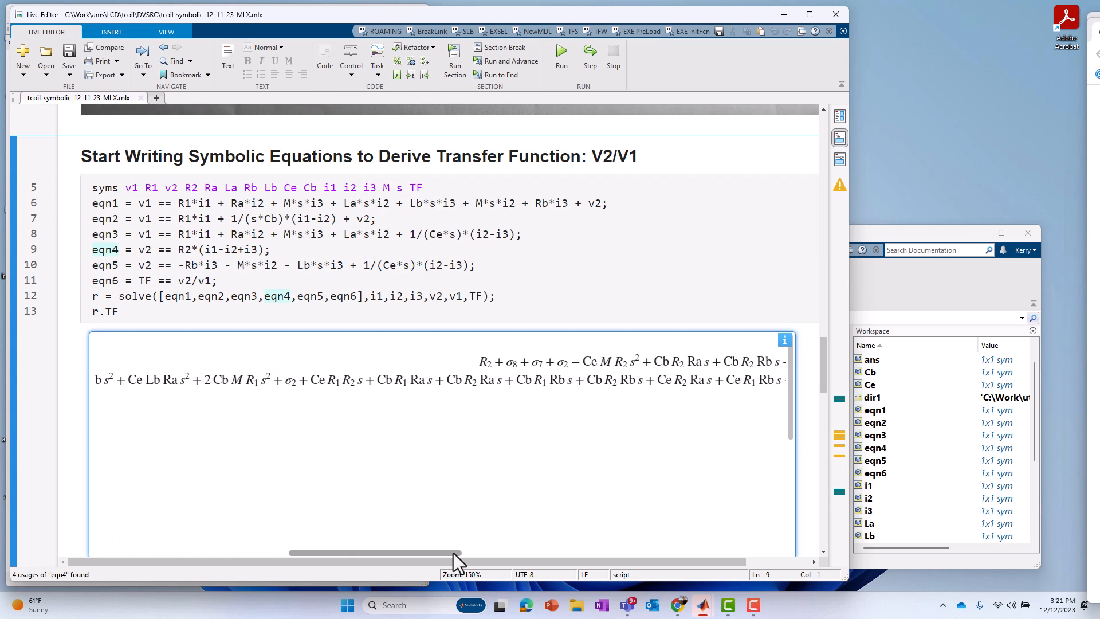
{"action": "left_click_drag", "start_coordinate": [456, 553], "coordinate": [576, 553]}
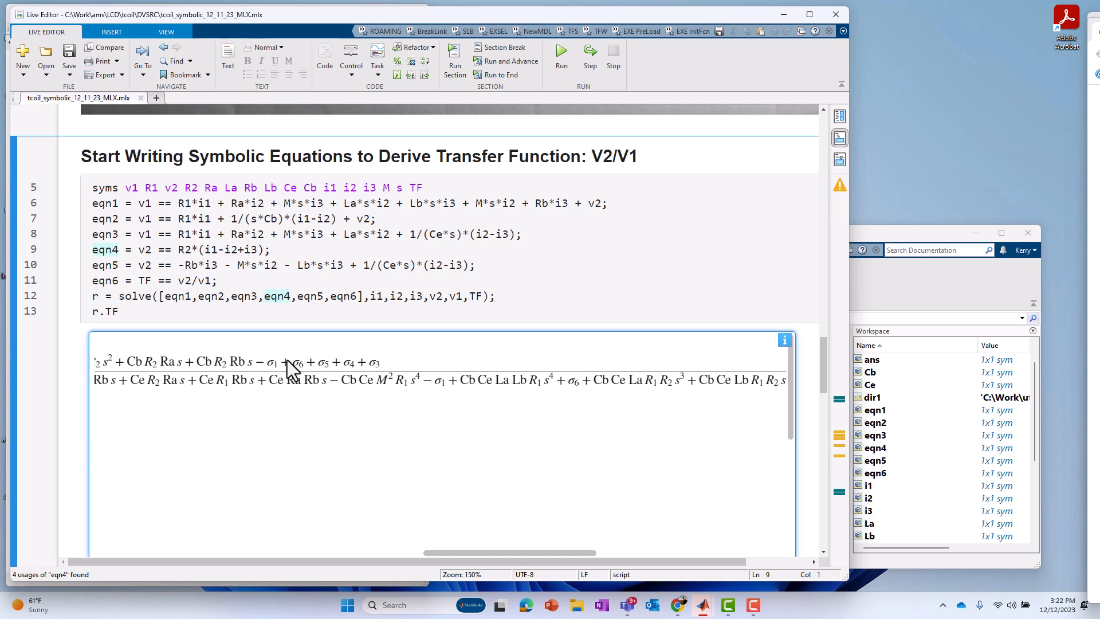
{"action": "mouse_move", "coordinate": [681, 516]}
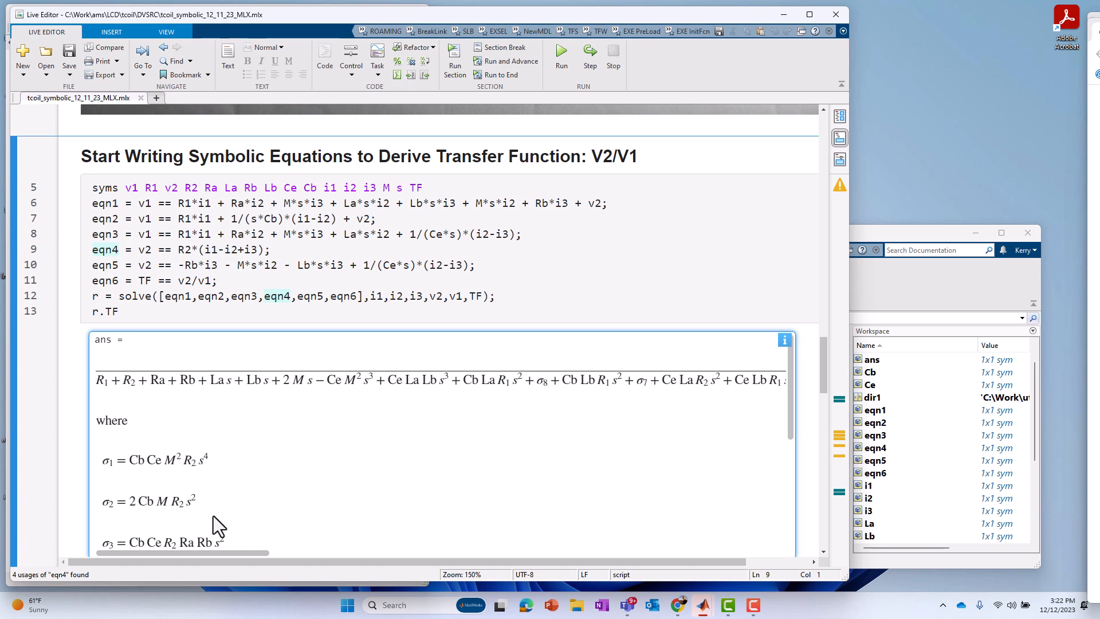
{"action": "mouse_move", "coordinate": [227, 422]}
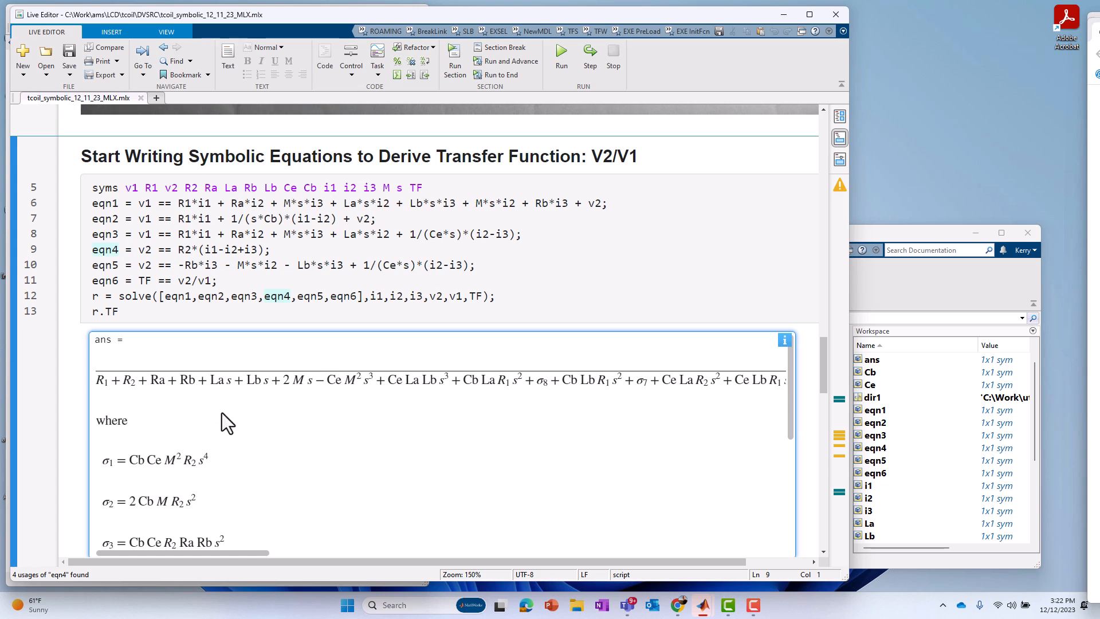
{"action": "mouse_move", "coordinate": [772, 410]}
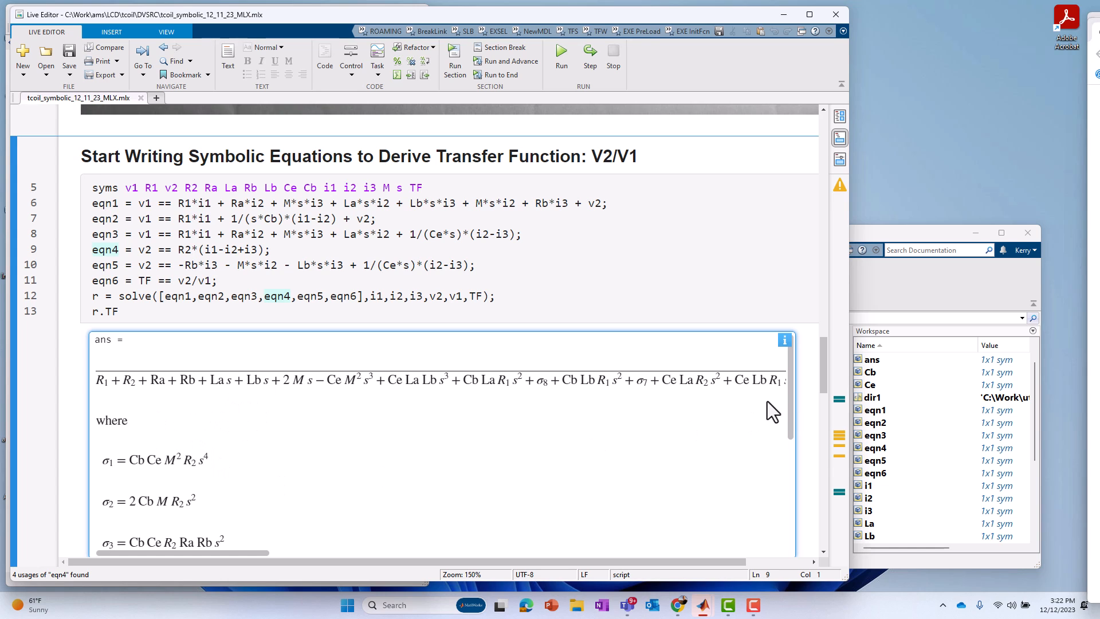
{"action": "scroll", "scroll_direction": "down", "scroll_amount": 3}
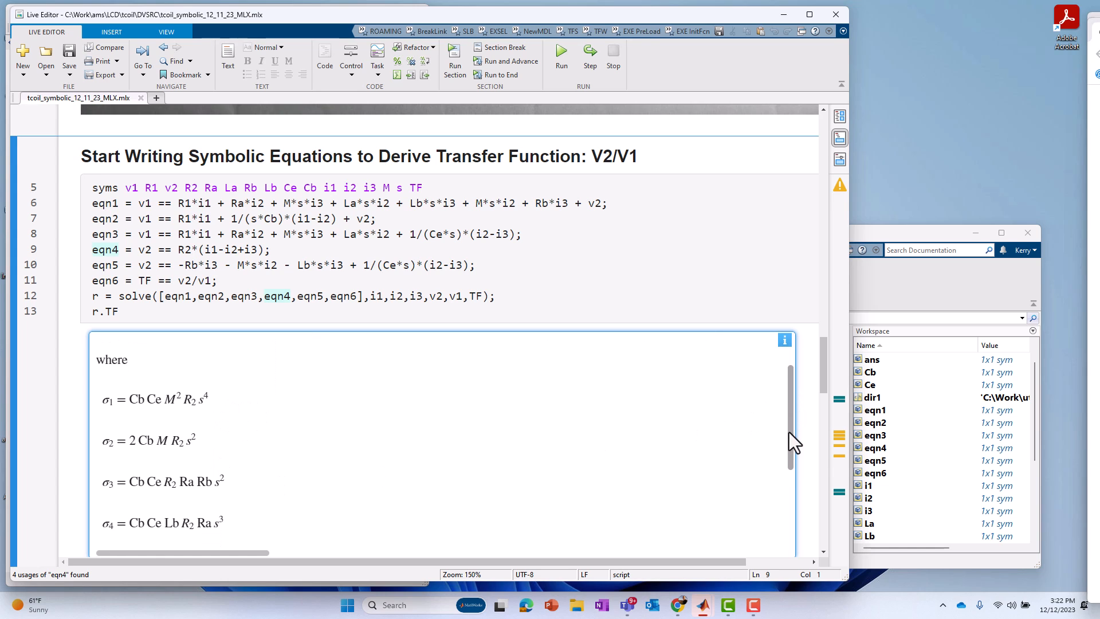
{"action": "scroll", "scroll_direction": "down", "scroll_amount": 3}
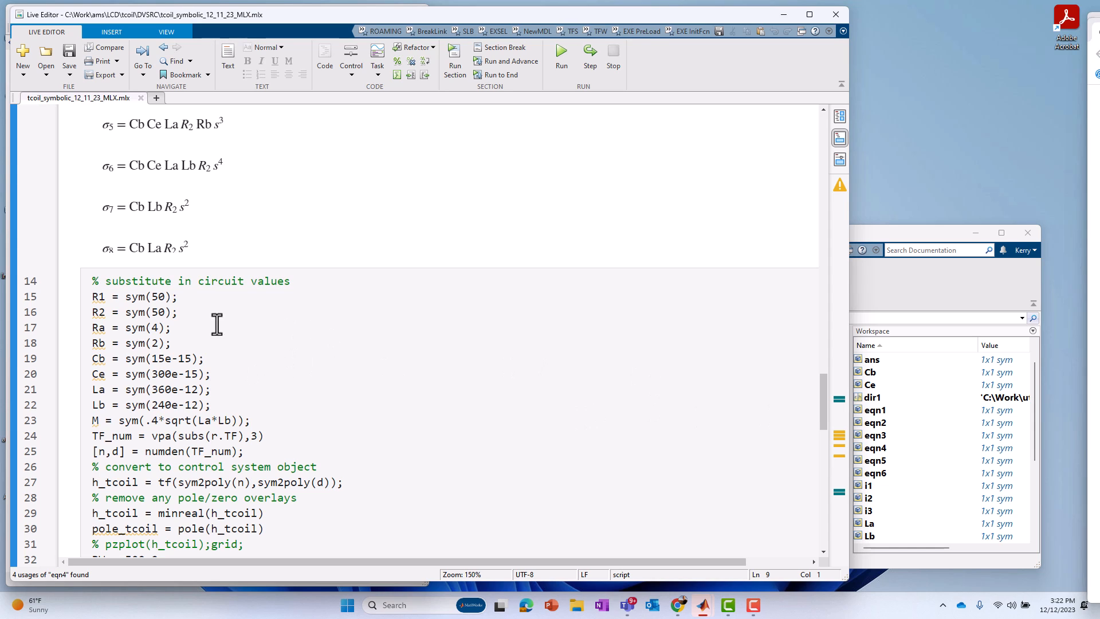
{"action": "mouse_move", "coordinate": [142, 296]}
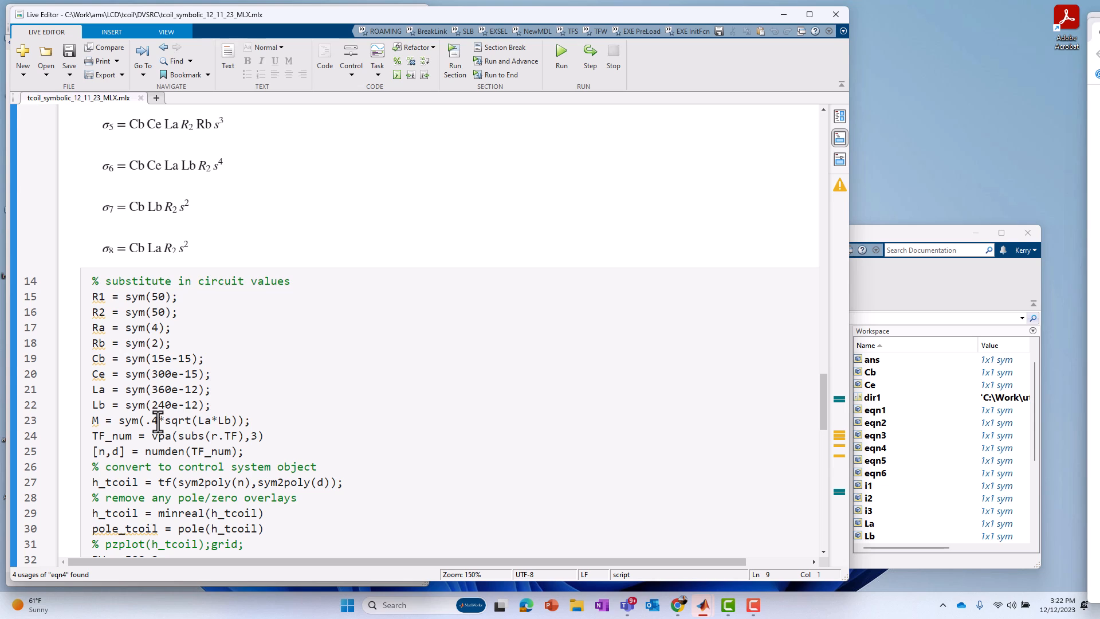
{"action": "mouse_move", "coordinate": [131, 420]}
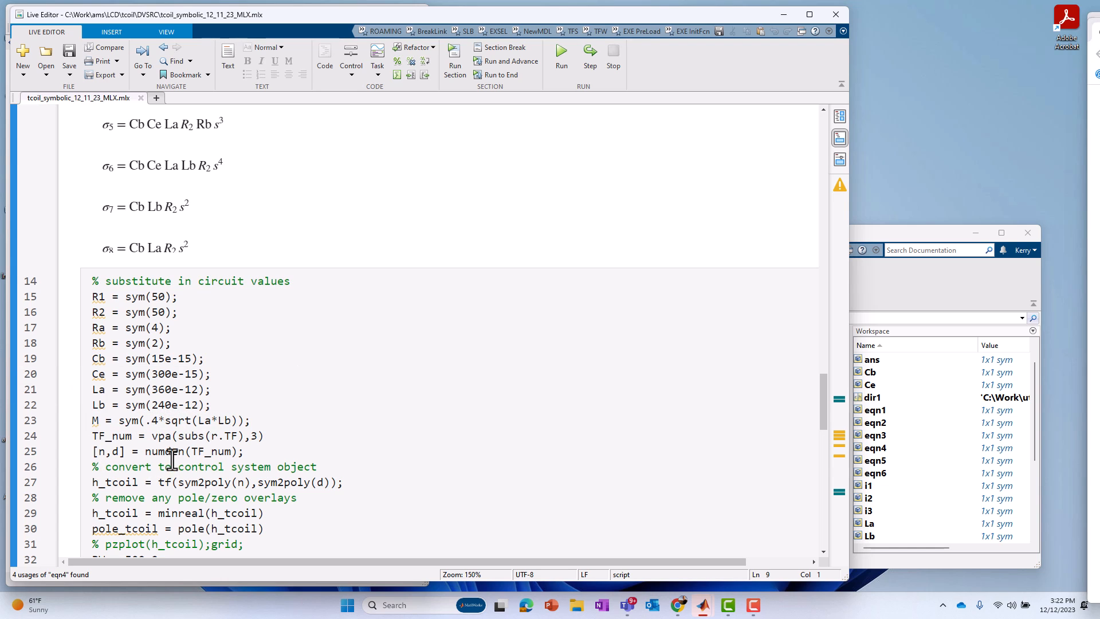
{"action": "mouse_move", "coordinate": [147, 435]}
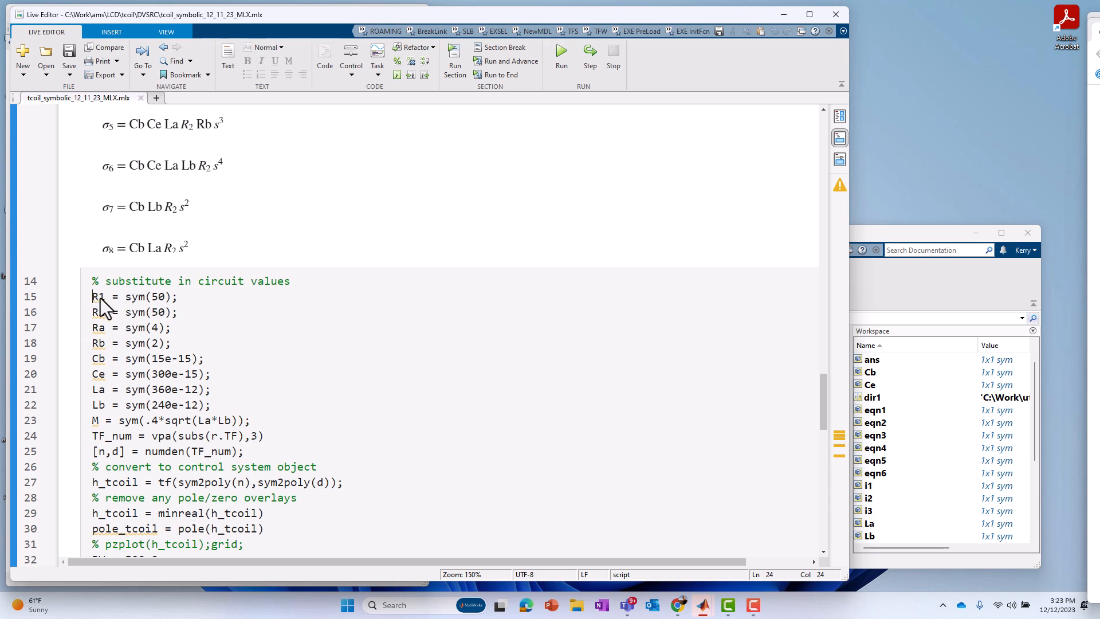
Make the 'substitute in circuit values' comment on line 14 a %% section break.
{"action": "left_click_drag", "start_coordinate": [91, 296], "coordinate": [265, 436]}
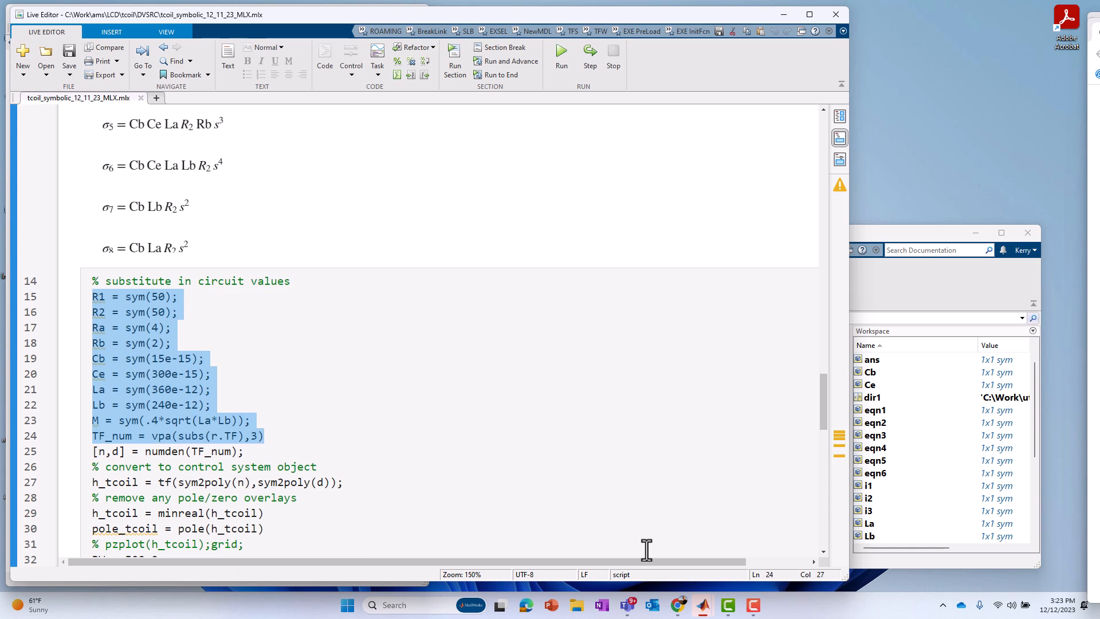
{"action": "left_click", "coordinate": [263, 435]}
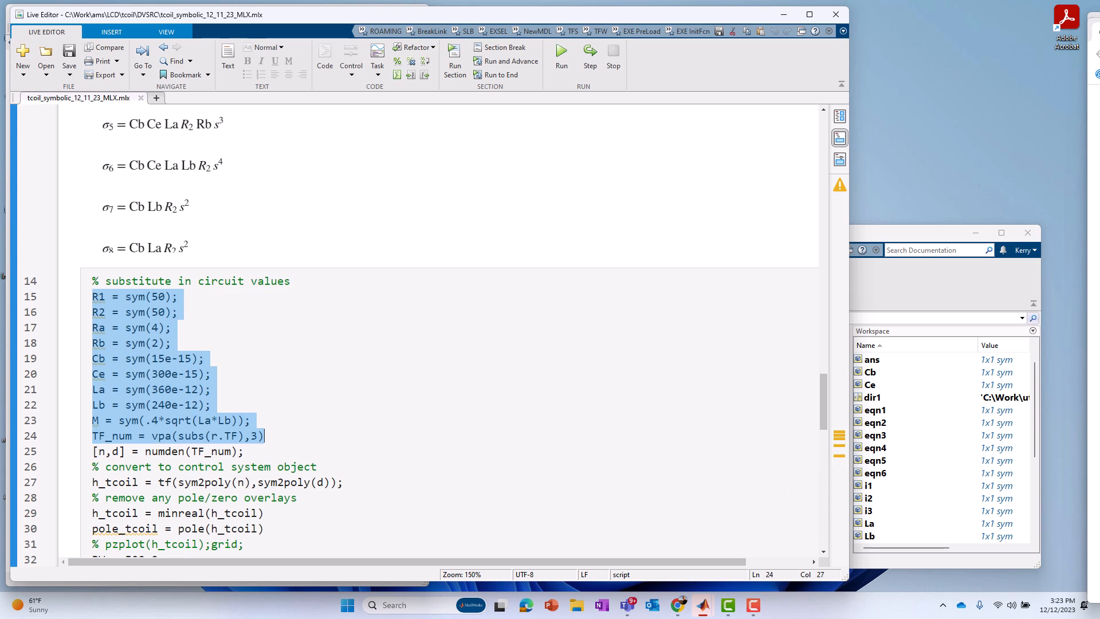
{"action": "left_click", "coordinate": [466, 370]}
{"action": "type", "text": "%"}
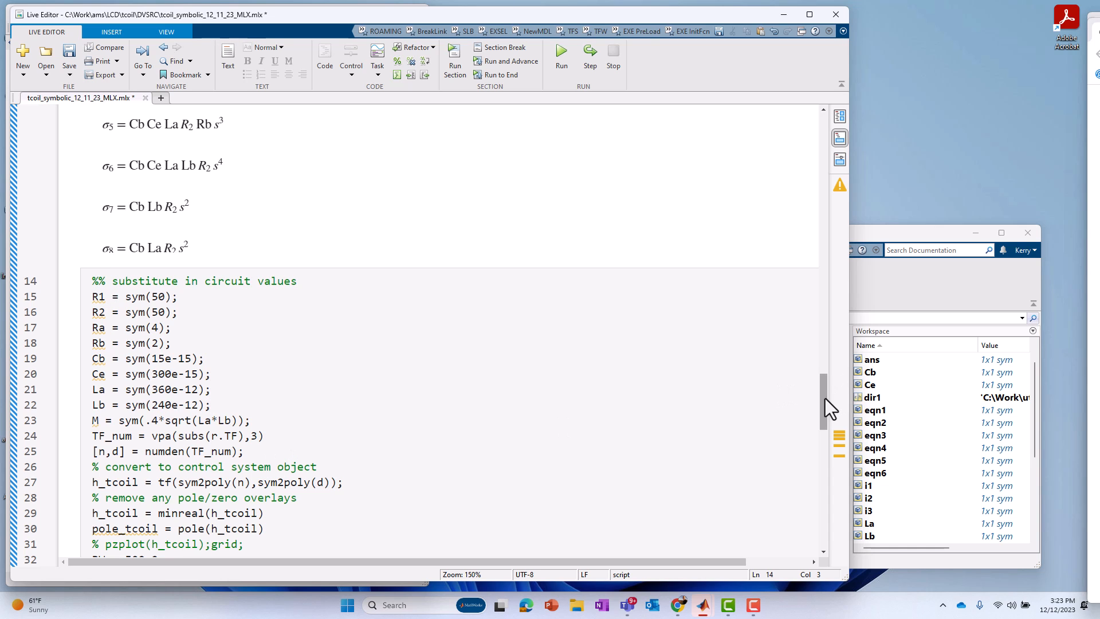
Run the script to show TF_num, h_tcoil and its poles inline, then highlight h_tcoil usages.
{"action": "scroll", "scroll_direction": "down", "scroll_amount": 3}
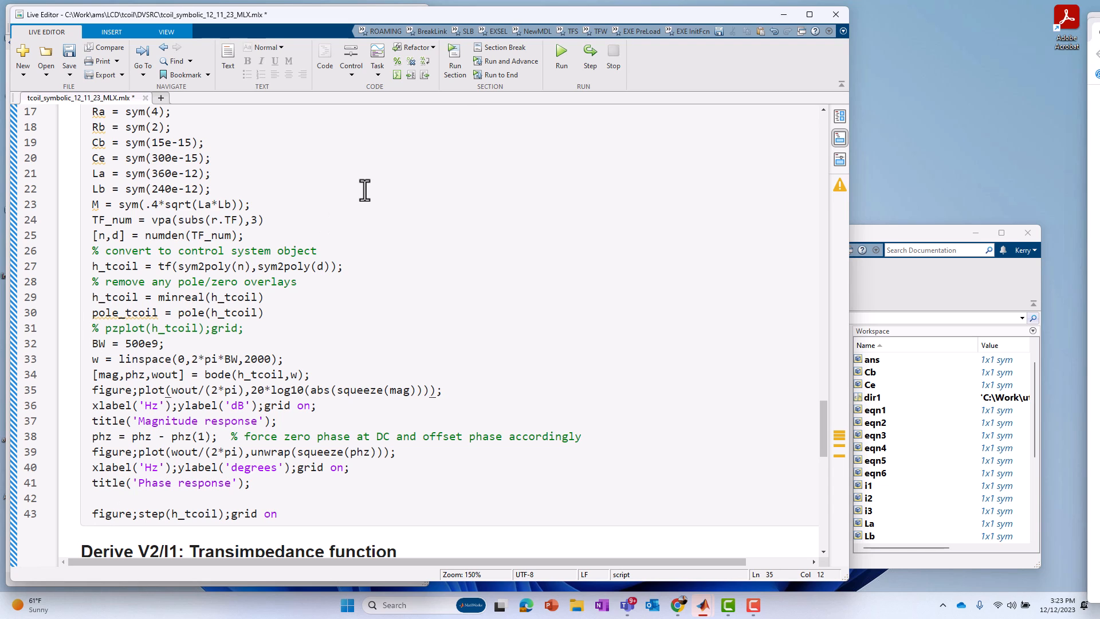
{"action": "left_click", "coordinate": [562, 54]}
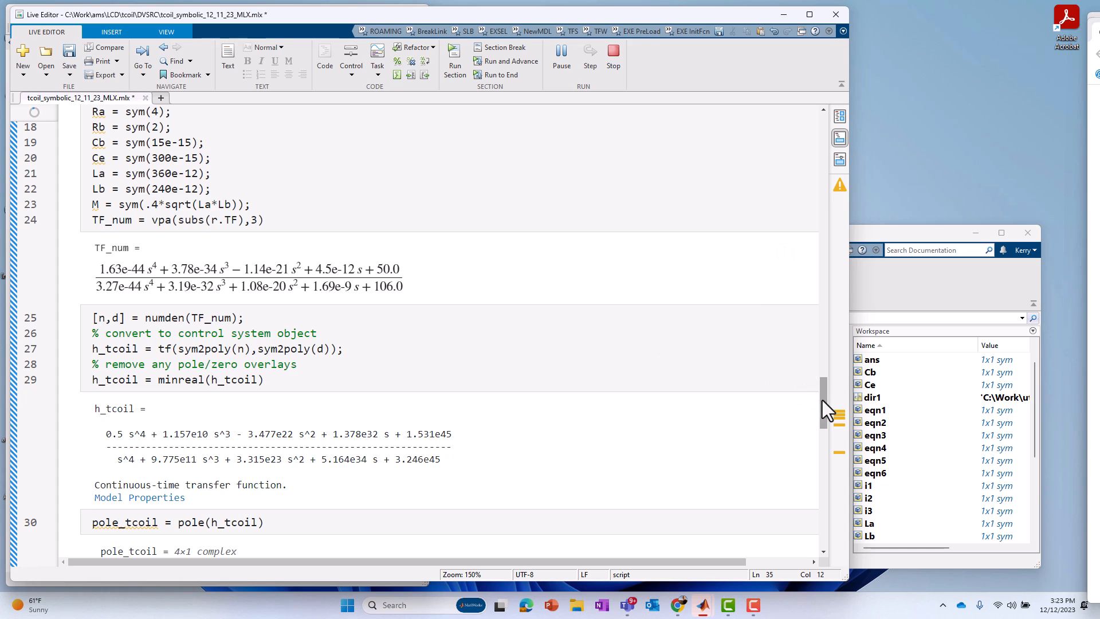
{"action": "mouse_move", "coordinate": [166, 280]}
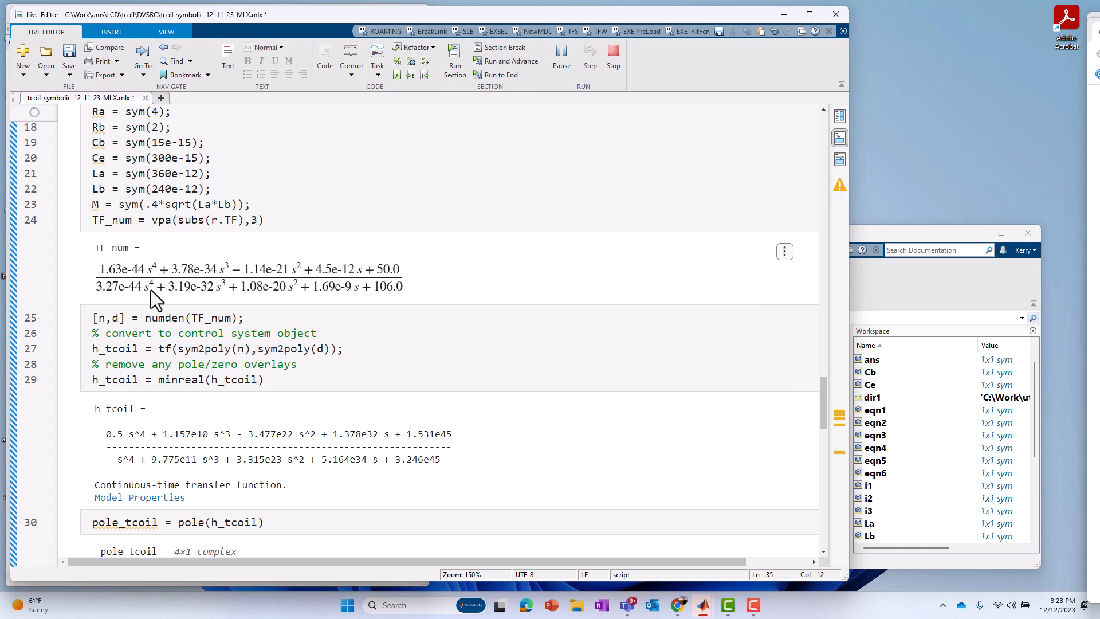
{"action": "mouse_move", "coordinate": [179, 351]}
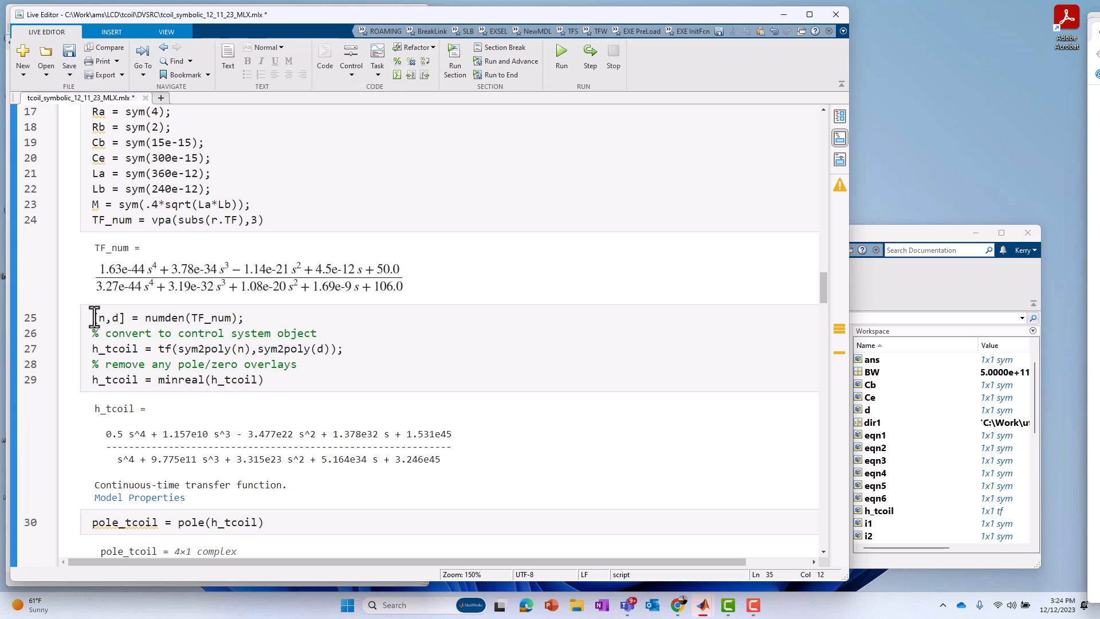
{"action": "double_click", "coordinate": [164, 317]}
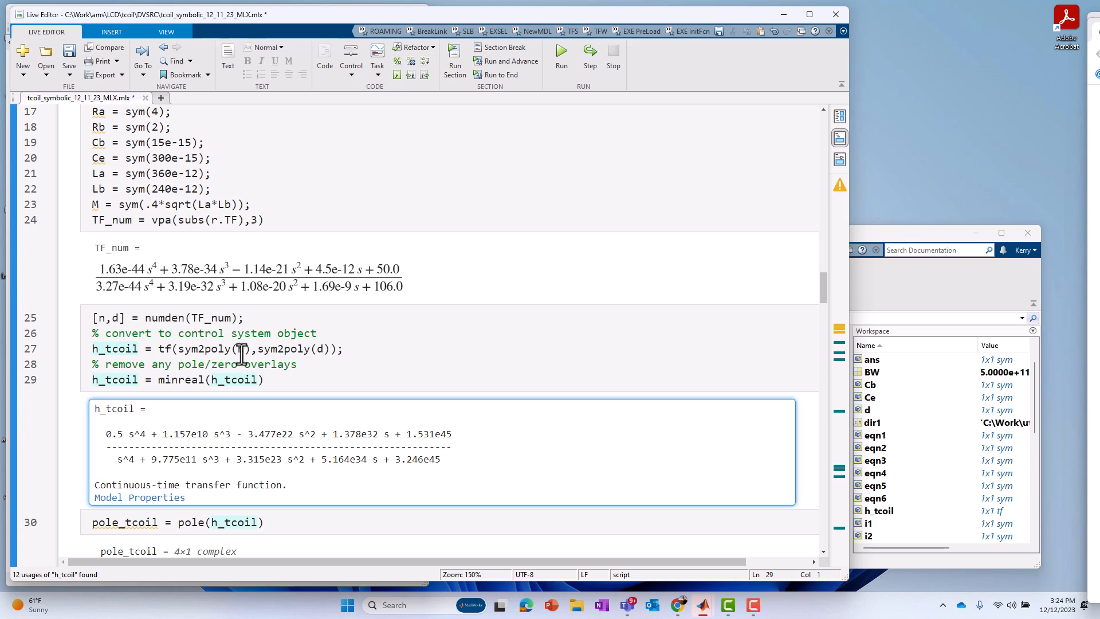
{"action": "double_click", "coordinate": [204, 349]}
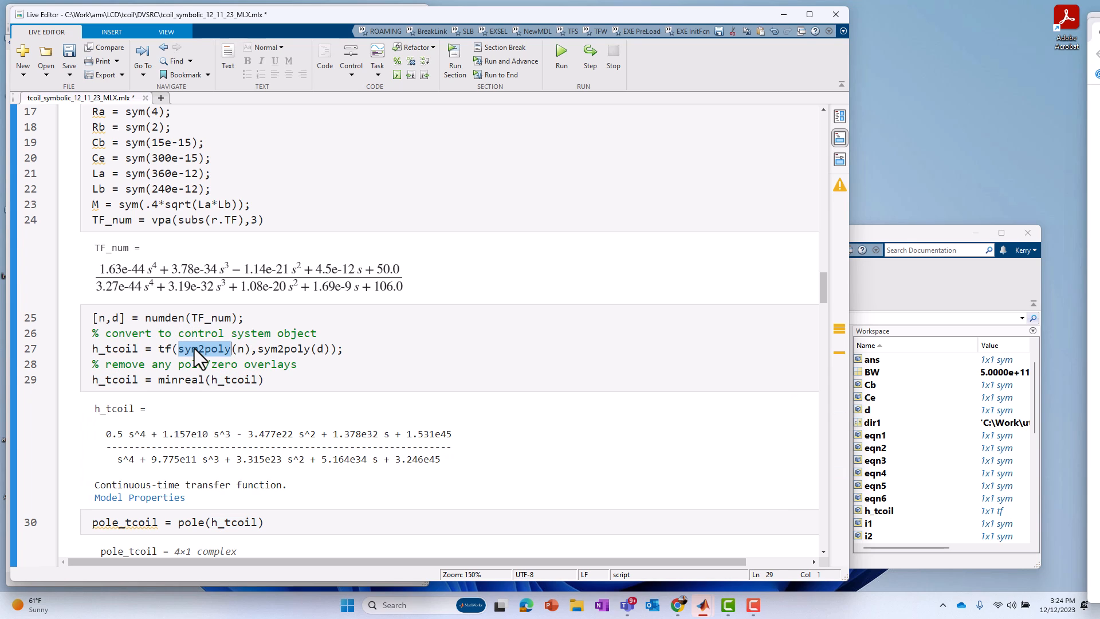
{"action": "left_click", "coordinate": [218, 348]}
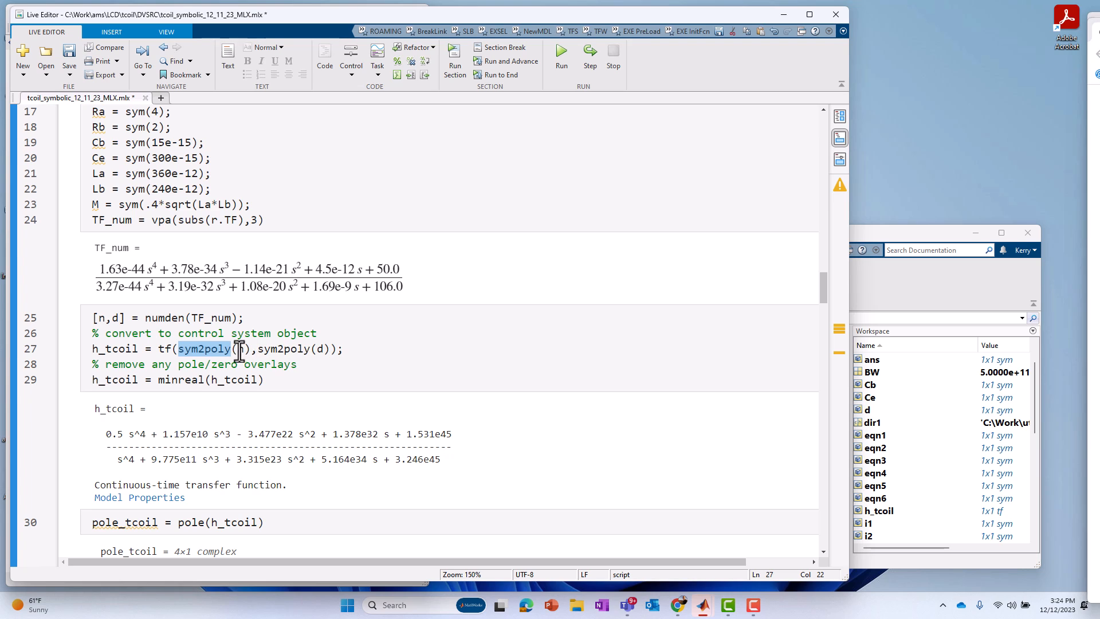
{"action": "double_click", "coordinate": [114, 348]}
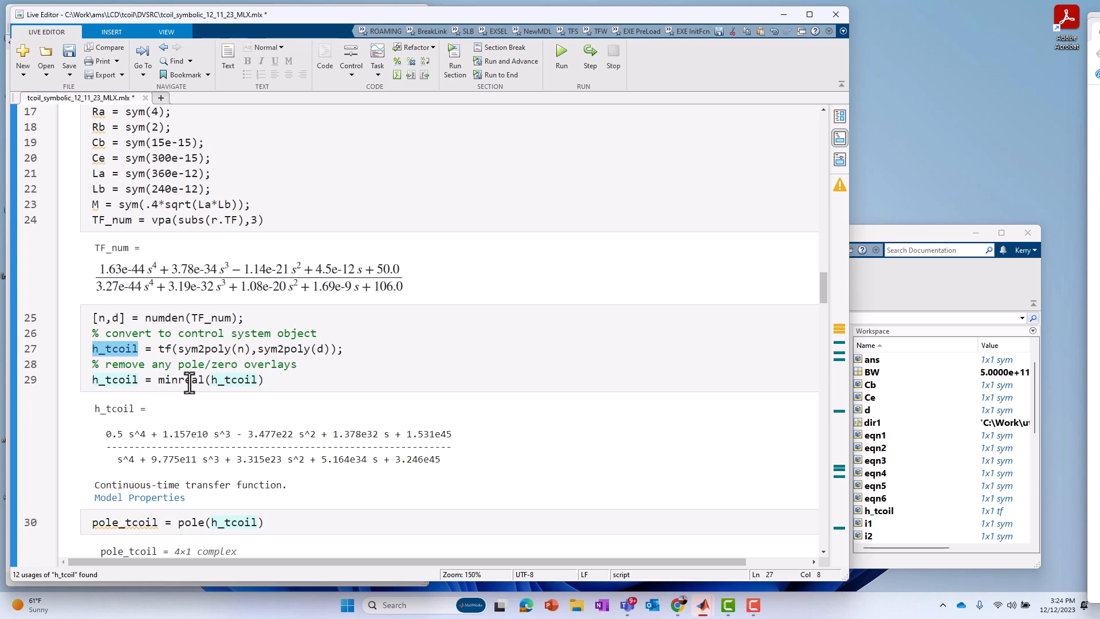
{"action": "mouse_move", "coordinate": [195, 380]}
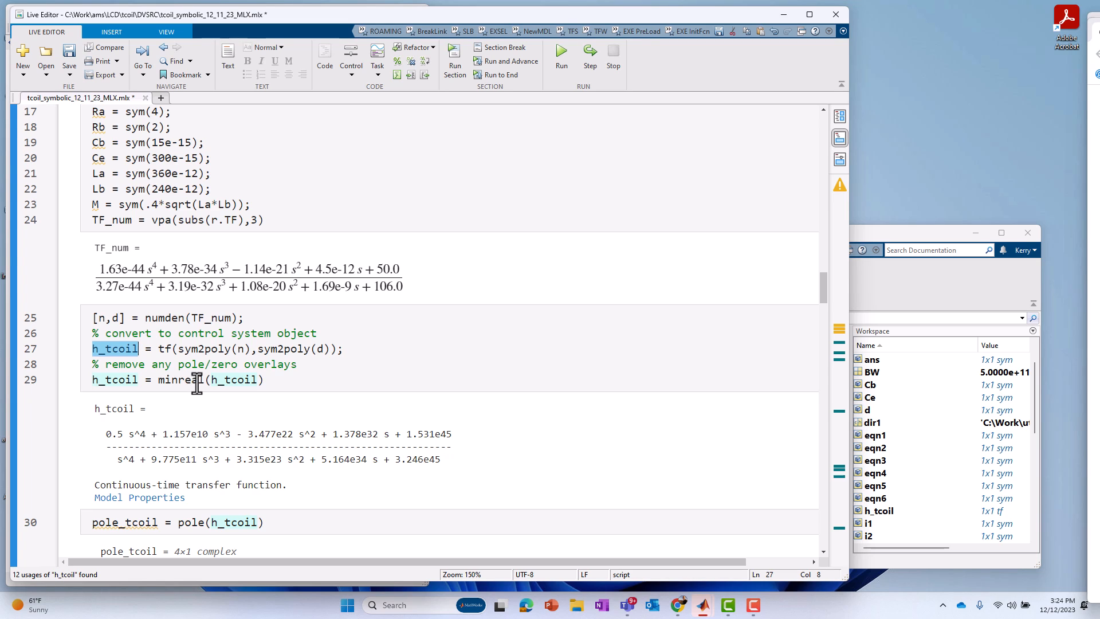
{"action": "mouse_move", "coordinate": [746, 380]}
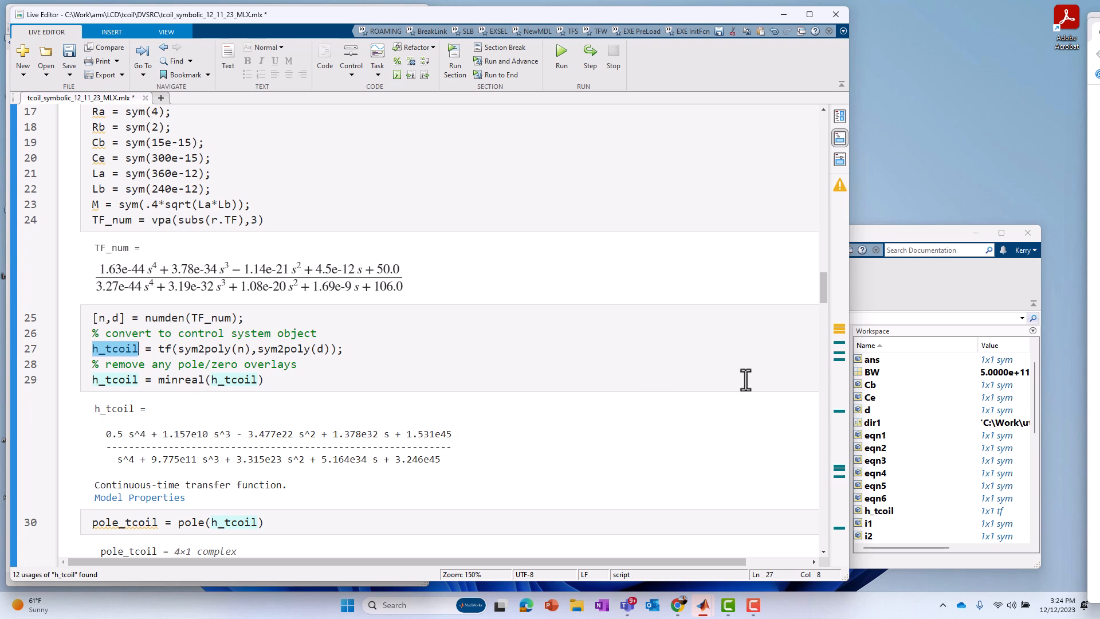
{"action": "scroll", "scroll_direction": "down", "scroll_amount": 3}
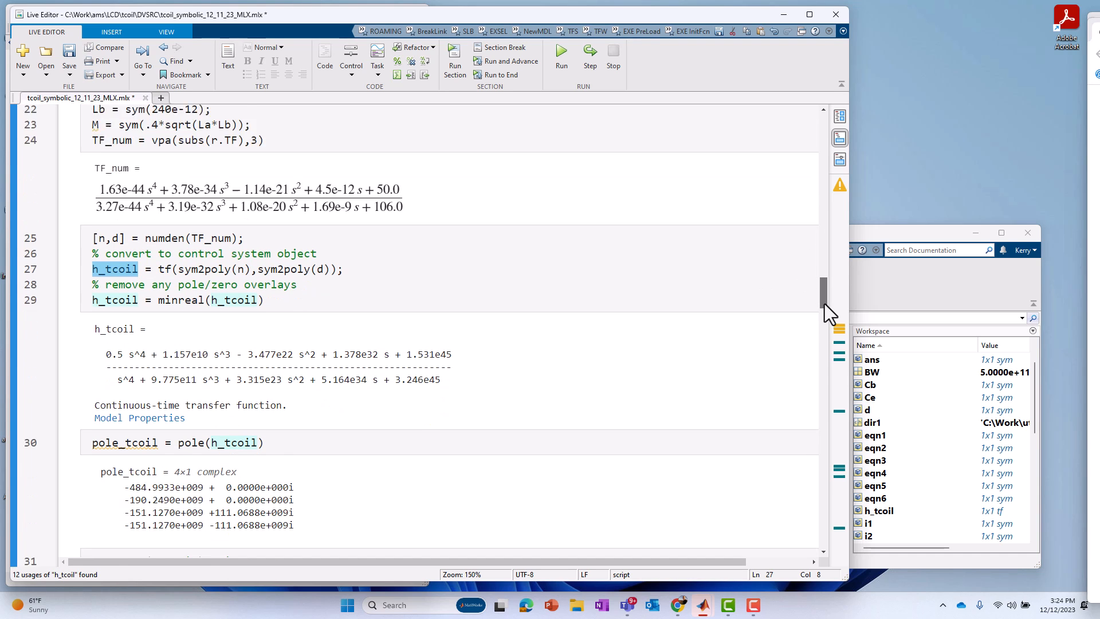
{"action": "scroll", "scroll_direction": "down", "scroll_amount": 3}
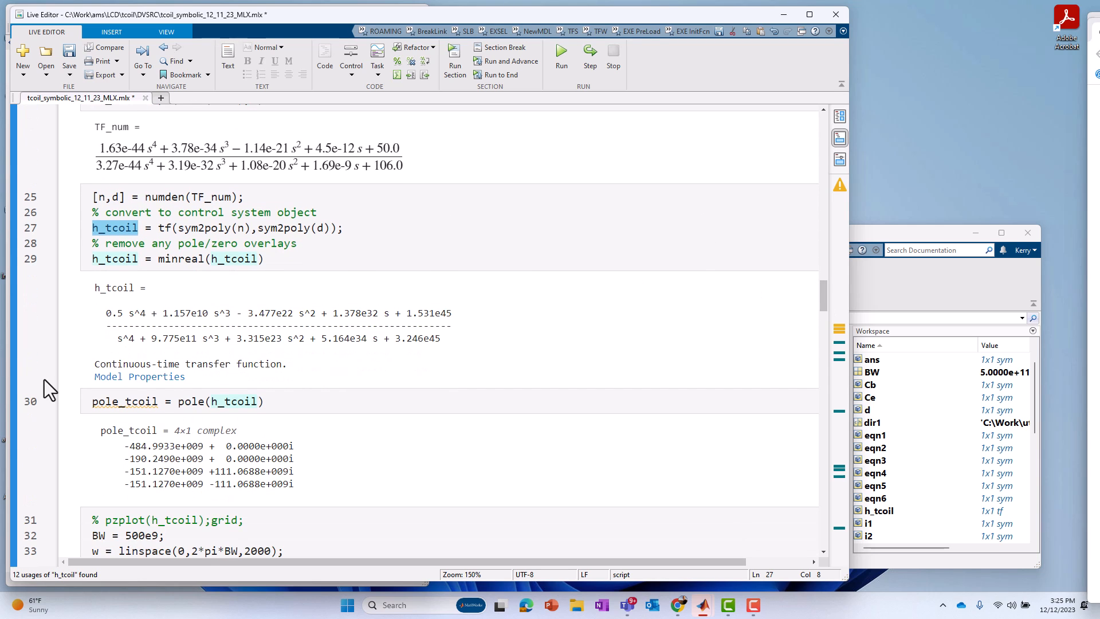
{"action": "mouse_move", "coordinate": [144, 337]}
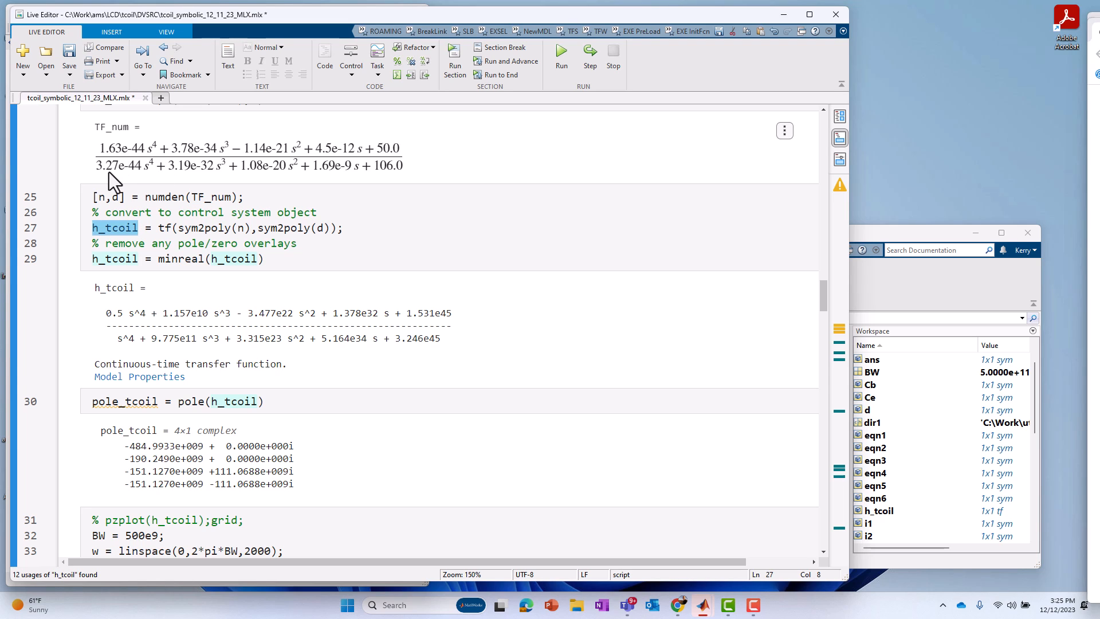
{"action": "mouse_move", "coordinate": [144, 175]}
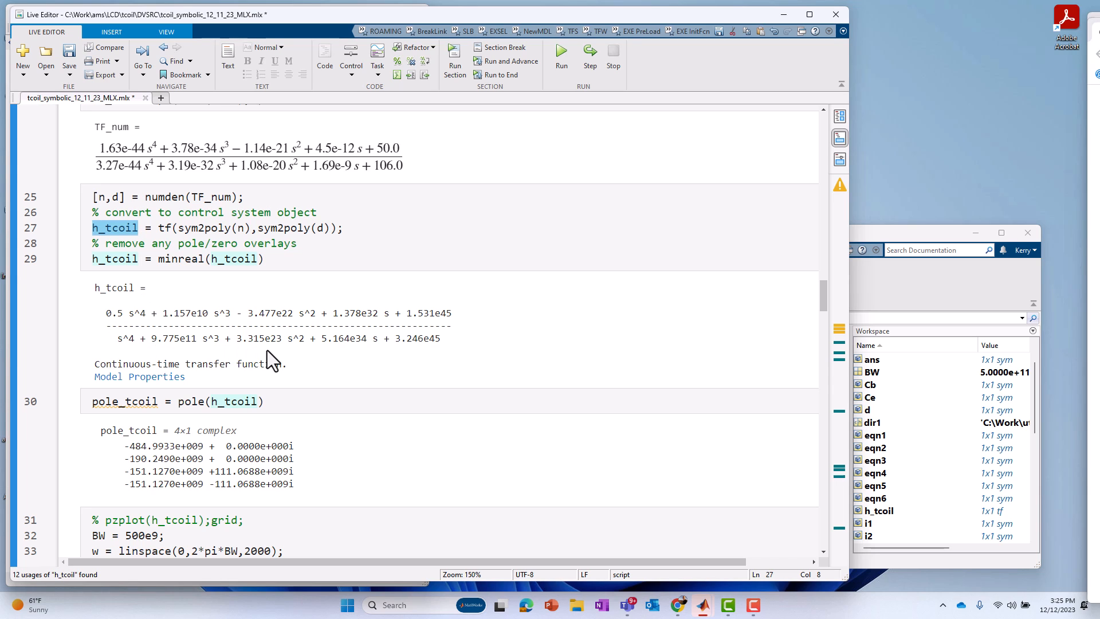
{"action": "mouse_move", "coordinate": [126, 323]}
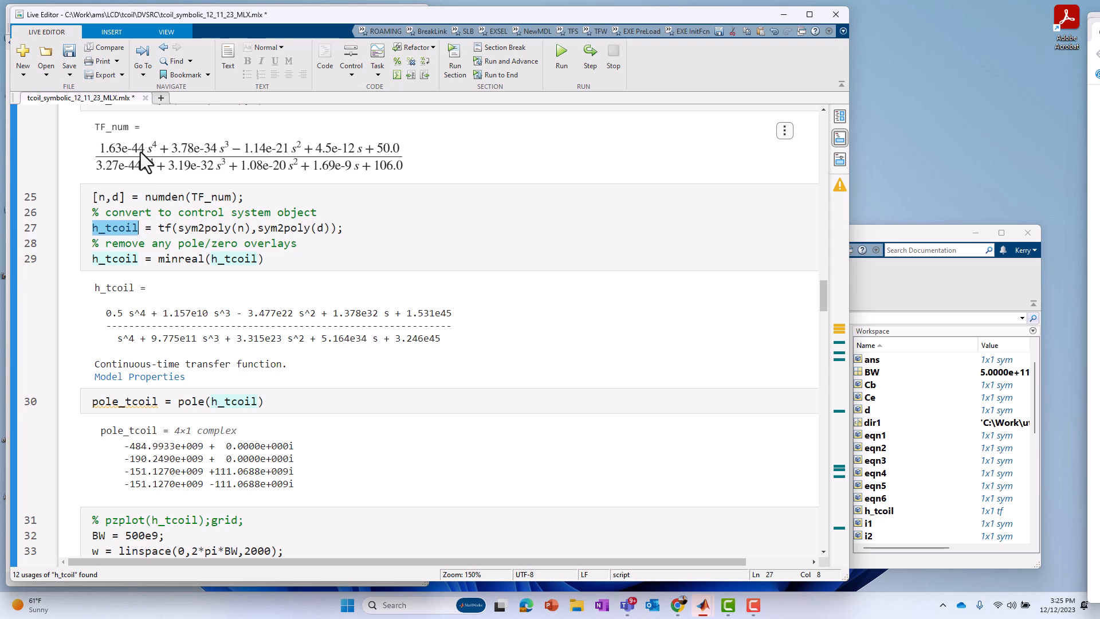
{"action": "mouse_move", "coordinate": [186, 449]}
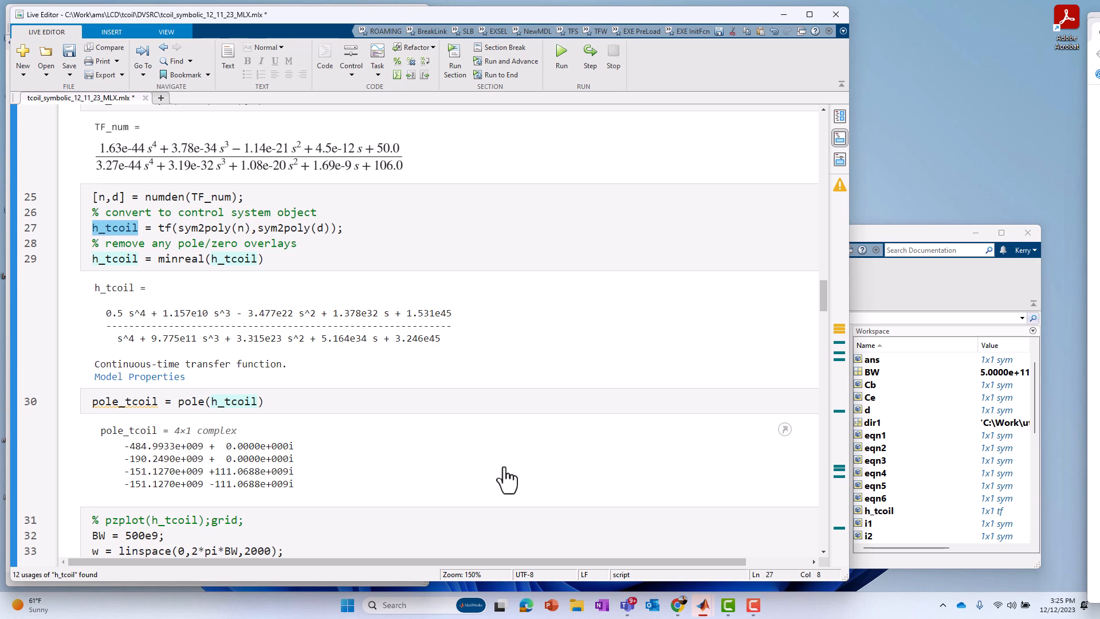
{"action": "scroll", "scroll_direction": "down", "scroll_amount": 3}
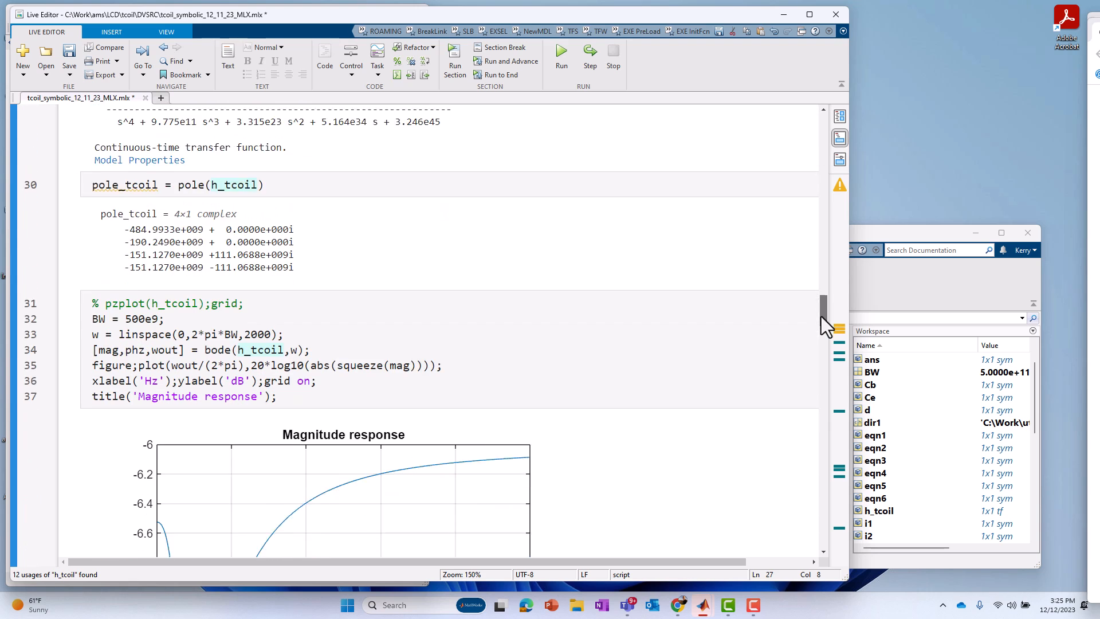
{"action": "scroll", "scroll_direction": "down", "scroll_amount": 3}
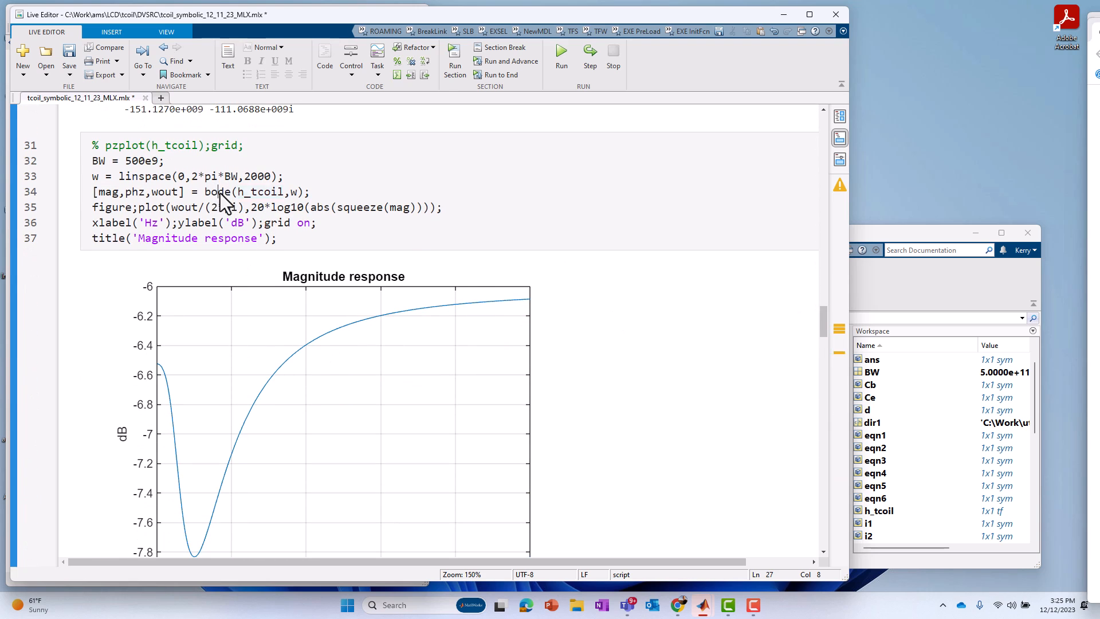
{"action": "double_click", "coordinate": [218, 192]}
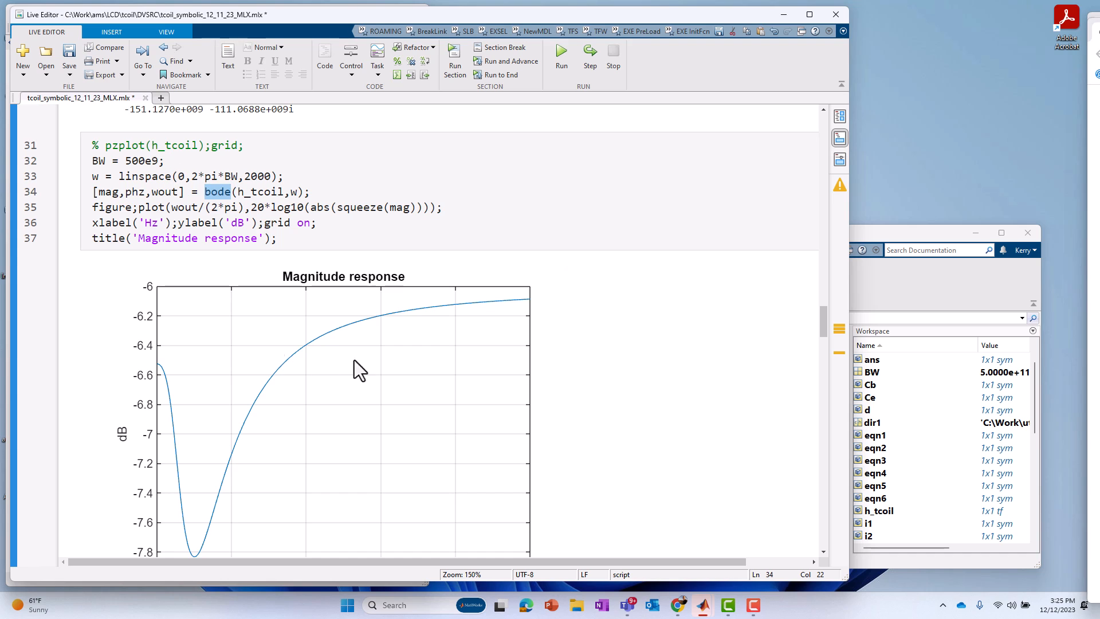
{"action": "scroll", "scroll_direction": "down", "scroll_amount": 3}
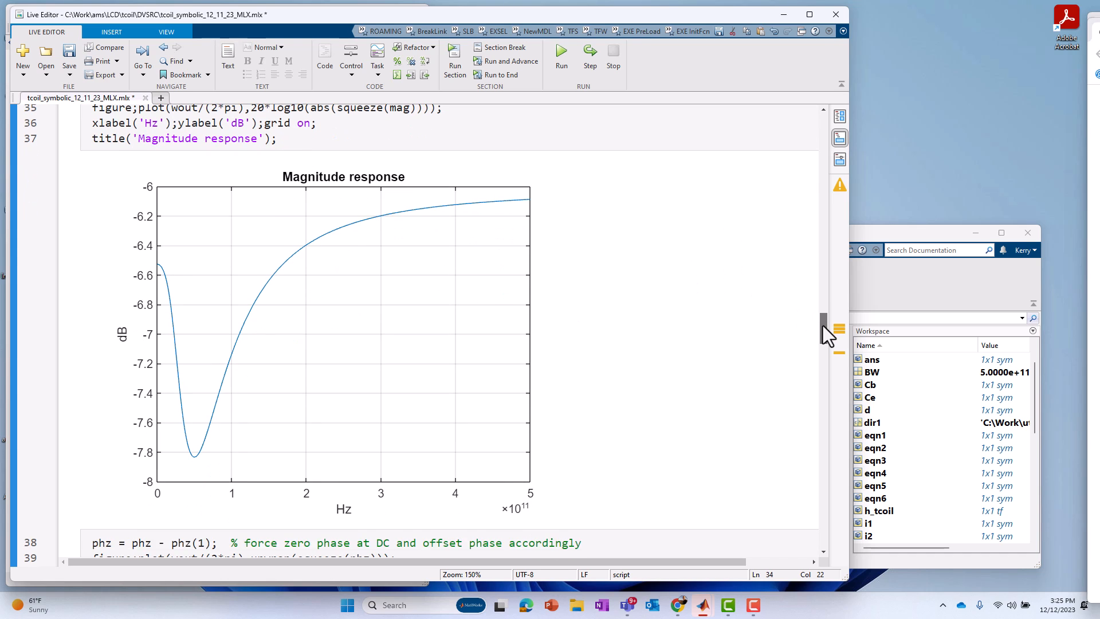
{"action": "mouse_move", "coordinate": [192, 325]}
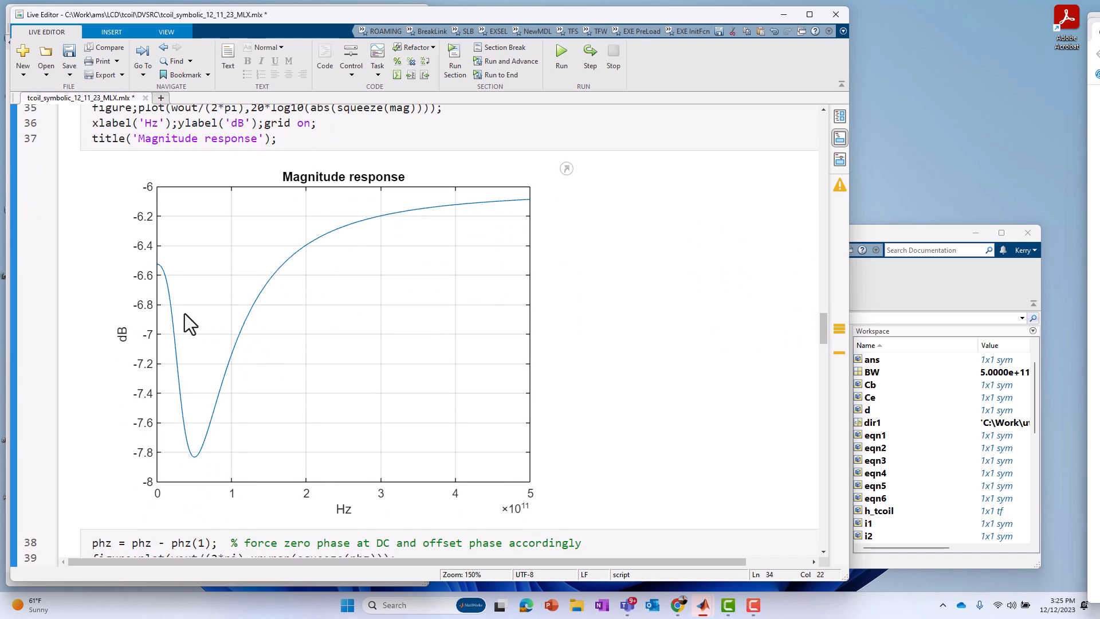
{"action": "mouse_move", "coordinate": [425, 254]}
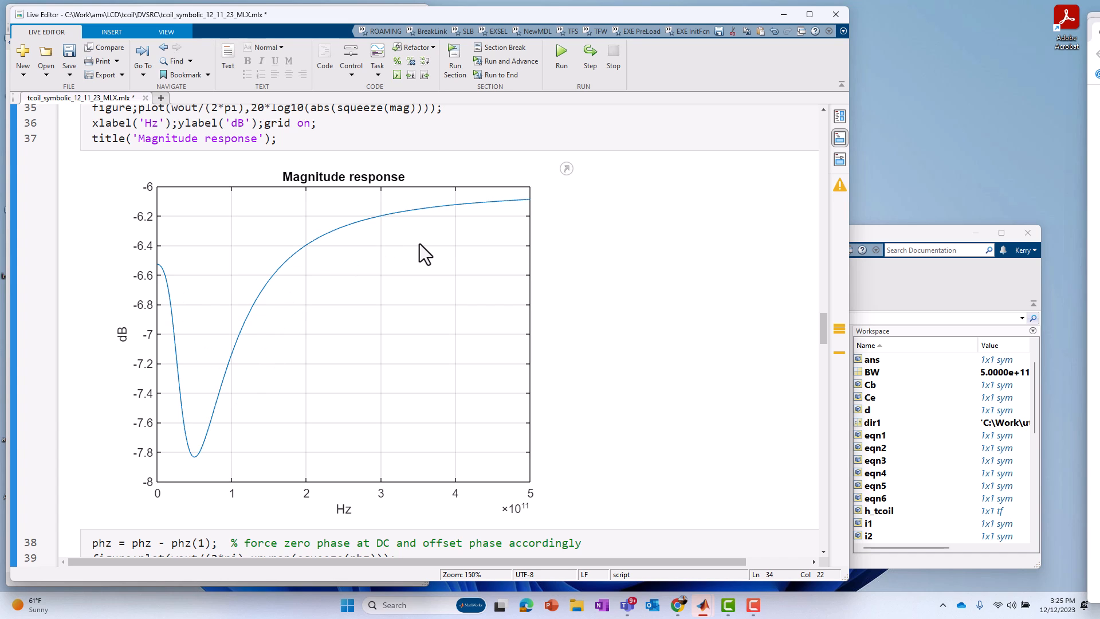
{"action": "mouse_move", "coordinate": [834, 339]}
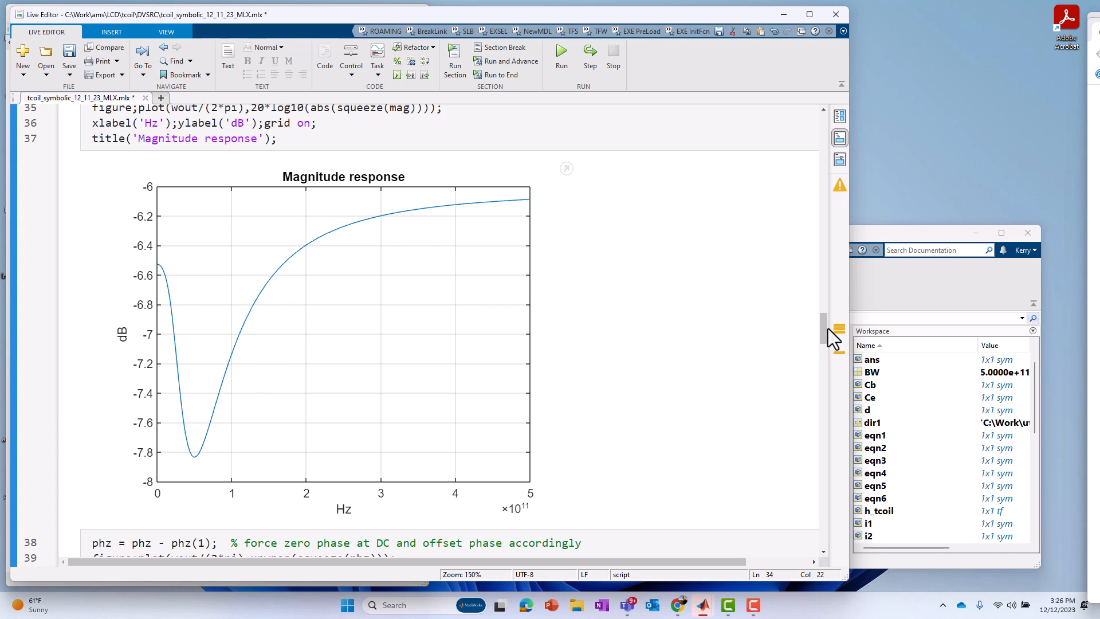
Scroll through the phase and step response plots, then back up to the Magnitude response figure.
{"action": "scroll", "scroll_direction": "down", "scroll_amount": 3}
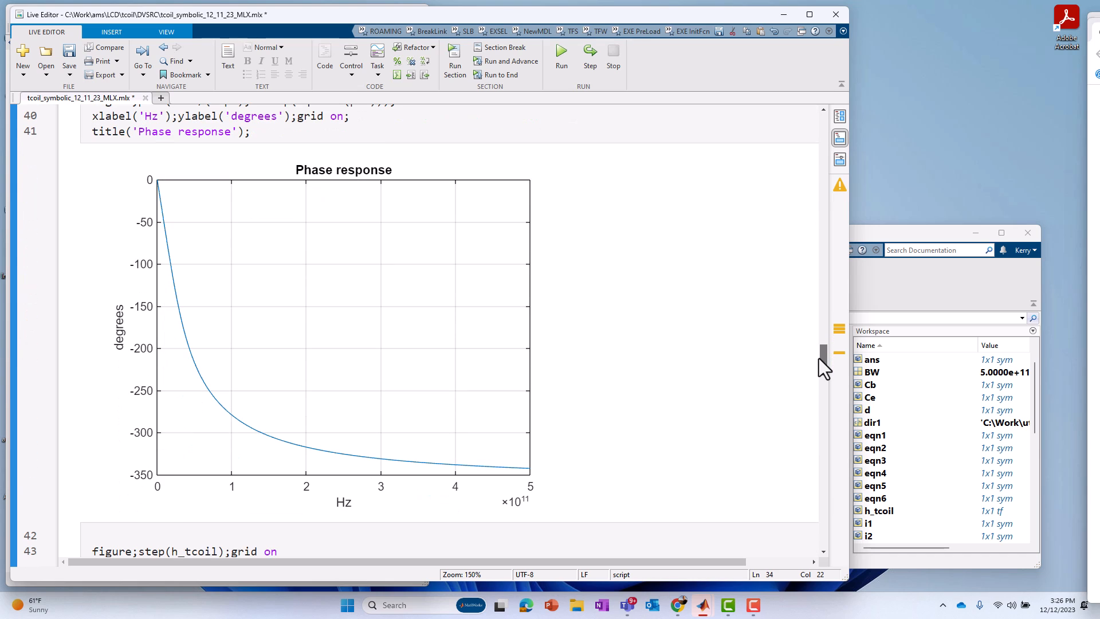
{"action": "mouse_move", "coordinate": [239, 412]}
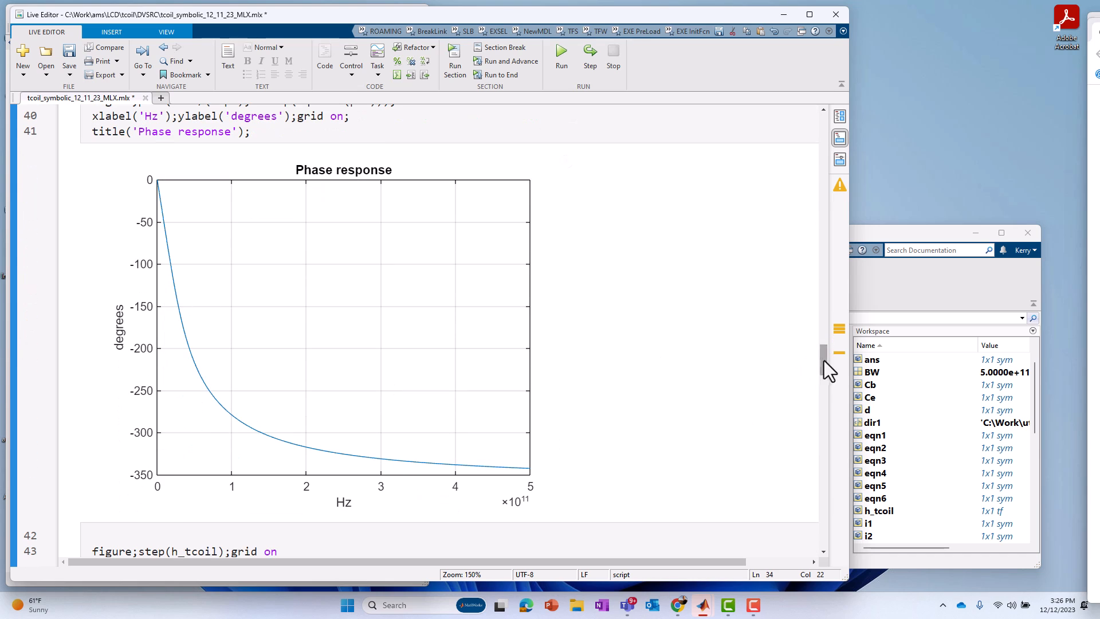
{"action": "scroll", "scroll_direction": "down", "scroll_amount": 3}
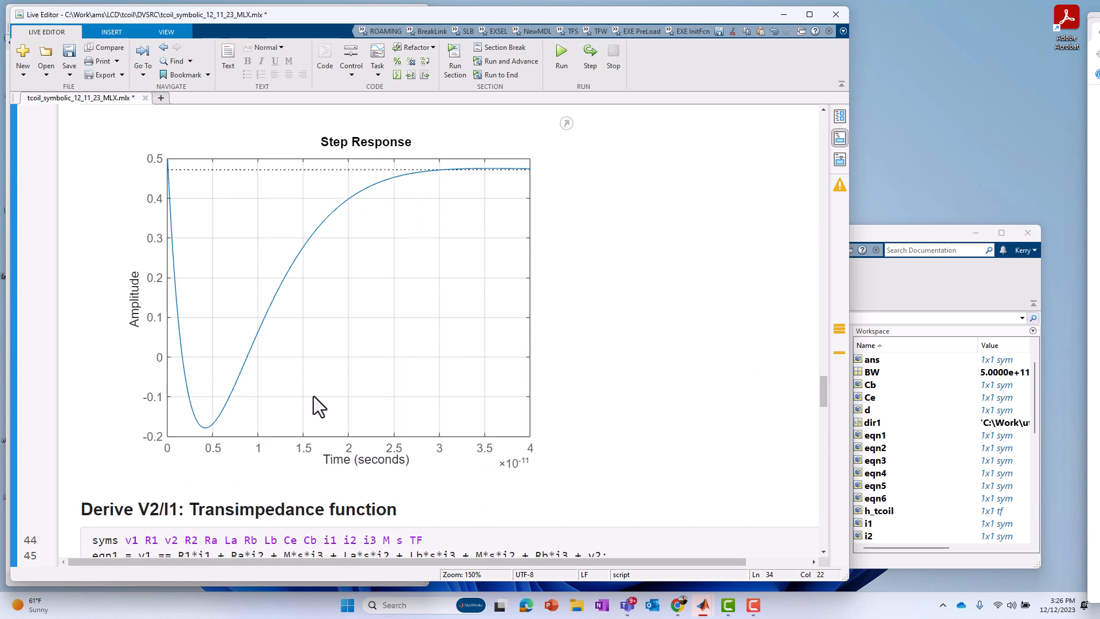
{"action": "mouse_move", "coordinate": [194, 350]}
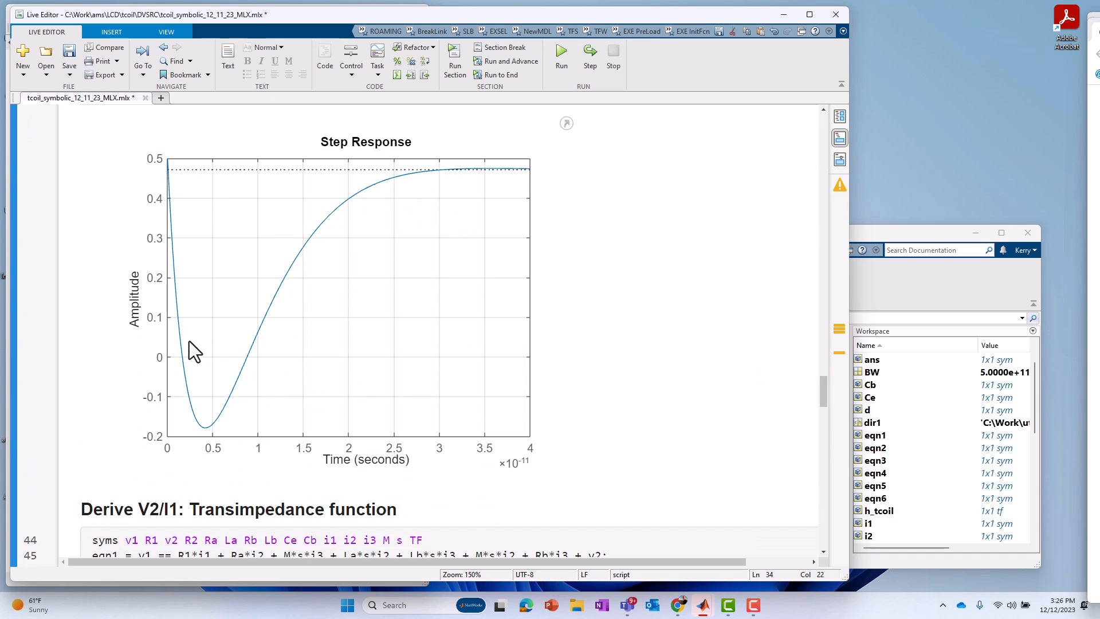
{"action": "mouse_move", "coordinate": [608, 449]}
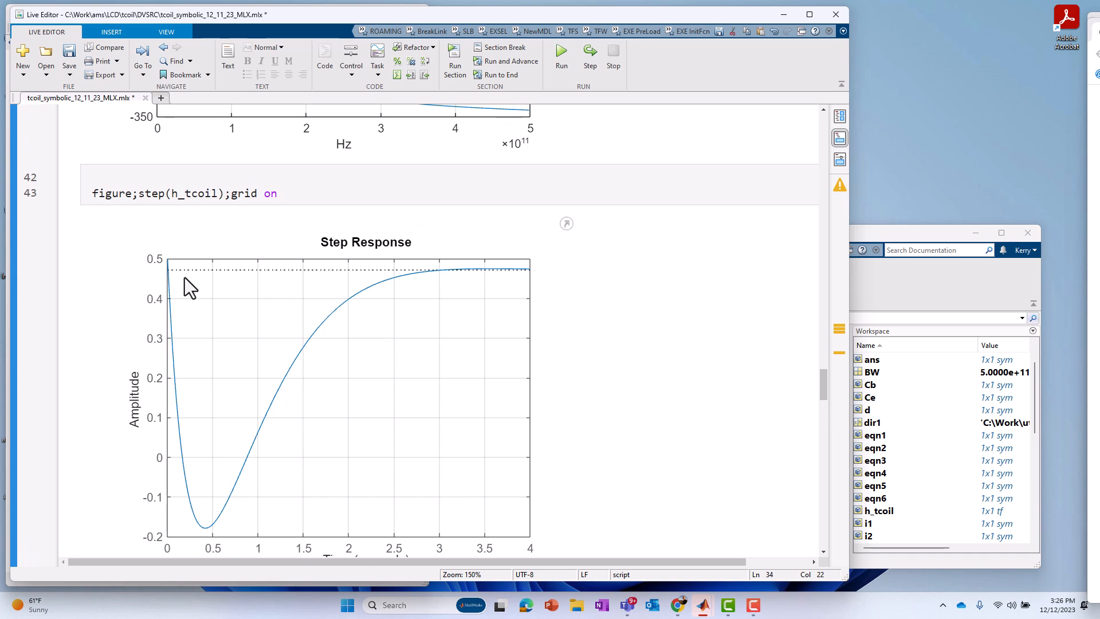
{"action": "mouse_move", "coordinate": [172, 274]}
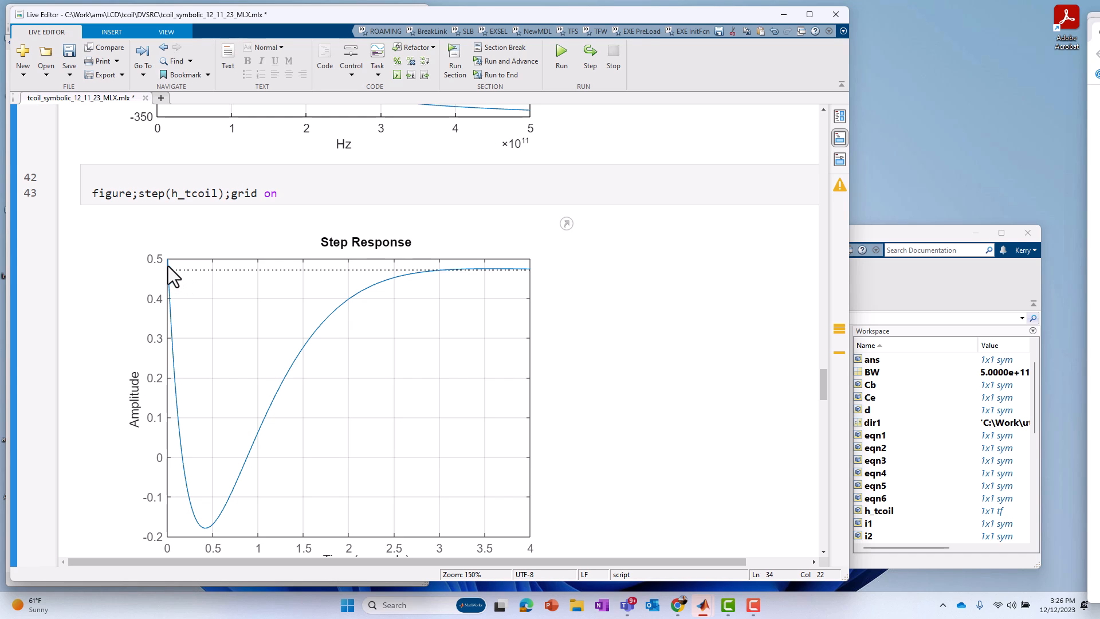
{"action": "mouse_move", "coordinate": [528, 290]}
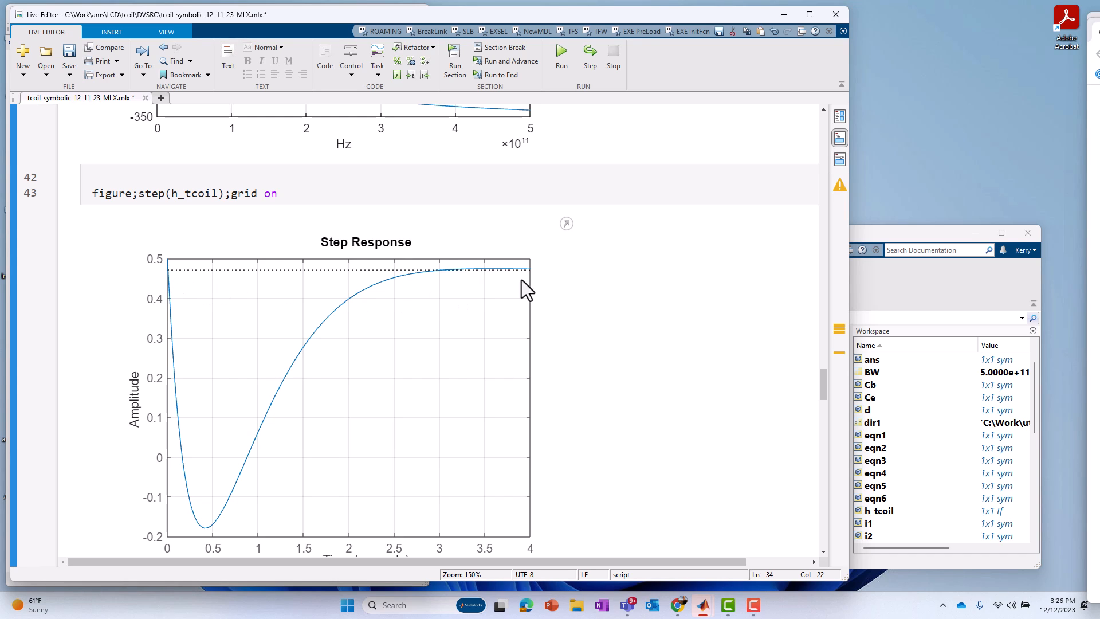
{"action": "mouse_move", "coordinate": [496, 276]}
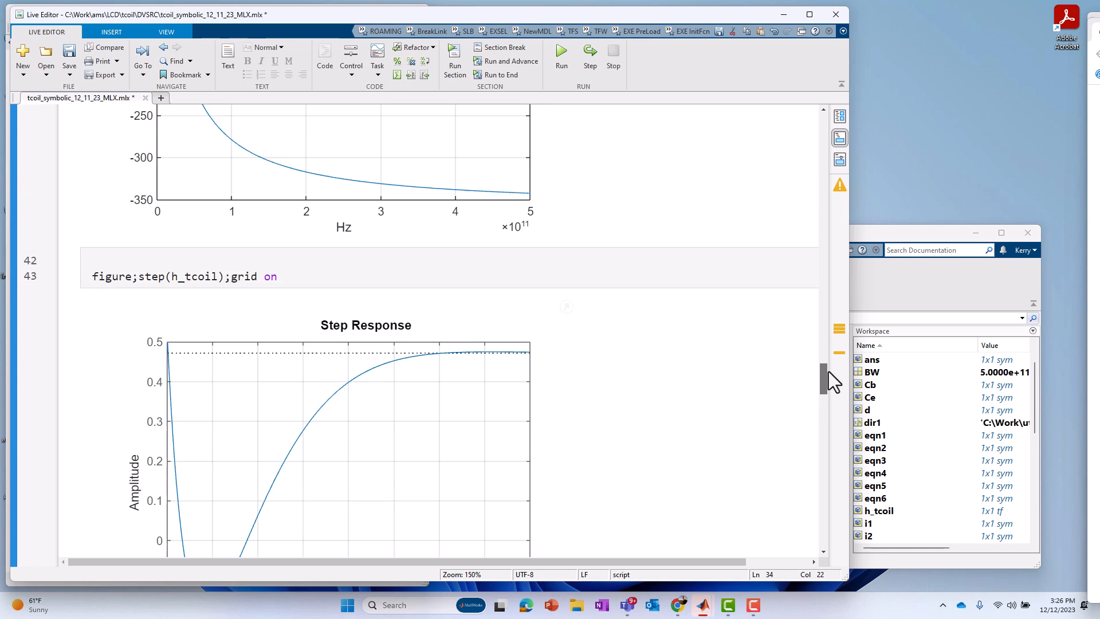
{"action": "scroll", "scroll_direction": "up", "scroll_amount": 3}
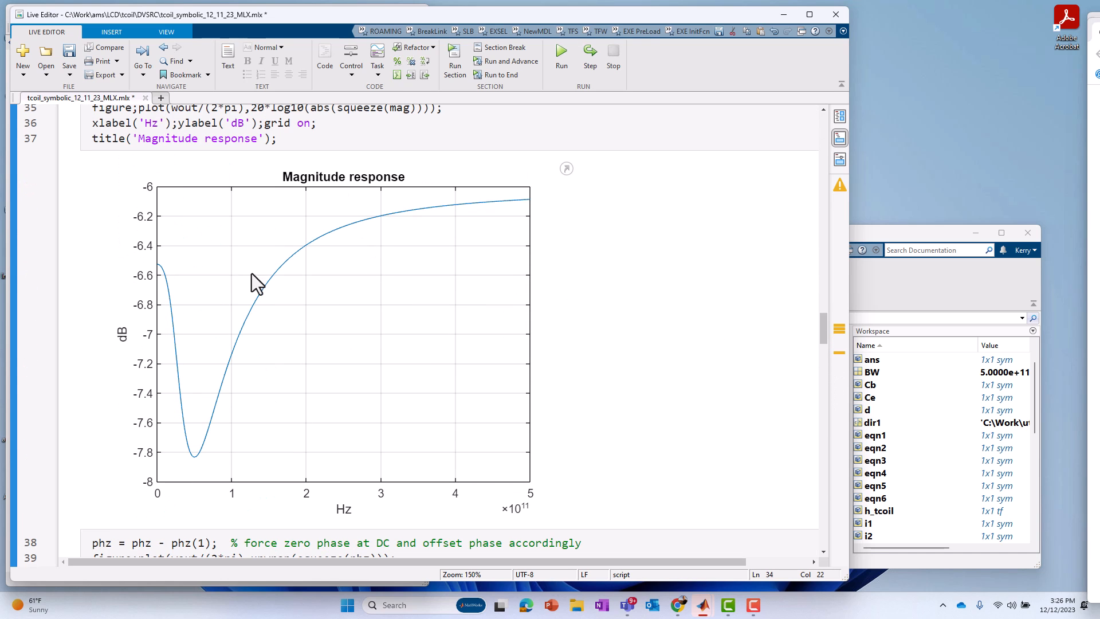
{"action": "mouse_move", "coordinate": [321, 237]}
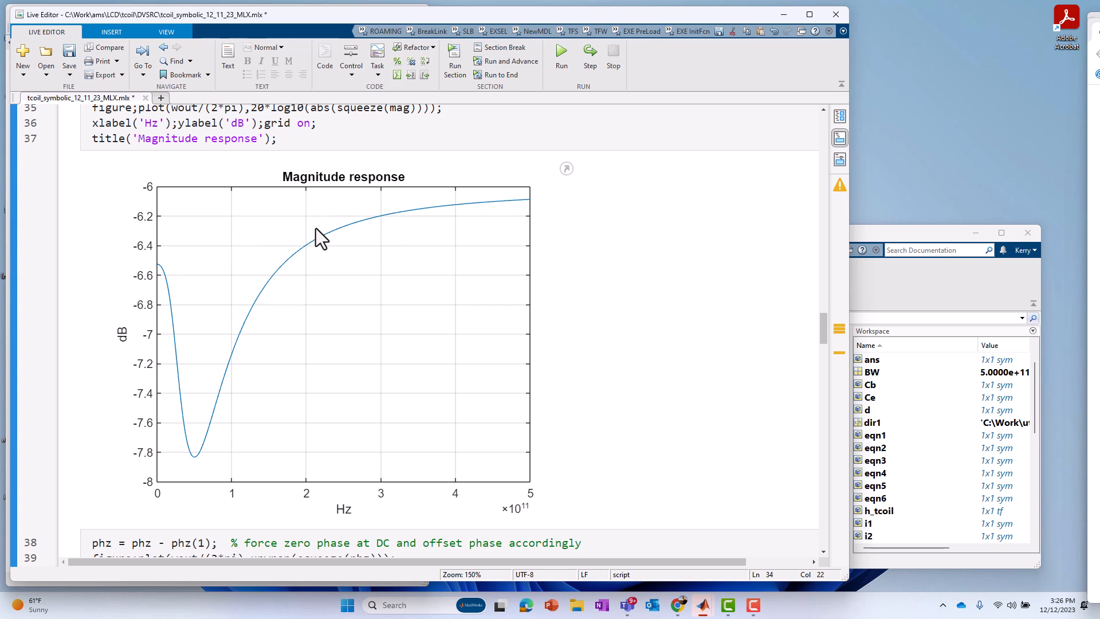
{"action": "mouse_move", "coordinate": [473, 215]}
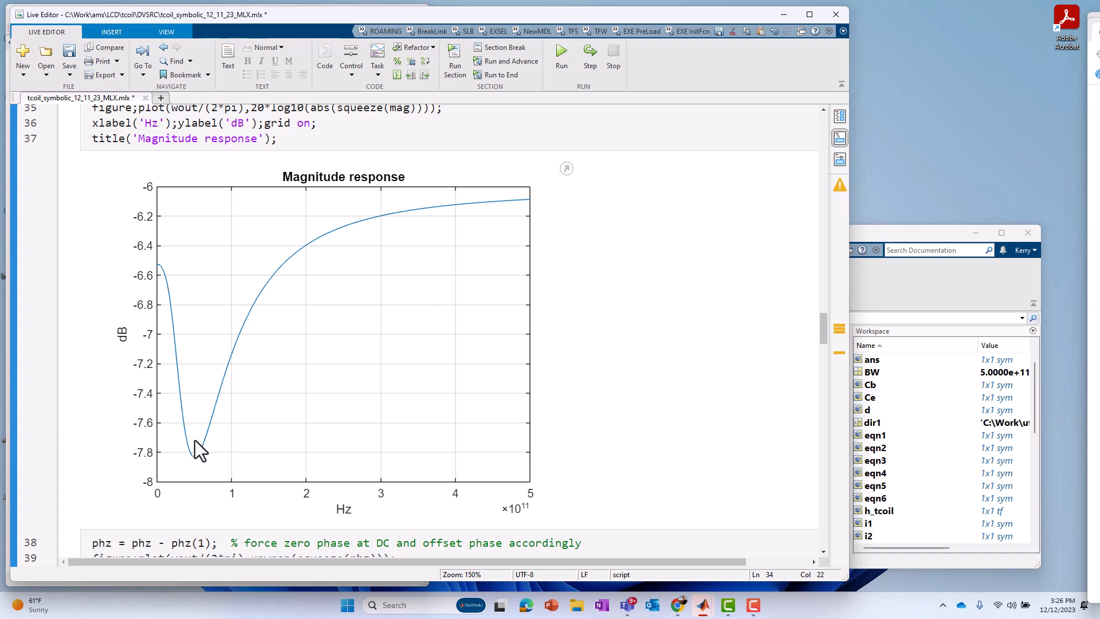
{"action": "mouse_move", "coordinate": [212, 443]}
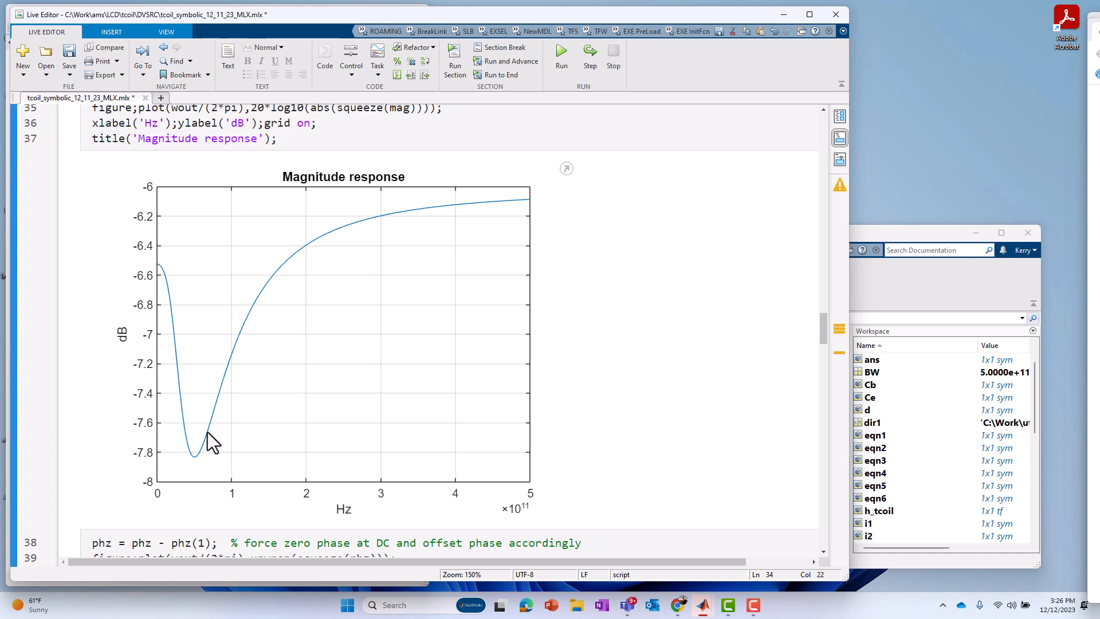
{"action": "mouse_move", "coordinate": [205, 463]}
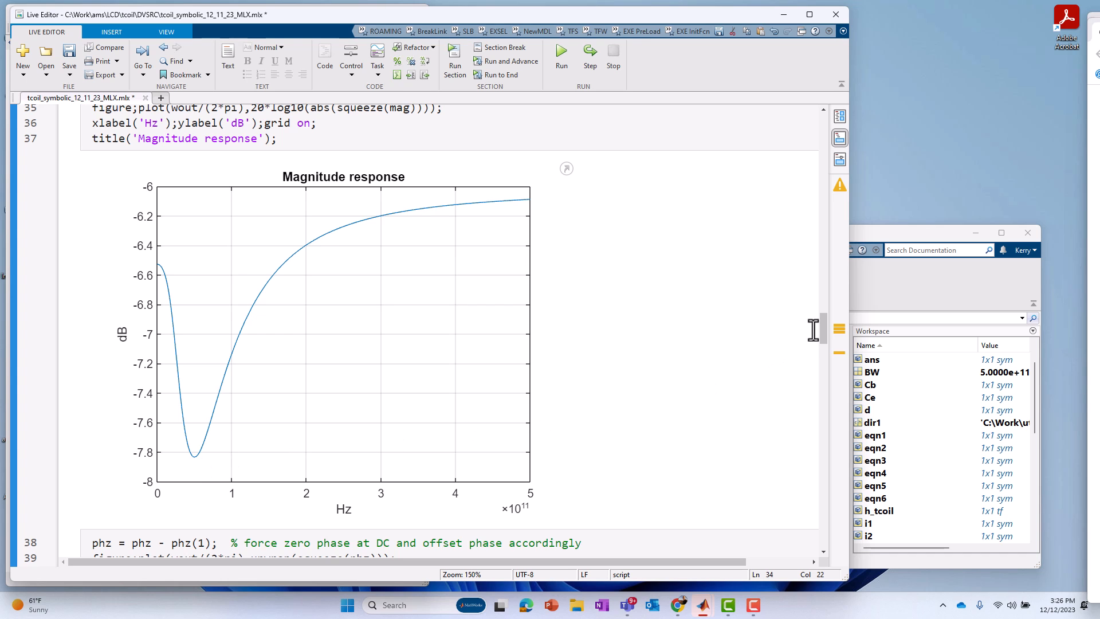
Scroll to the Derive V2/I1 transimpedance section and briefly select the v2/i1 ratio in eqn6.
{"action": "scroll", "scroll_direction": "down", "scroll_amount": 3}
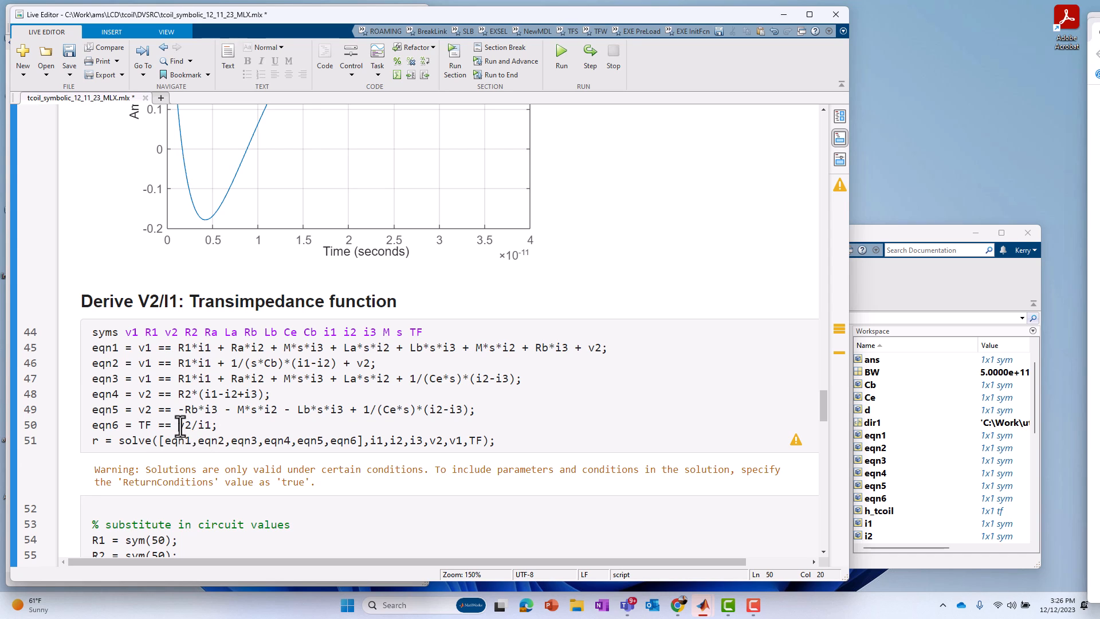
{"action": "double_click", "coordinate": [196, 424]}
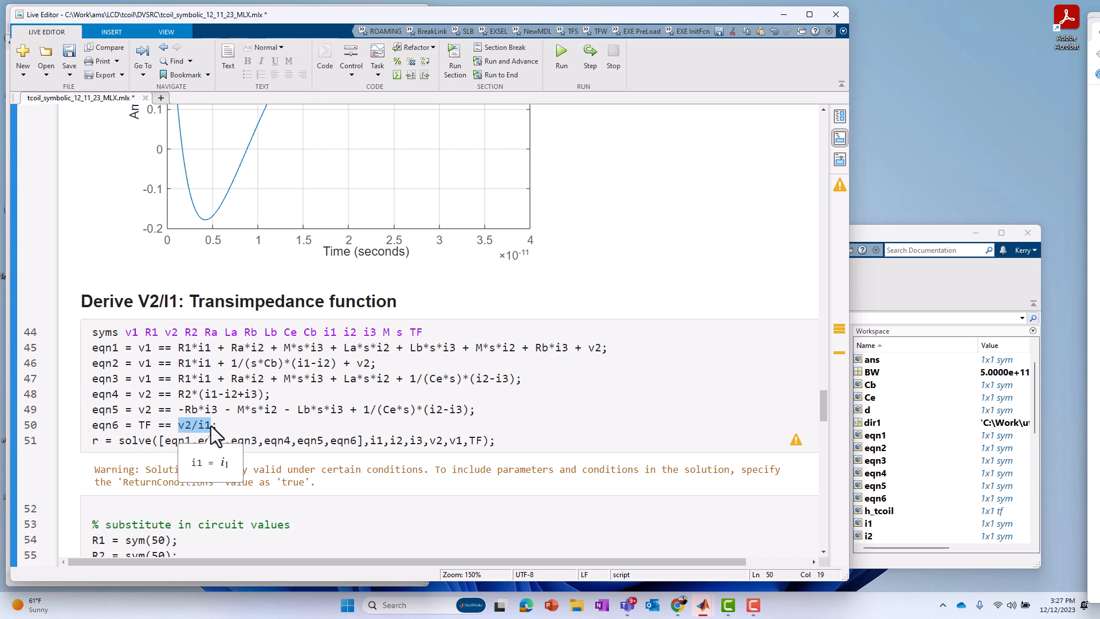
{"action": "left_click", "coordinate": [209, 424]}
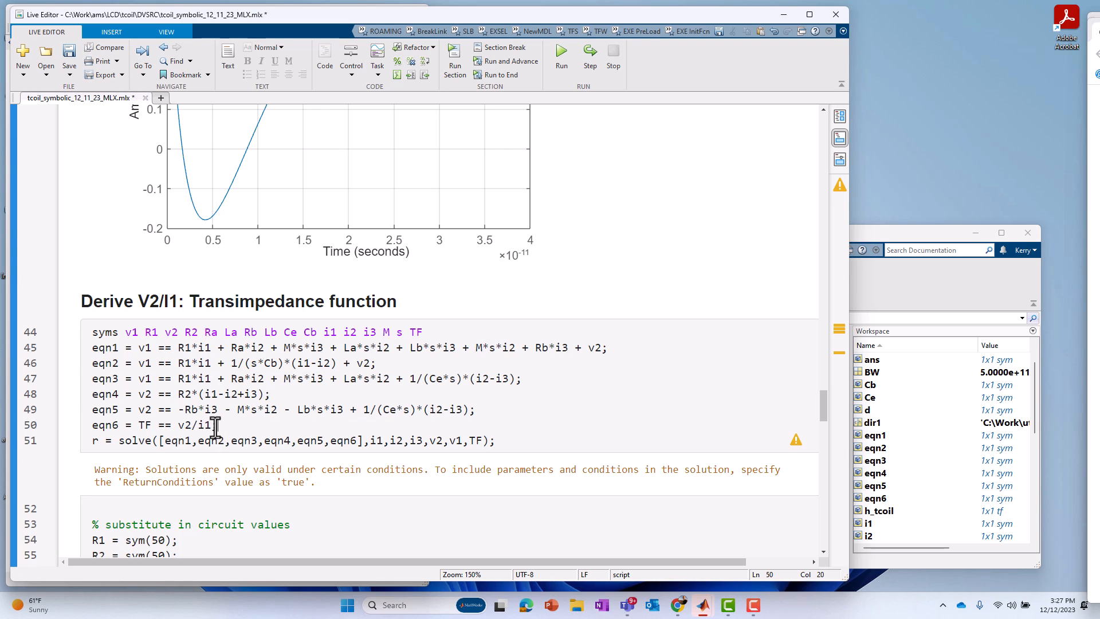
{"action": "mouse_move", "coordinate": [827, 411]}
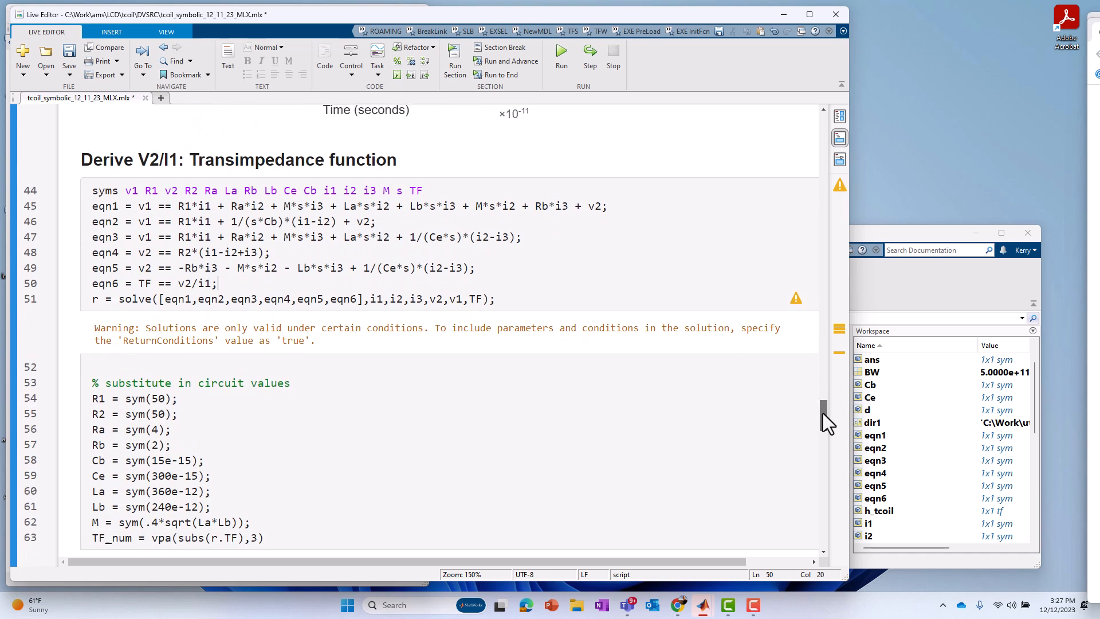
Scroll through the V2/I1 TF_num, four poles, magnitude, phase and step plots, then return to the article top.
{"action": "scroll", "scroll_direction": "down", "scroll_amount": 3}
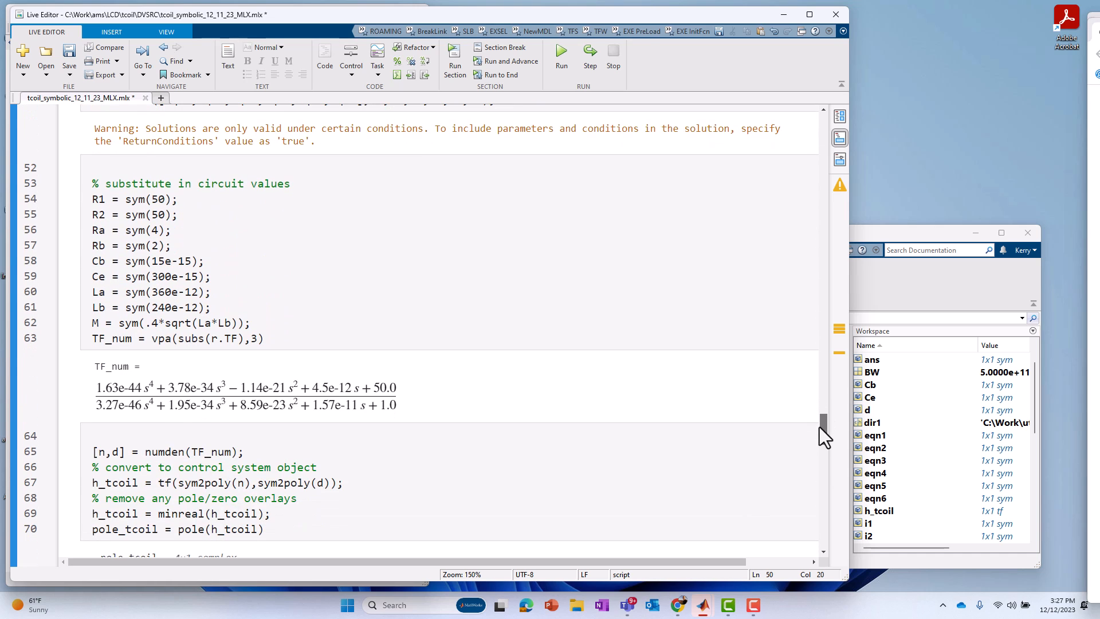
{"action": "scroll", "scroll_direction": "down", "scroll_amount": 3}
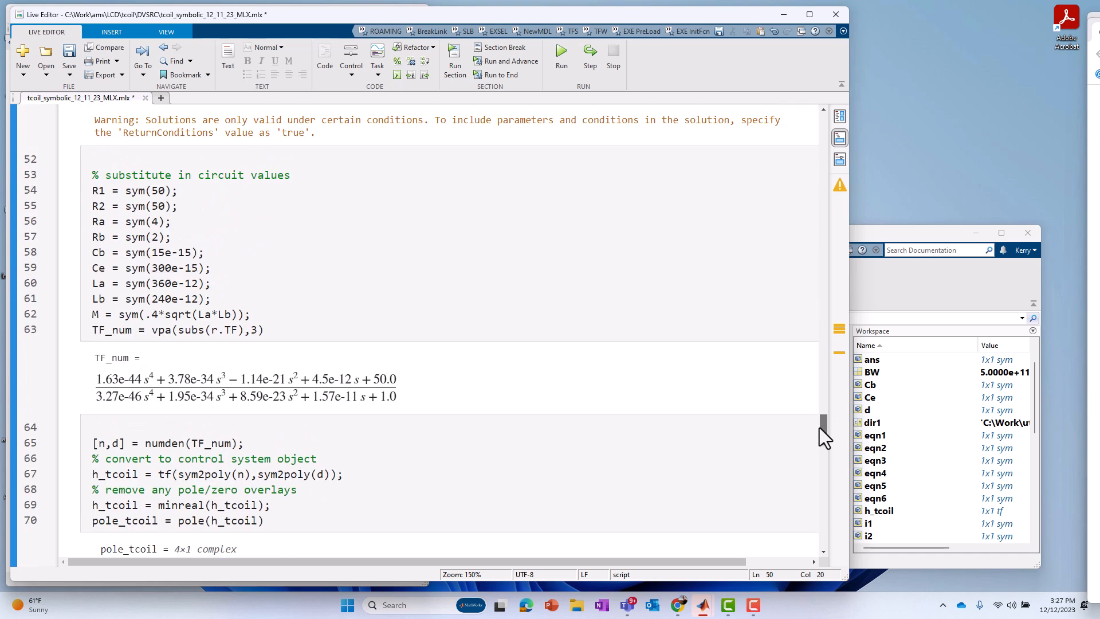
{"action": "scroll", "scroll_direction": "down", "scroll_amount": 3}
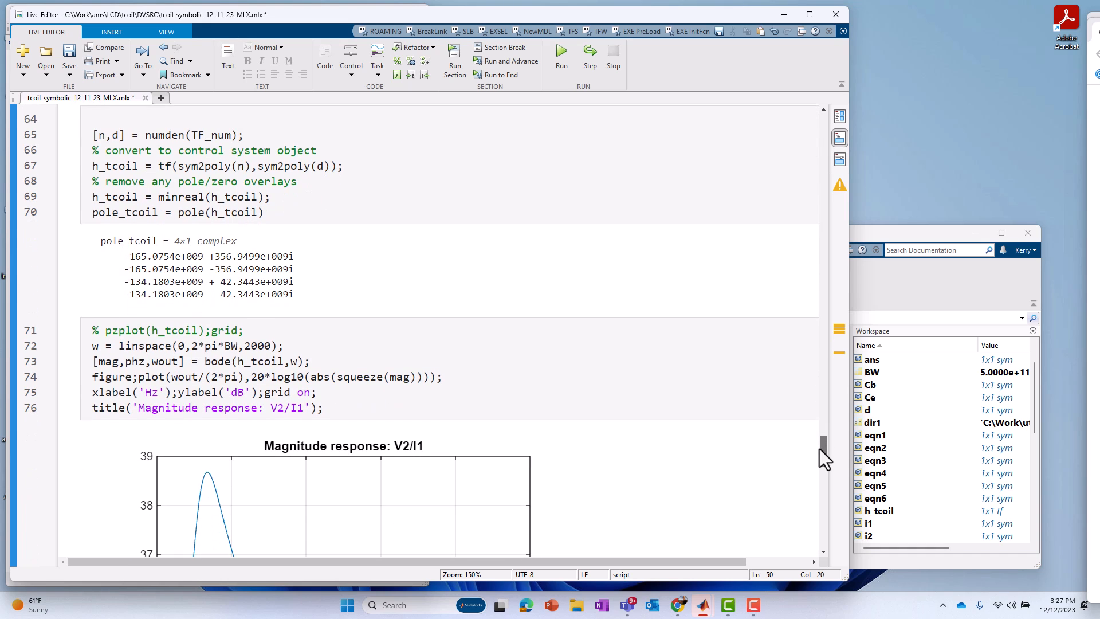
{"action": "scroll", "scroll_direction": "down", "scroll_amount": 3}
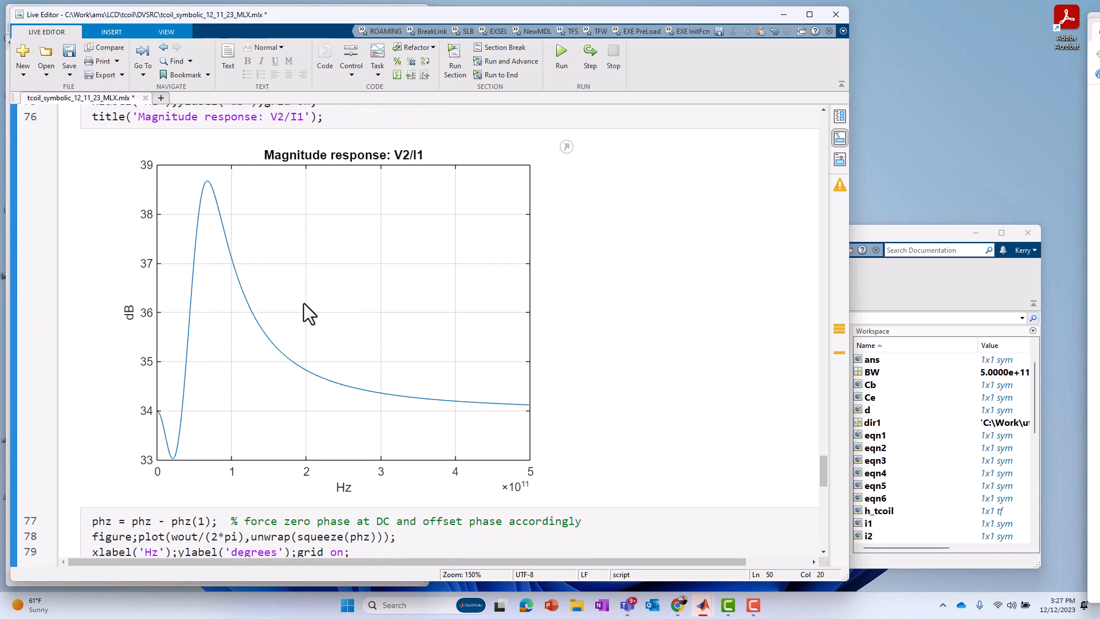
{"action": "mouse_move", "coordinate": [243, 361]}
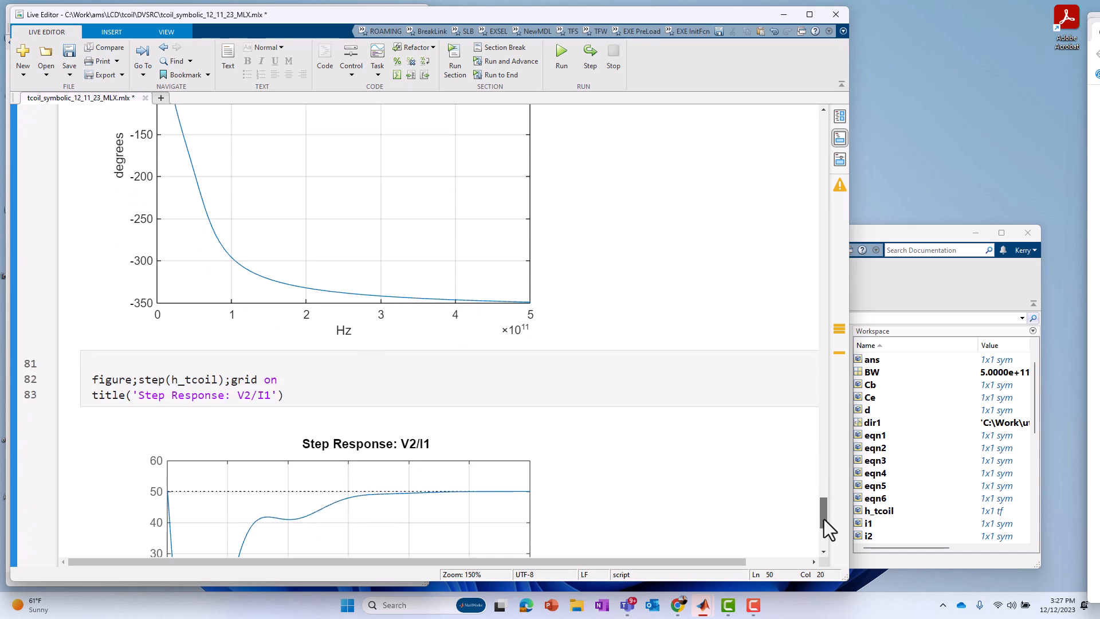
{"action": "scroll", "scroll_direction": "down", "scroll_amount": 3}
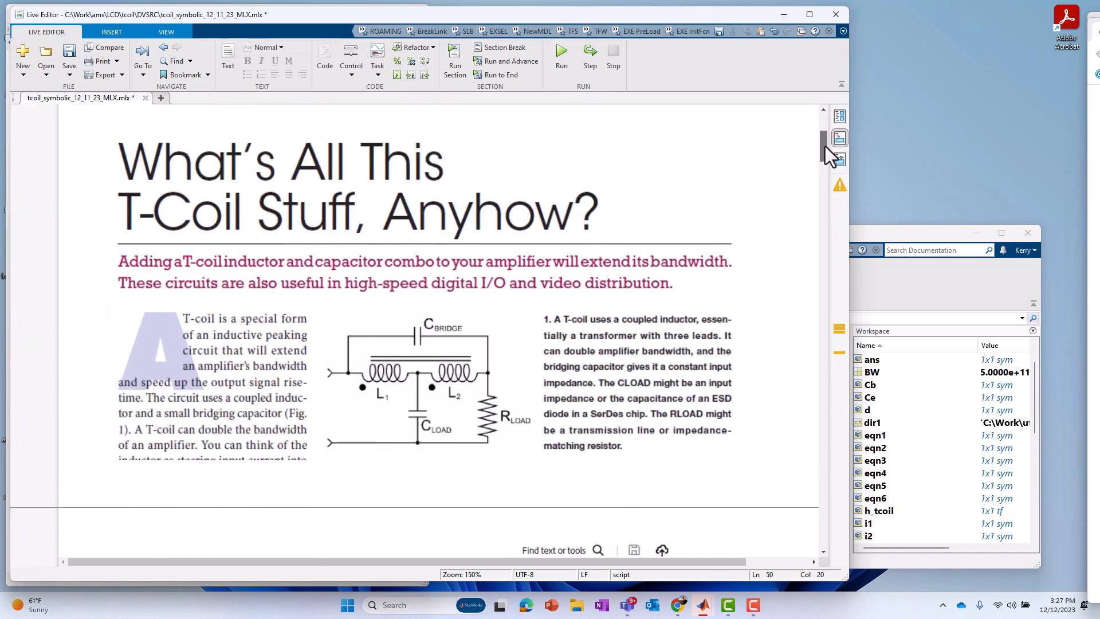
Scroll past the sample circuit sketch to the 'Start Writing Symbolic Equations' section with eqn1–eqn6.
{"action": "scroll", "scroll_direction": "down", "scroll_amount": 3}
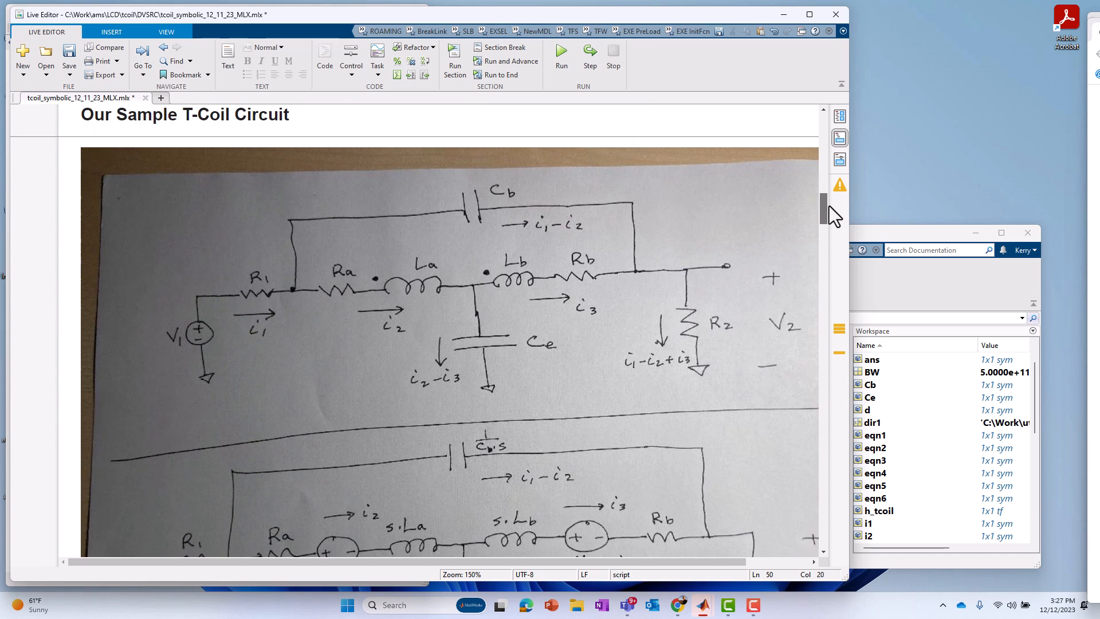
{"action": "scroll", "scroll_direction": "down", "scroll_amount": 3}
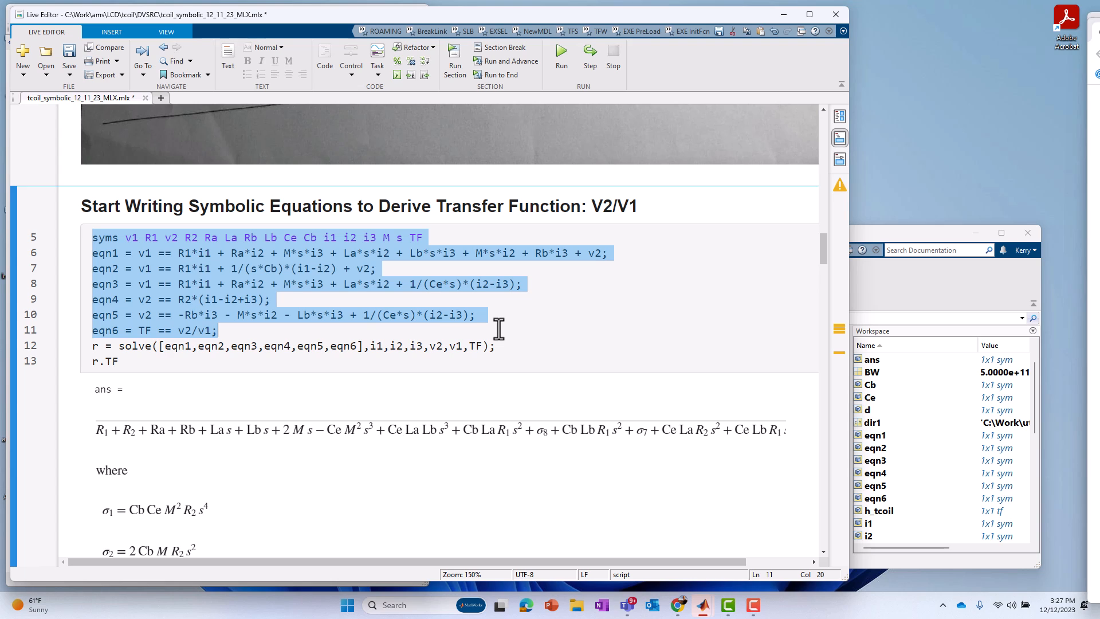
{"action": "mouse_move", "coordinate": [276, 345]}
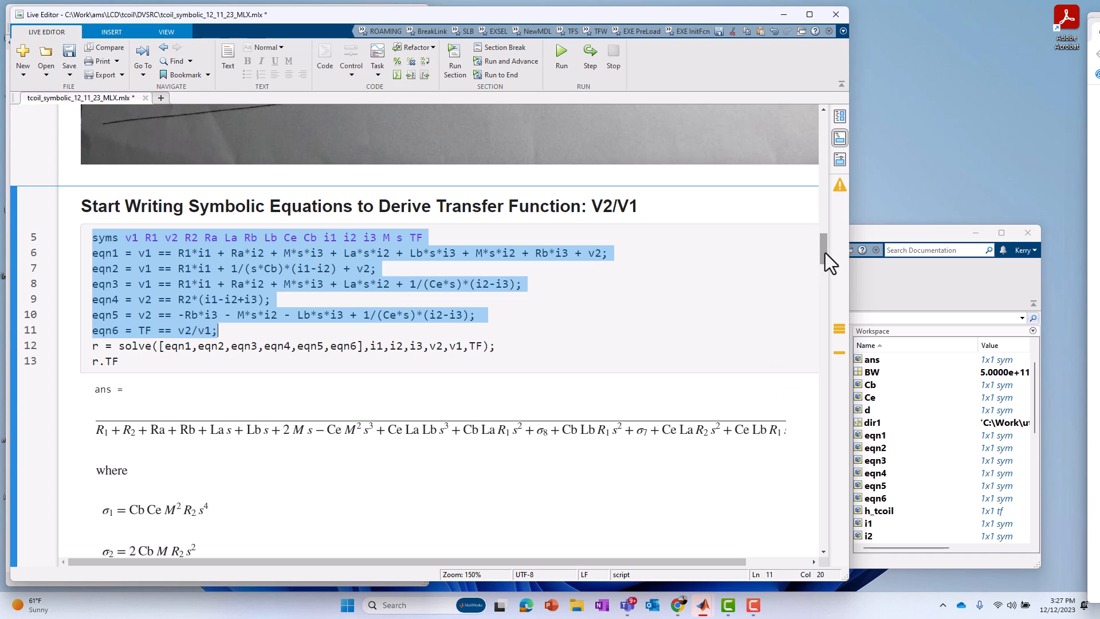
Scroll down to the '%% substitute in circuit values' section showing the numeric TF_num result.
{"action": "scroll", "scroll_direction": "down", "scroll_amount": 3}
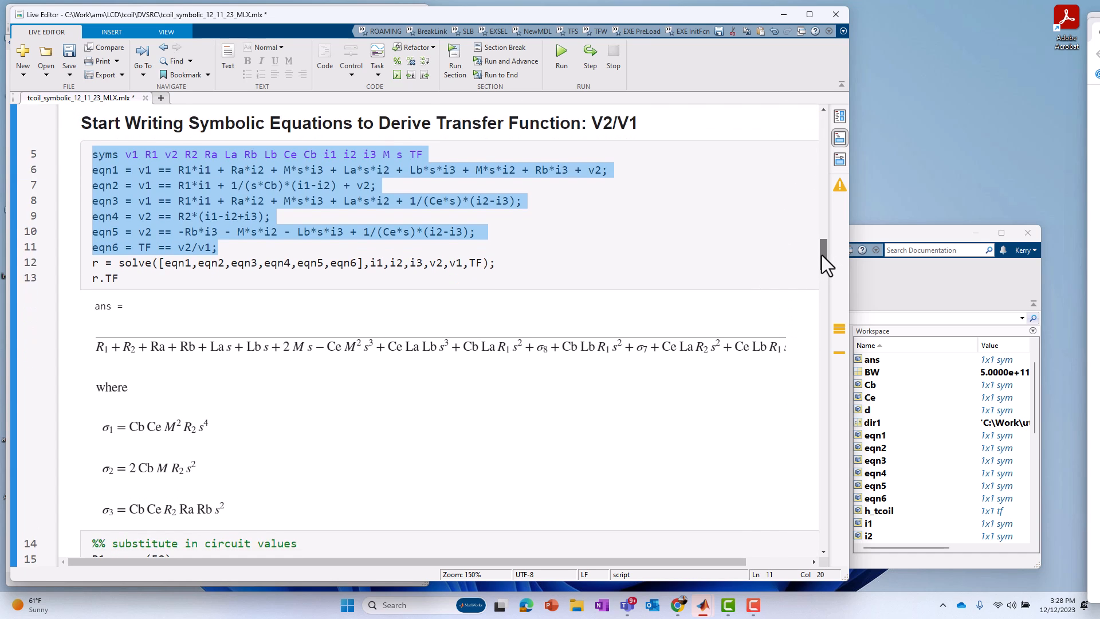
{"action": "scroll", "scroll_direction": "down", "scroll_amount": 3}
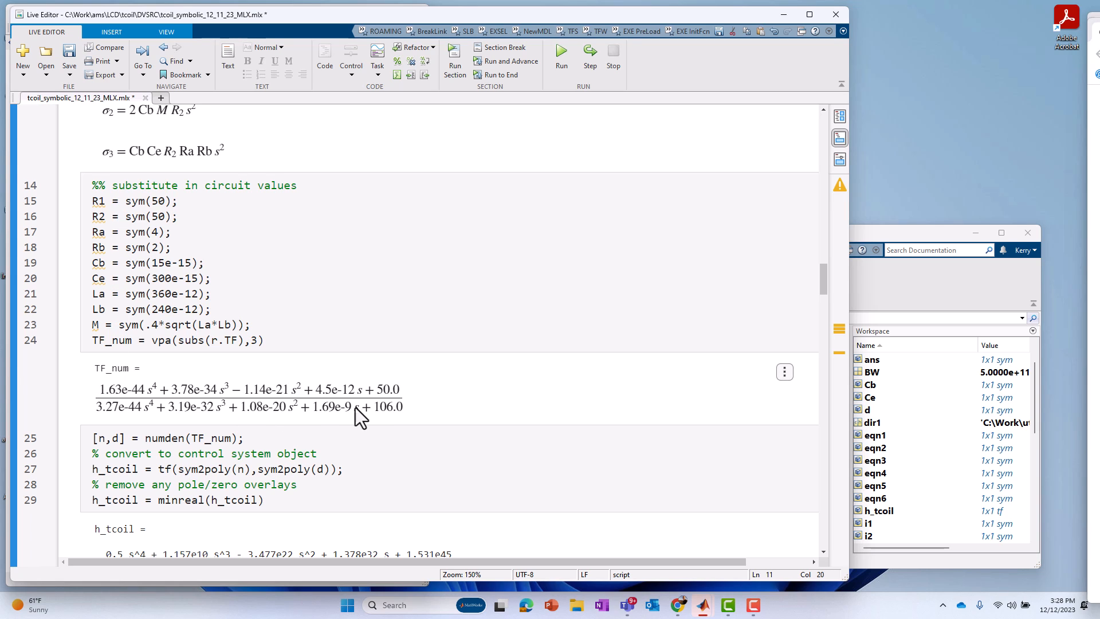
{"action": "mouse_move", "coordinate": [383, 424]}
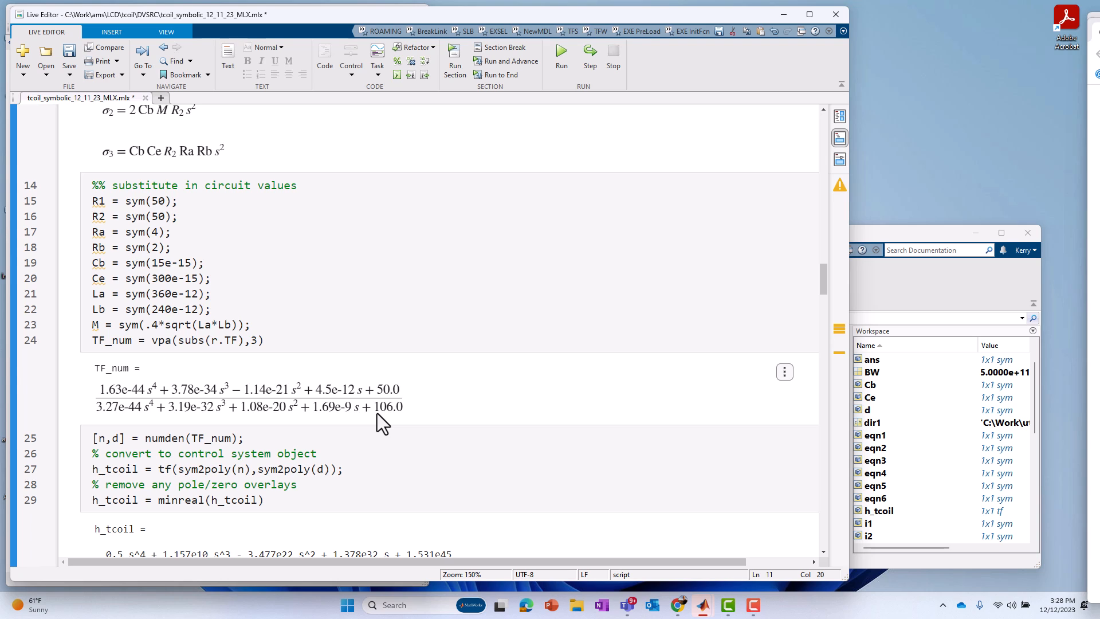
{"action": "mouse_move", "coordinate": [457, 335]}
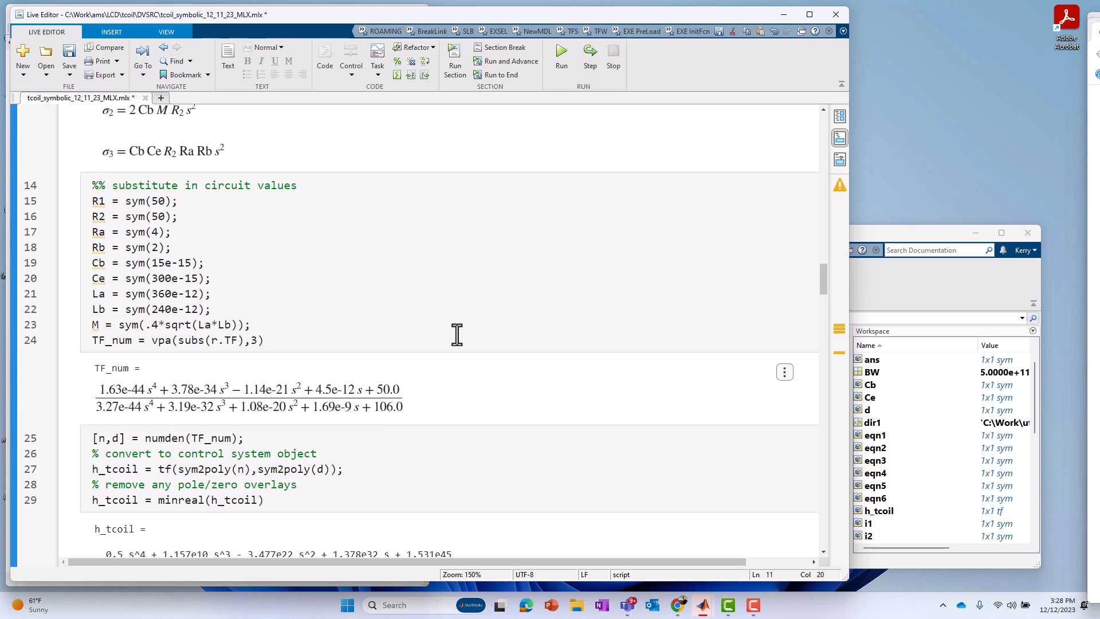
{"action": "mouse_move", "coordinate": [522, 244]}
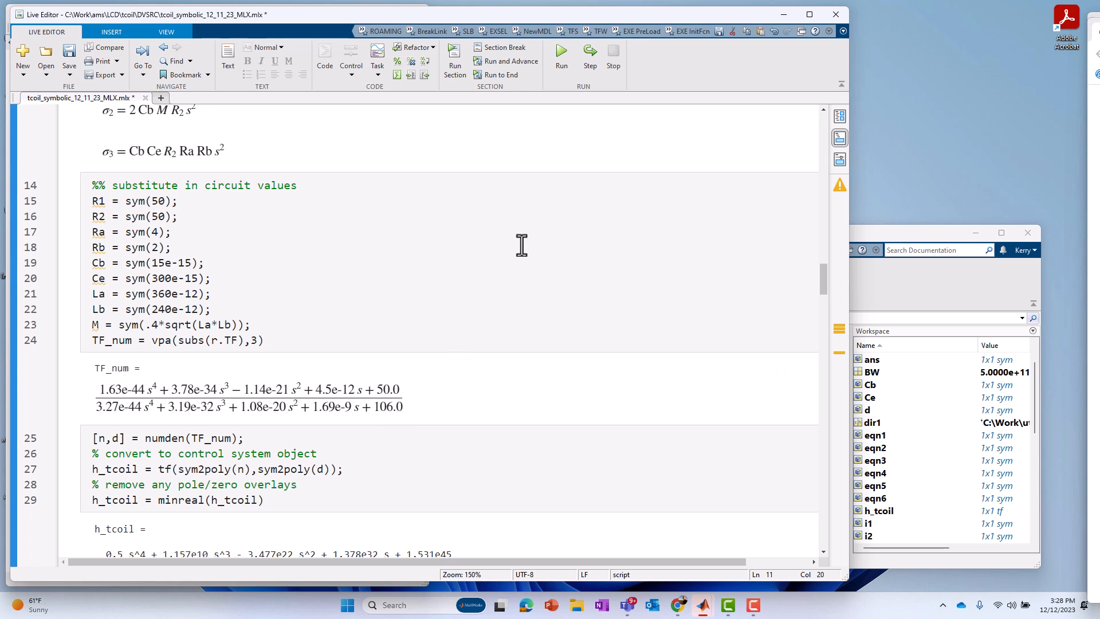